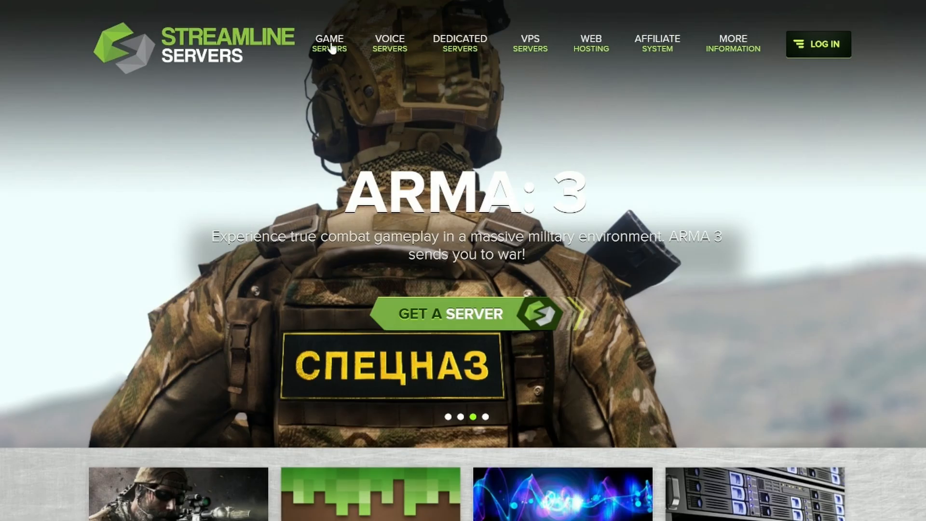
- Pick Rust (PC) under Game Servers and begin ordering it
click(329, 42)
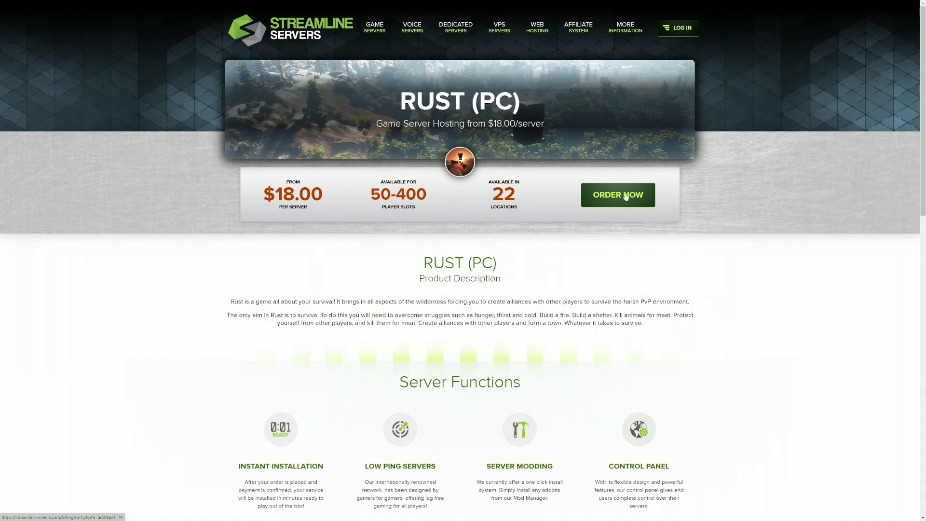
click(618, 195)
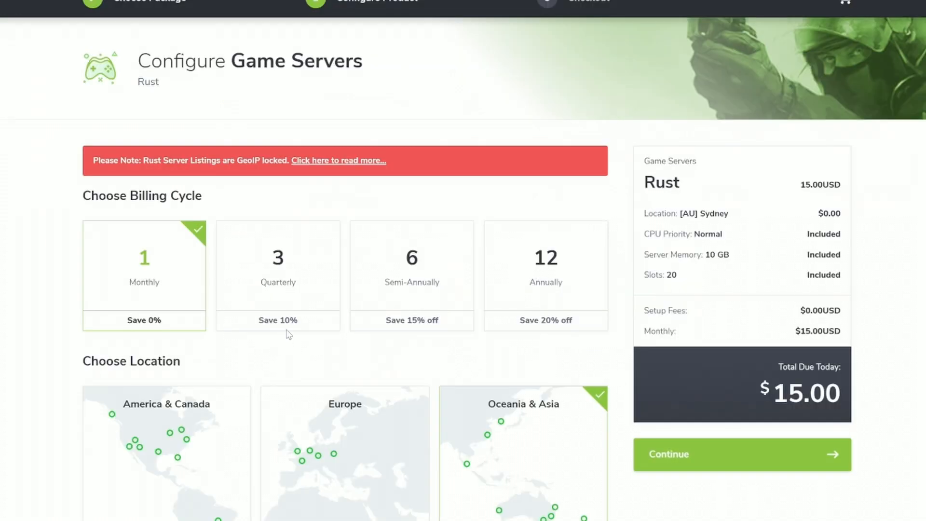
mouse_move(407, 279)
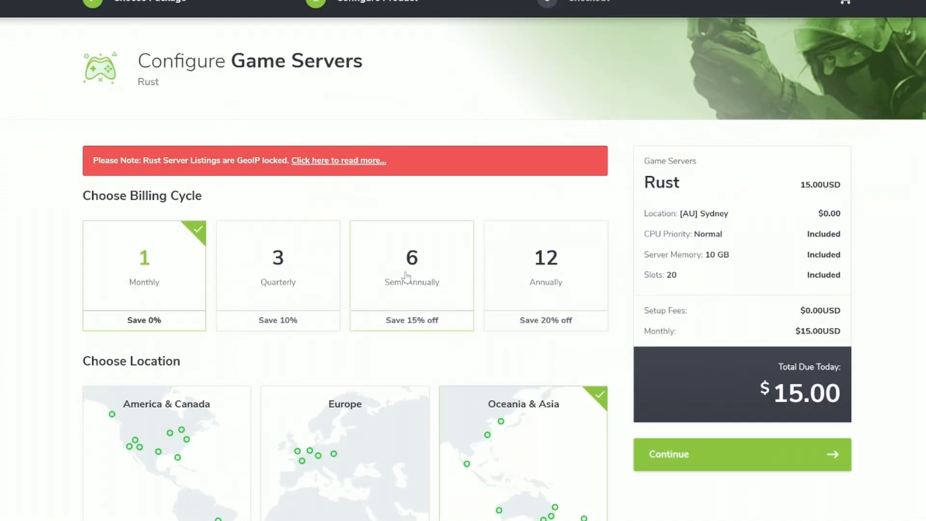
mouse_move(232, 322)
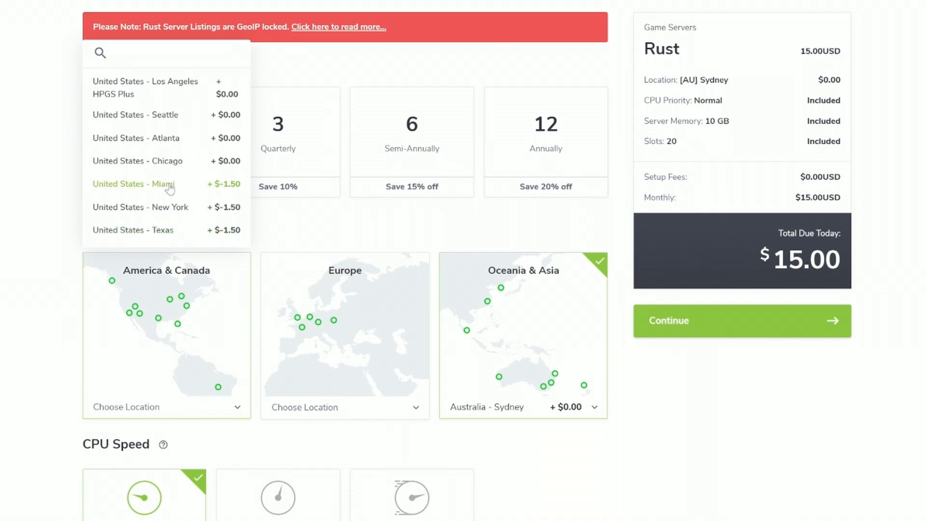
mouse_move(349, 414)
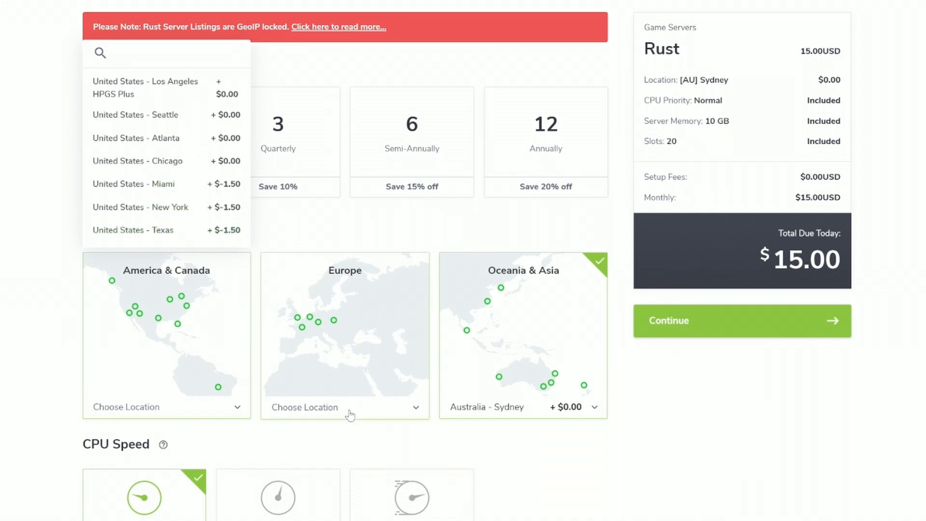
- Choose Europe - Germany from the European location dropdown
click(344, 407)
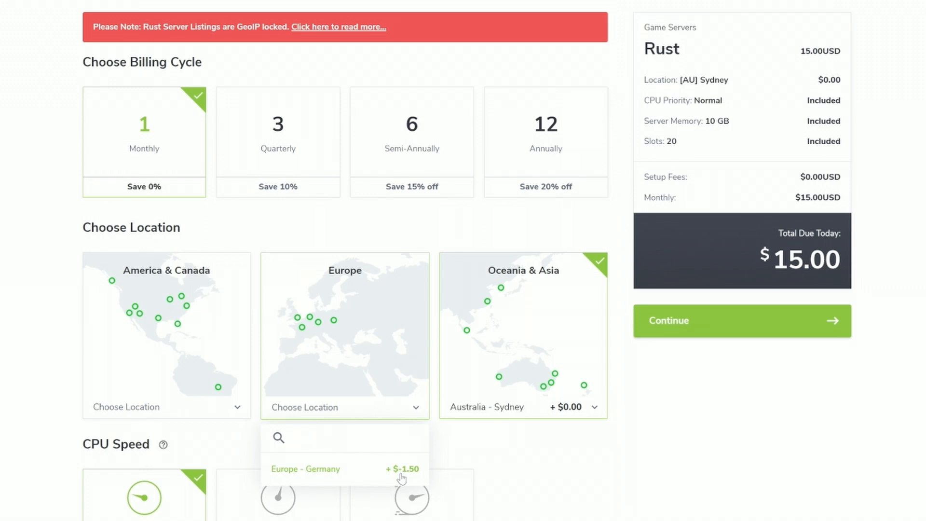
mouse_move(514, 420)
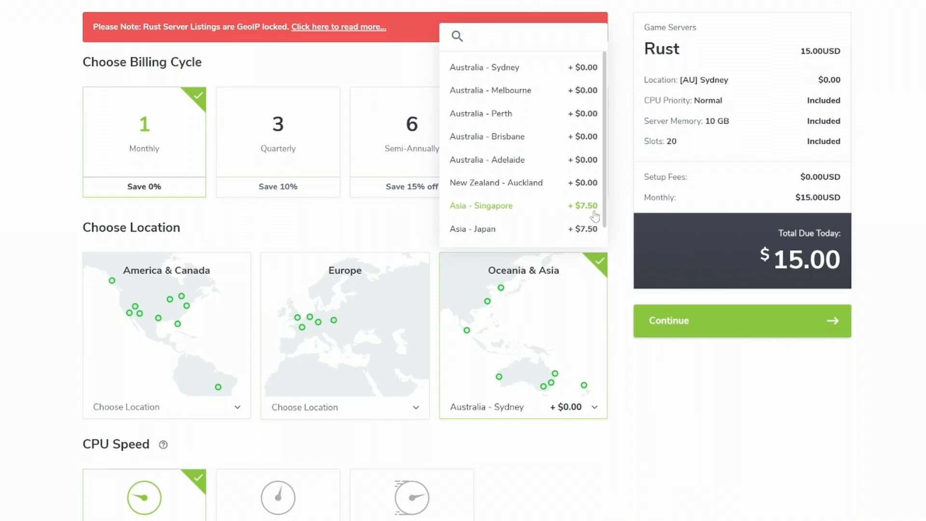
mouse_move(350, 328)
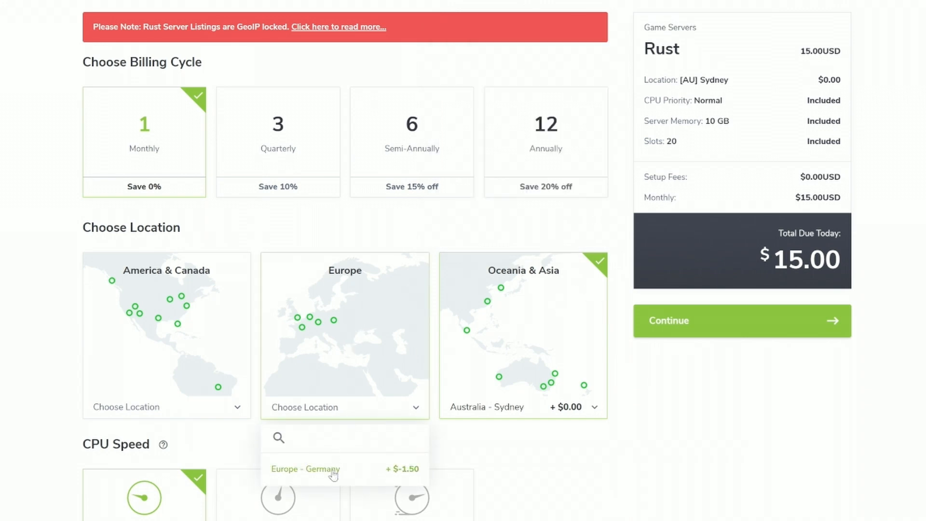
click(305, 468)
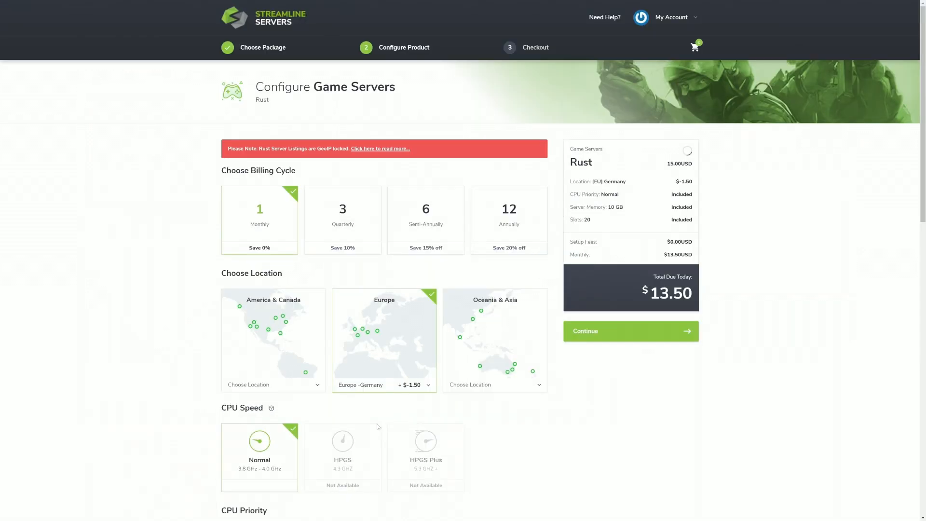
mouse_move(685, 297)
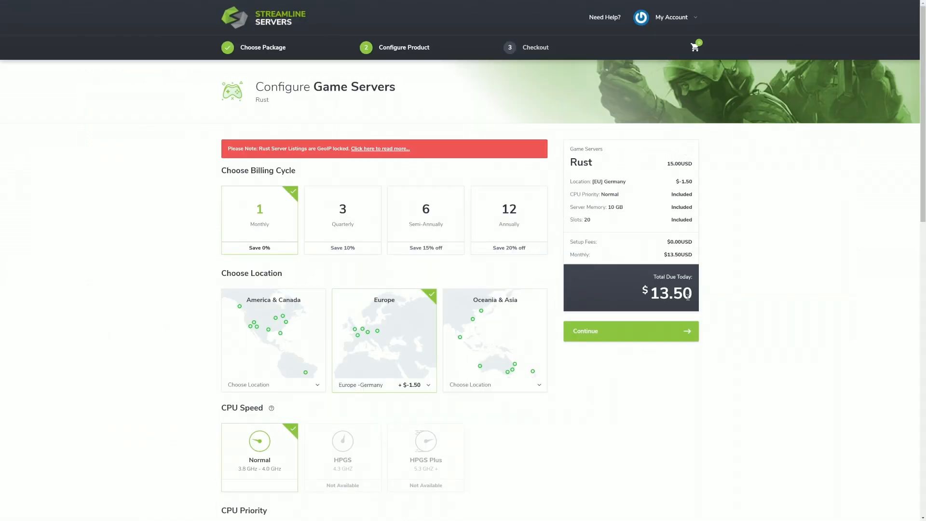
scroll(down, 3)
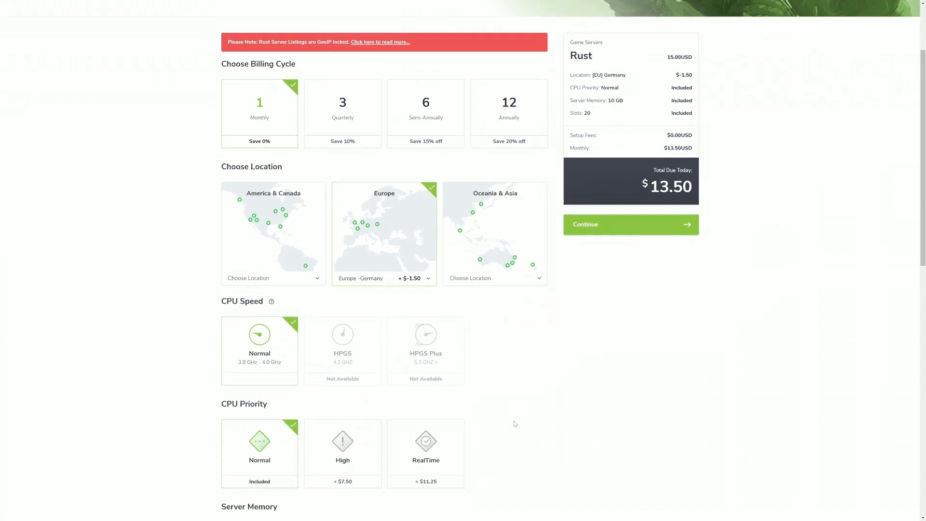
scroll(down, 3)
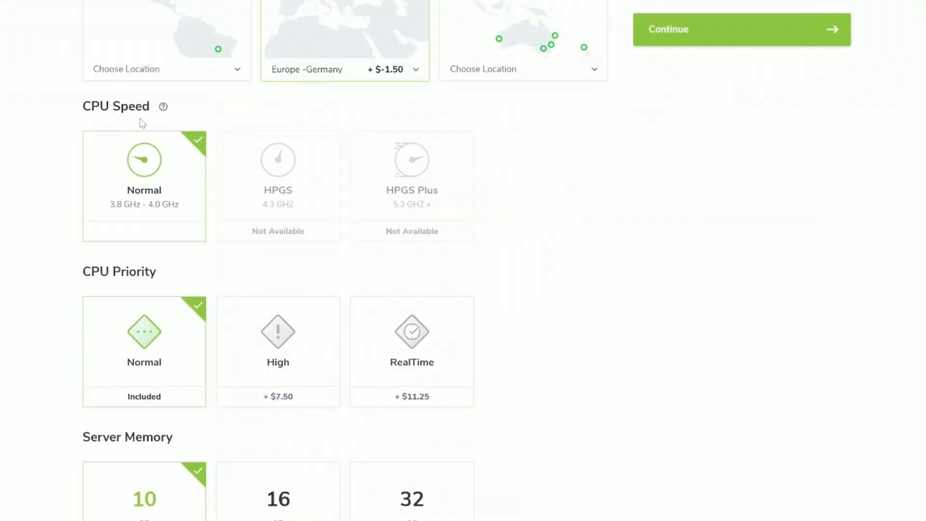
mouse_move(302, 224)
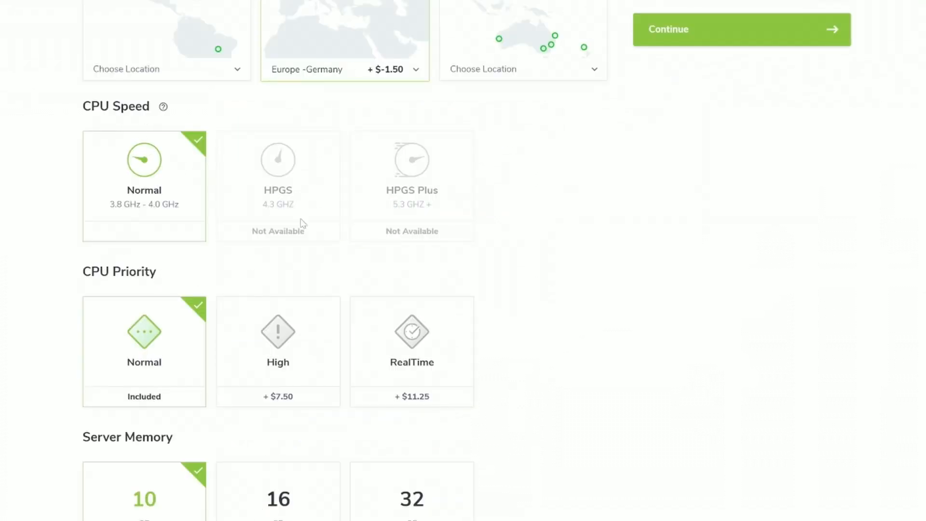
mouse_move(229, 208)
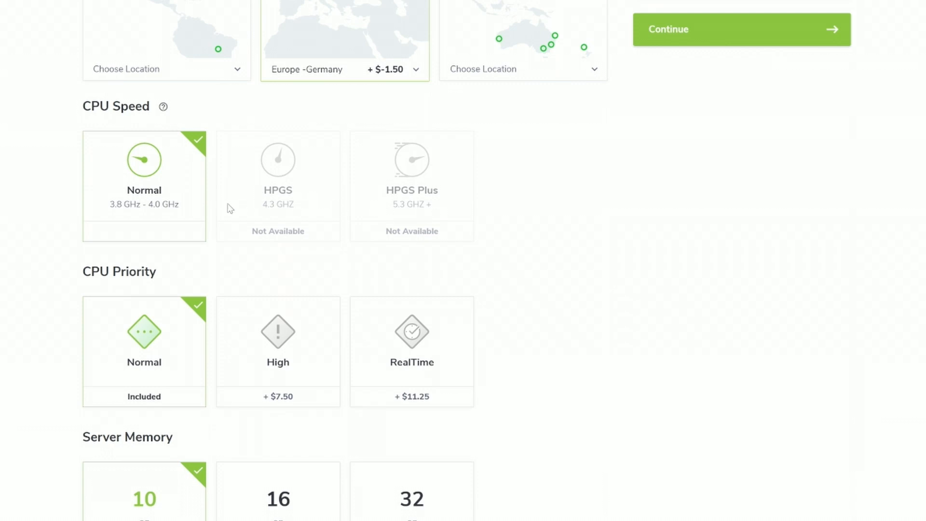
mouse_move(397, 334)
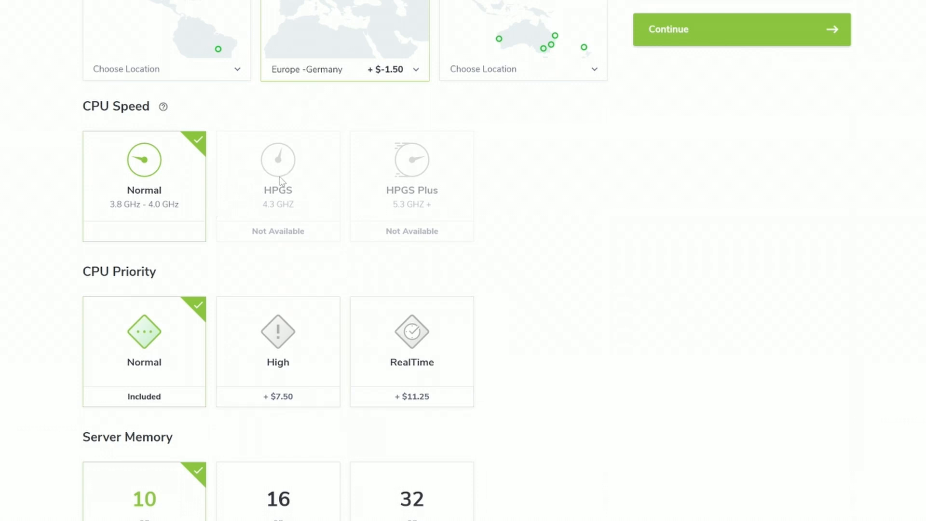
mouse_move(151, 158)
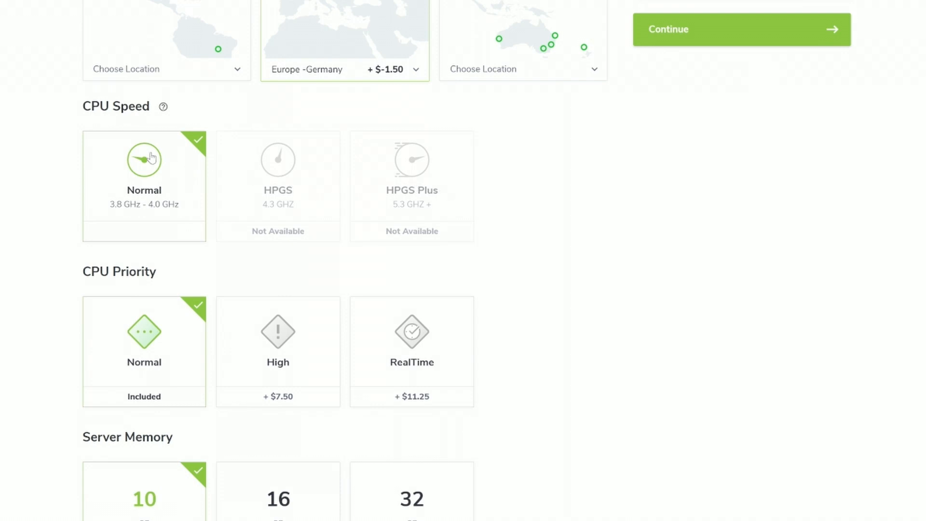
mouse_move(483, 128)
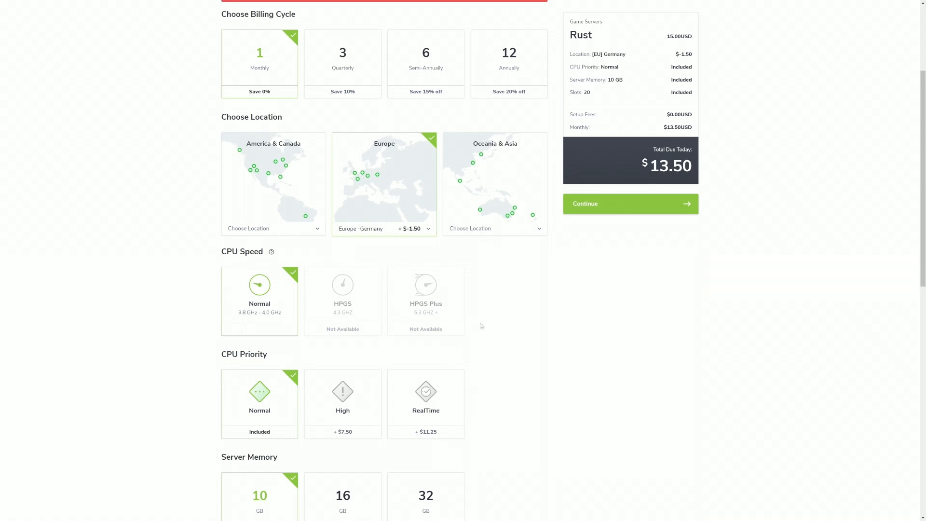
scroll(down, 3)
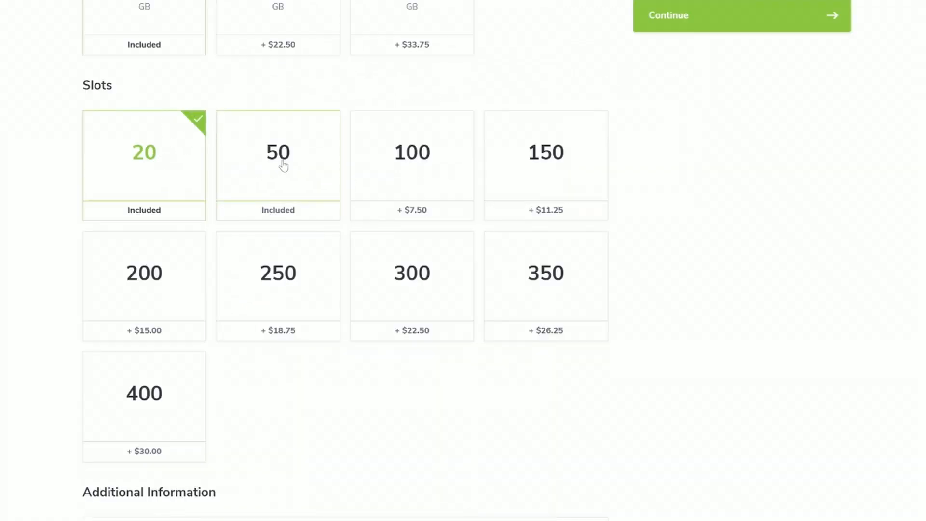
scroll(down, 3)
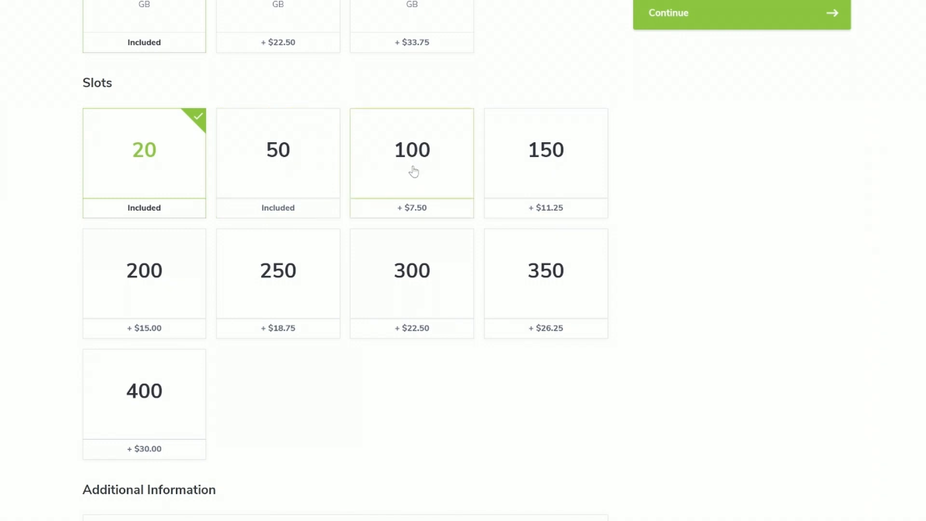
mouse_move(501, 209)
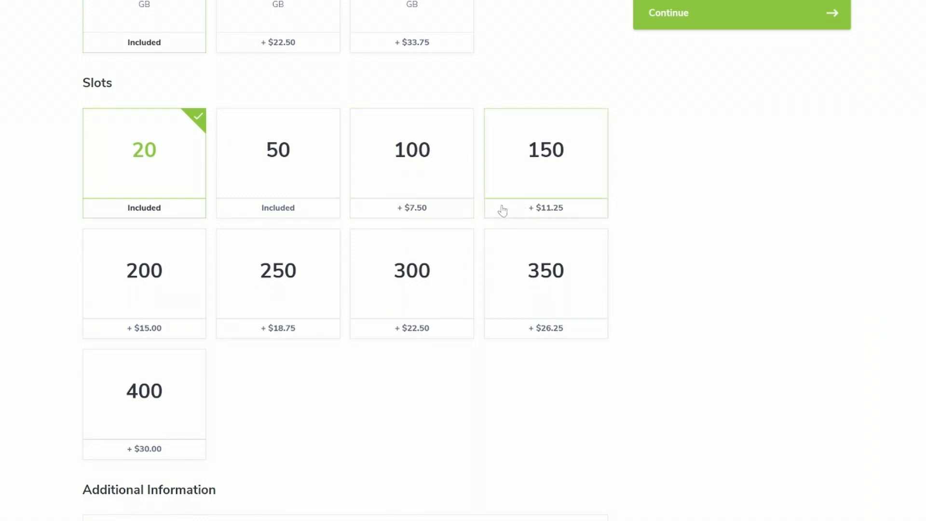
mouse_move(163, 403)
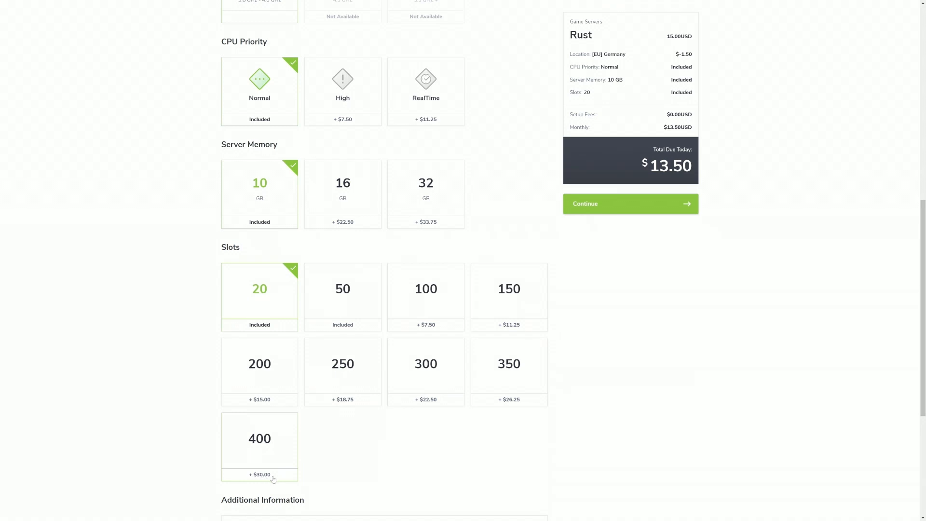
scroll(down, 3)
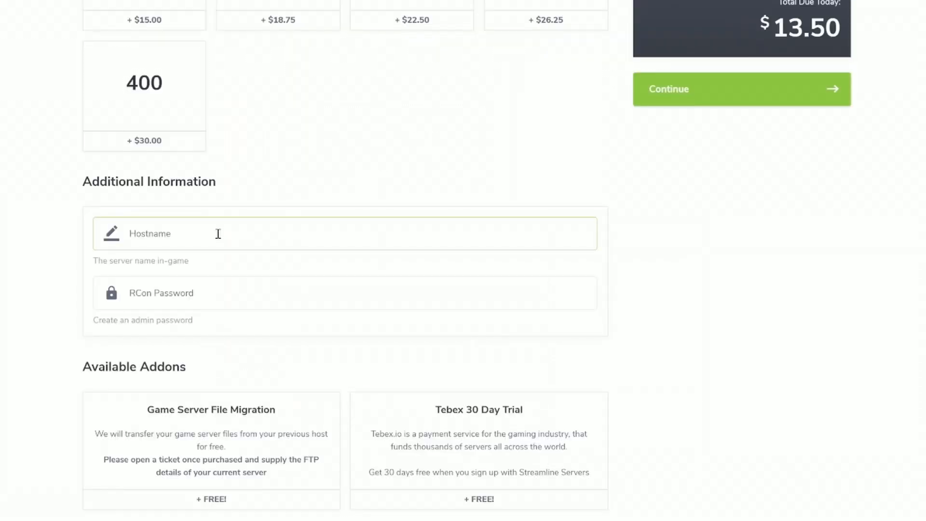
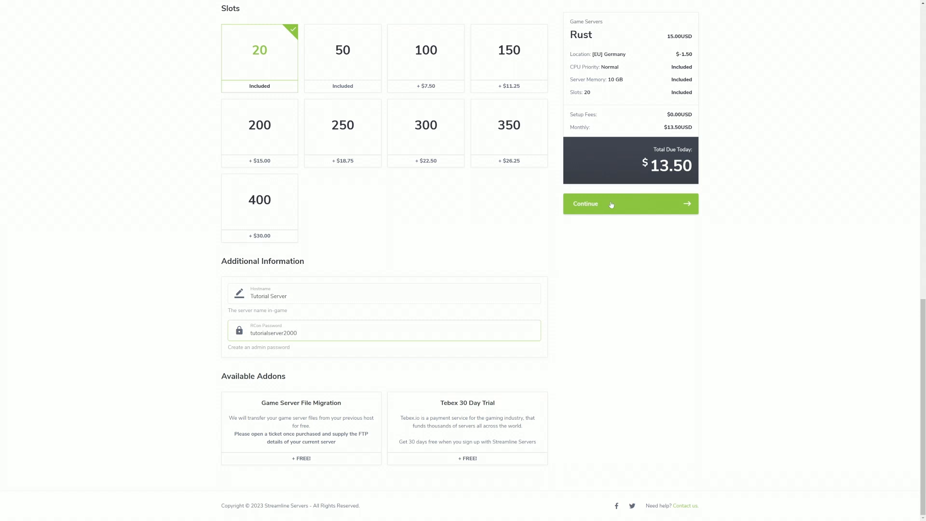
- Enter hostname 'Tutorial Server' and an RCon password, then continue to checkout
click(611, 204)
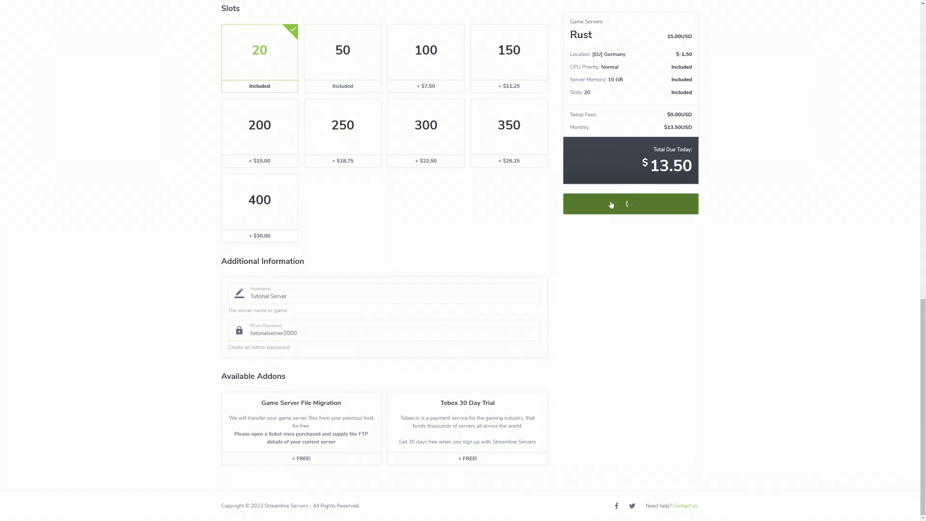
click(630, 203)
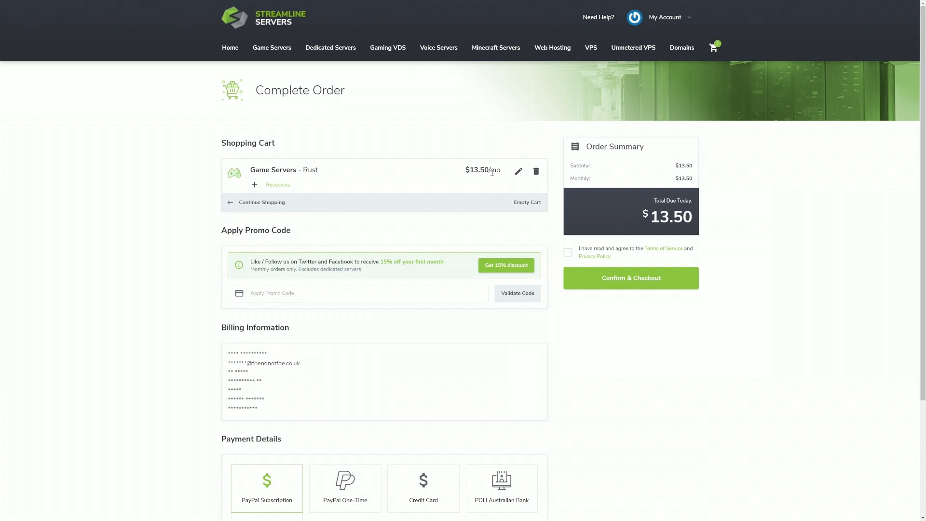
mouse_move(248, 229)
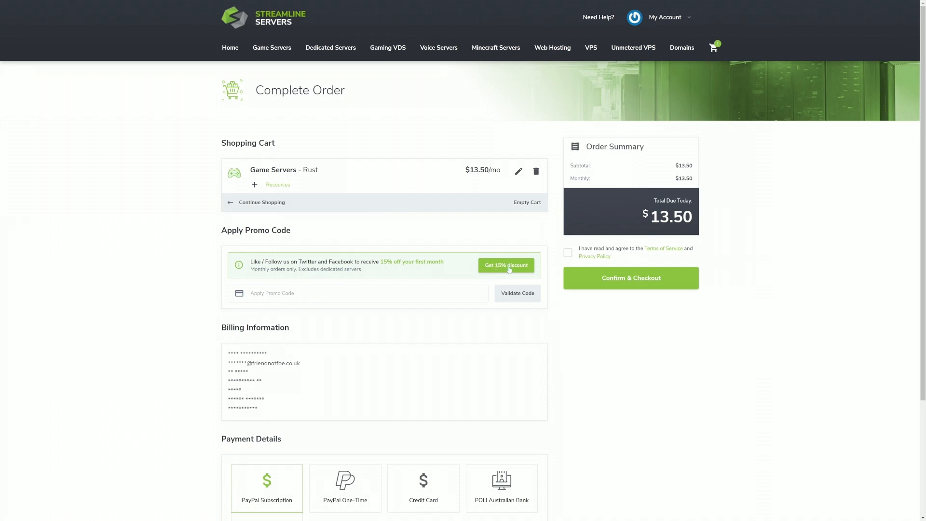
mouse_move(368, 278)
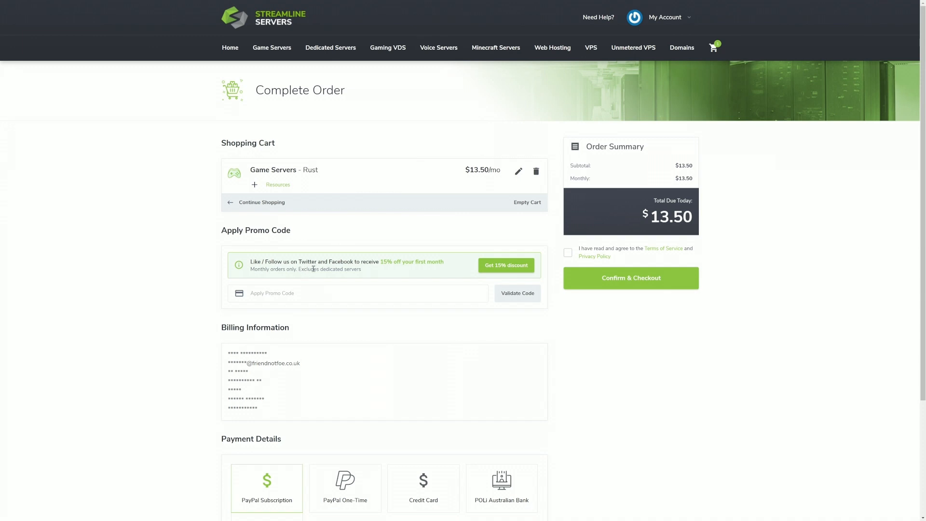
mouse_move(658, 180)
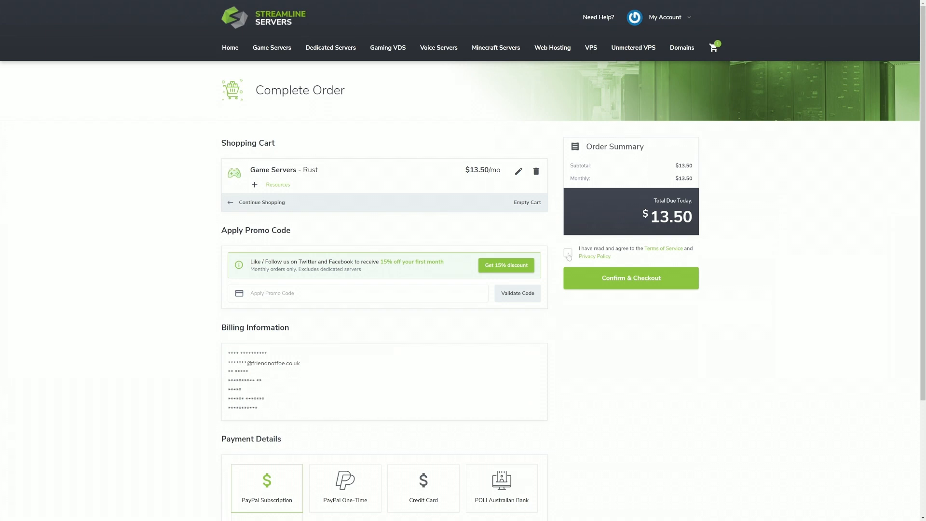
- Accept the Terms of Service and check out the $13.50 Rust order
click(567, 252)
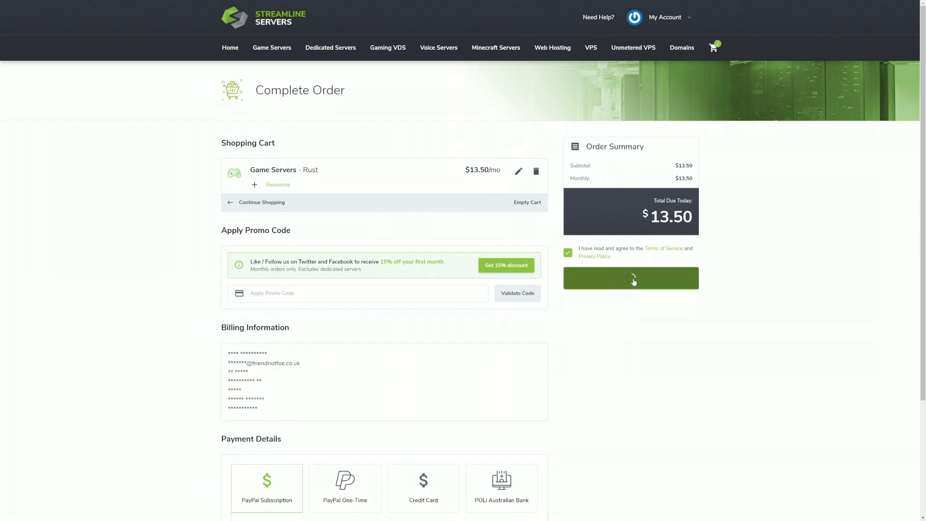
click(631, 278)
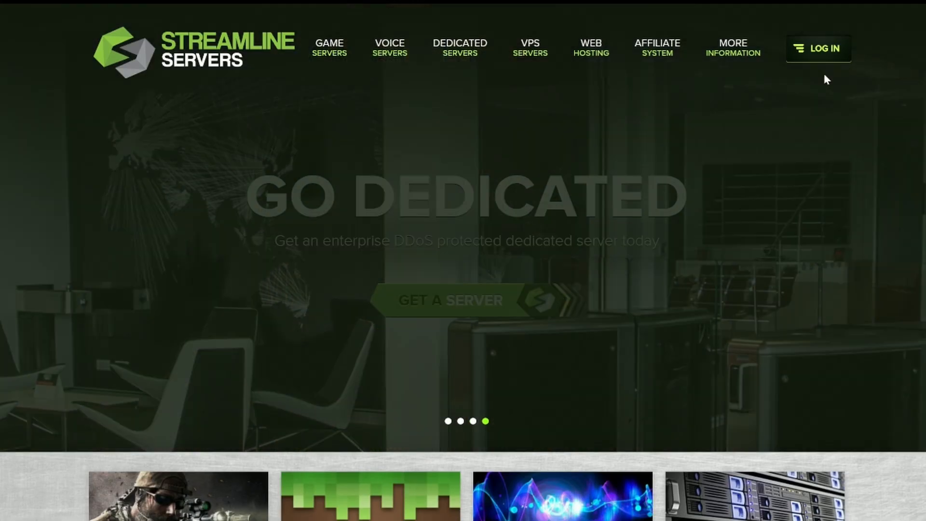
- Choose Game Panel from the LOG IN dropdown
click(818, 48)
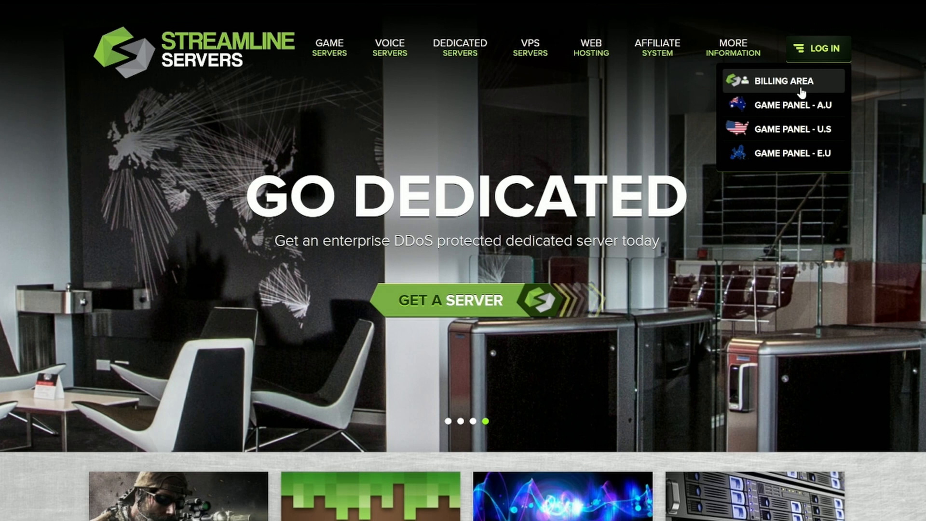
mouse_move(780, 164)
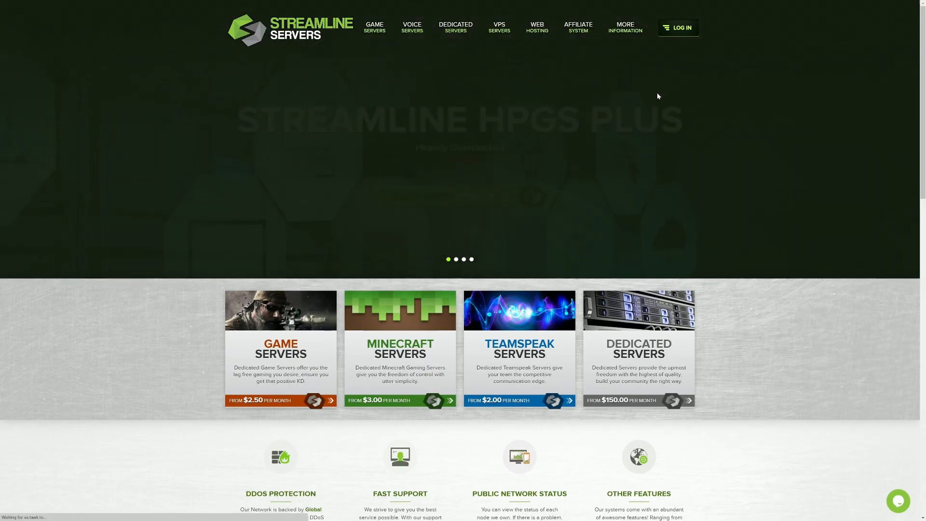
click(678, 27)
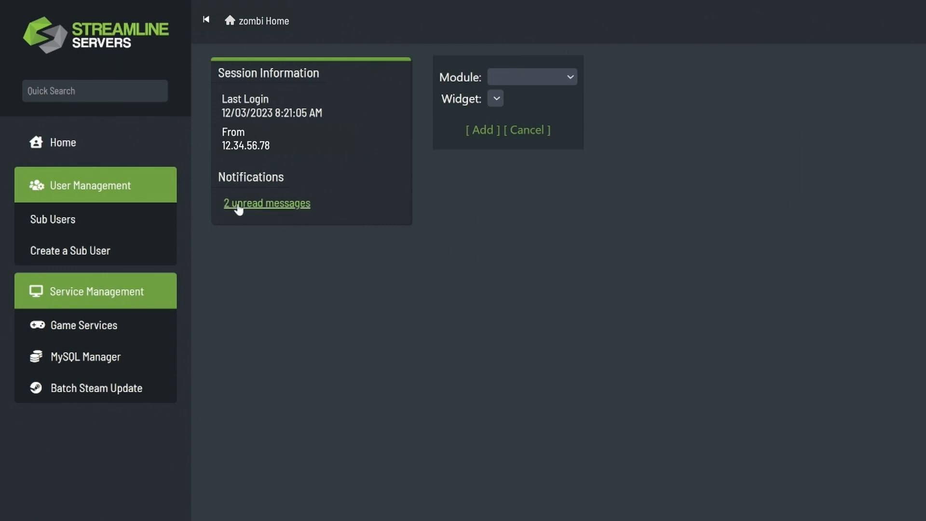
mouse_move(270, 211)
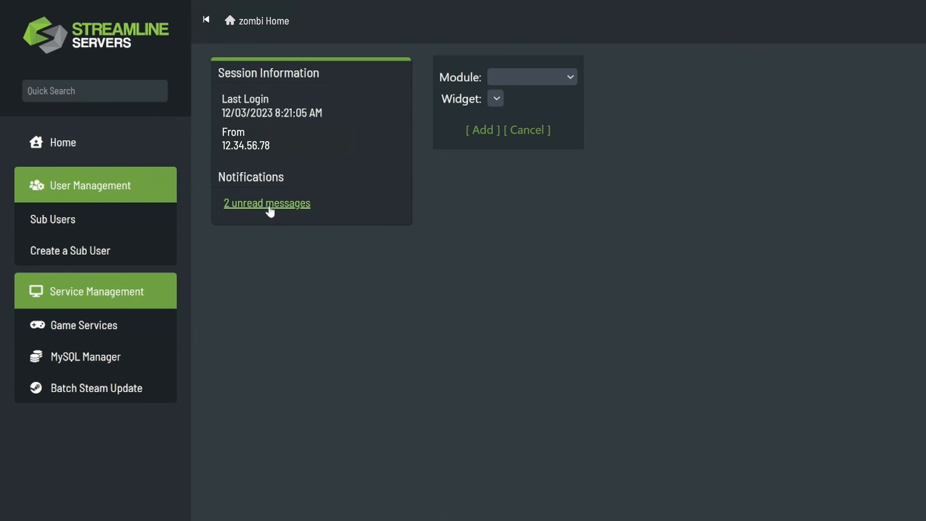
mouse_move(82, 328)
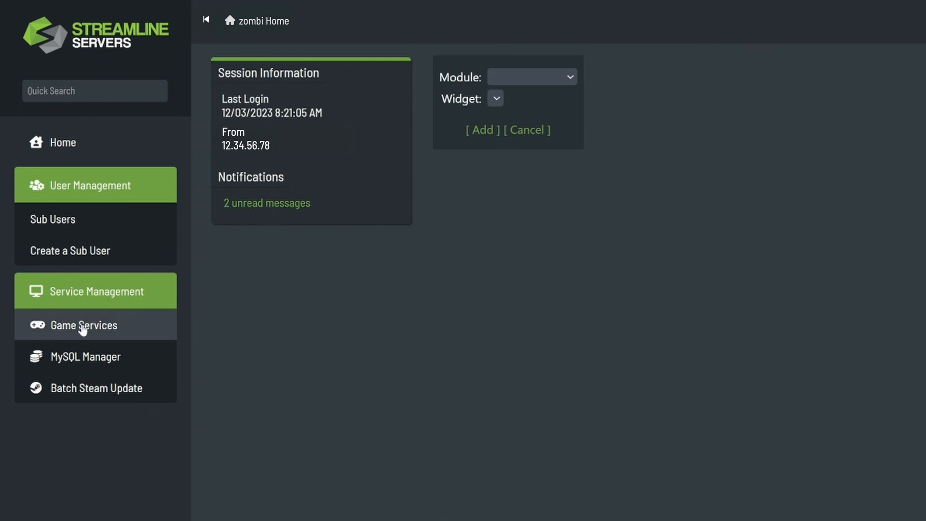
- Open Game Services under Service Management to list the Rust servers
click(83, 325)
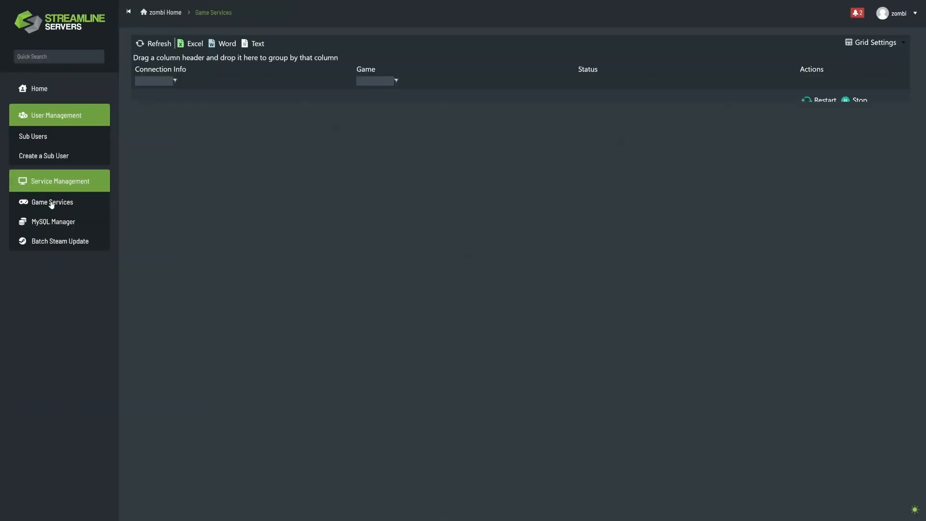
click(53, 202)
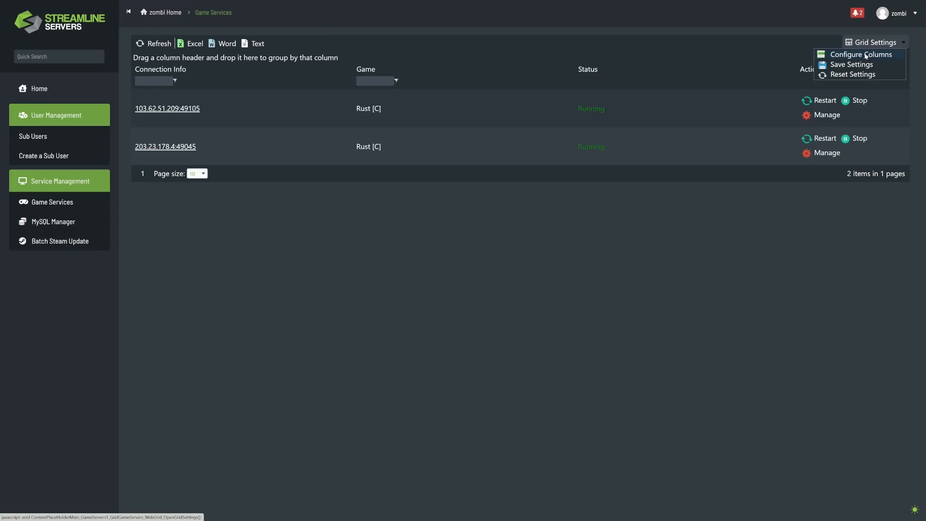
- Add the Name column to the services grid and save the layout
click(857, 54)
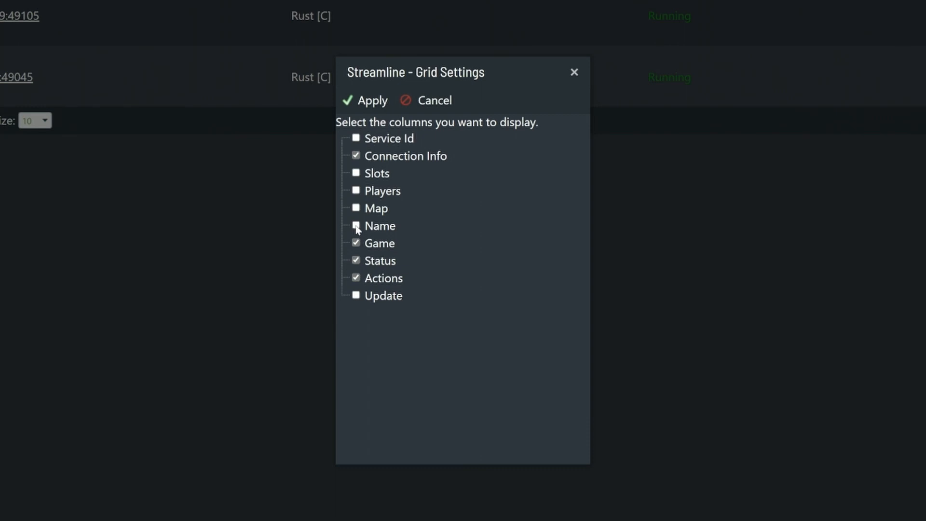
click(355, 225)
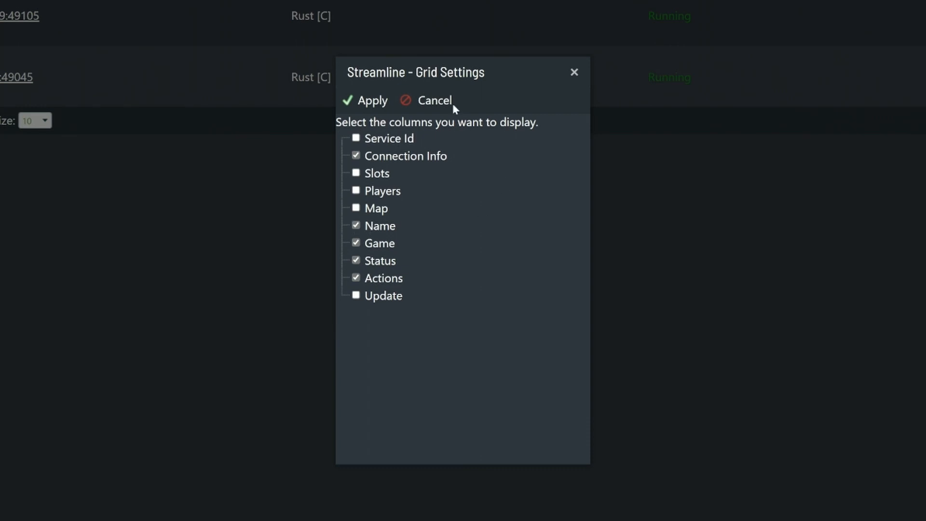
click(372, 100)
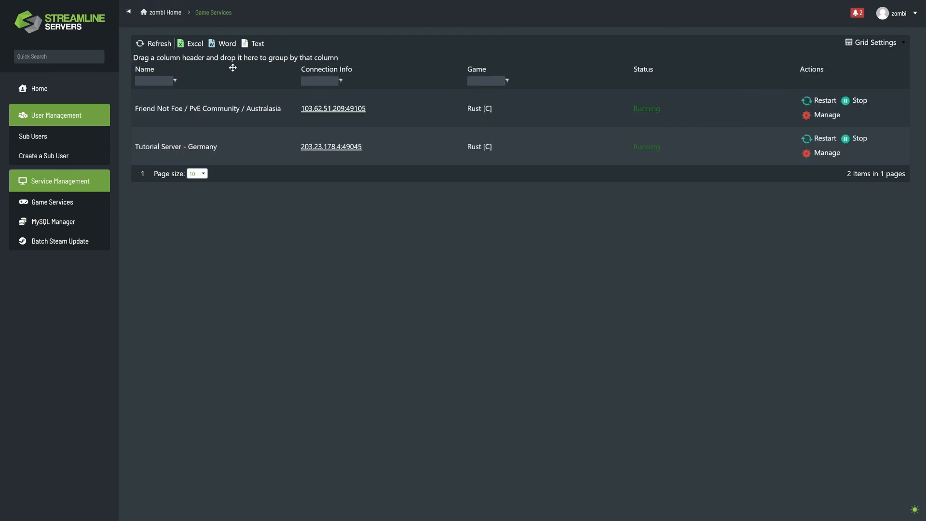
mouse_move(233, 68)
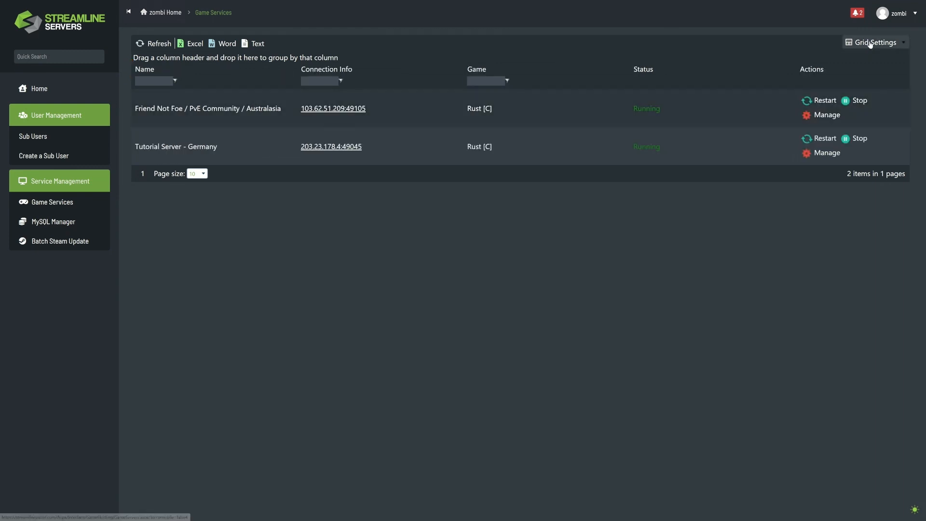
click(871, 43)
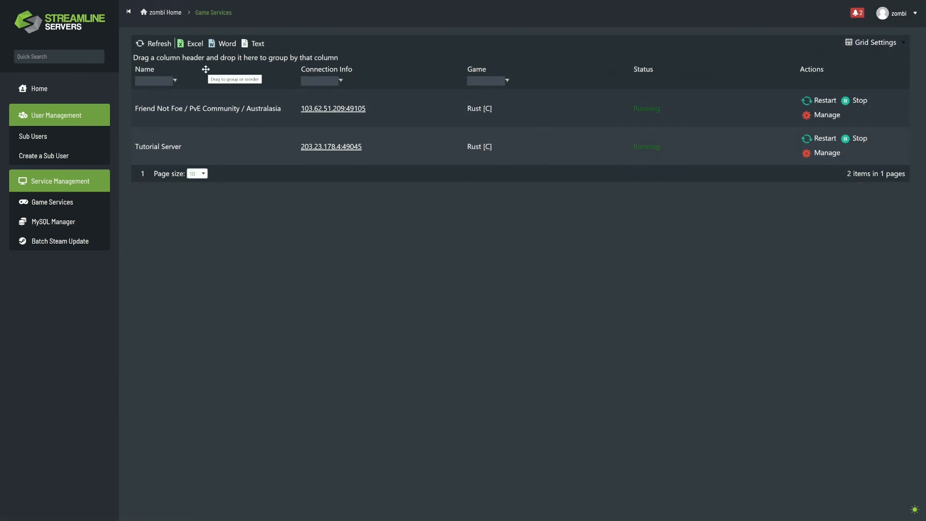
mouse_move(209, 158)
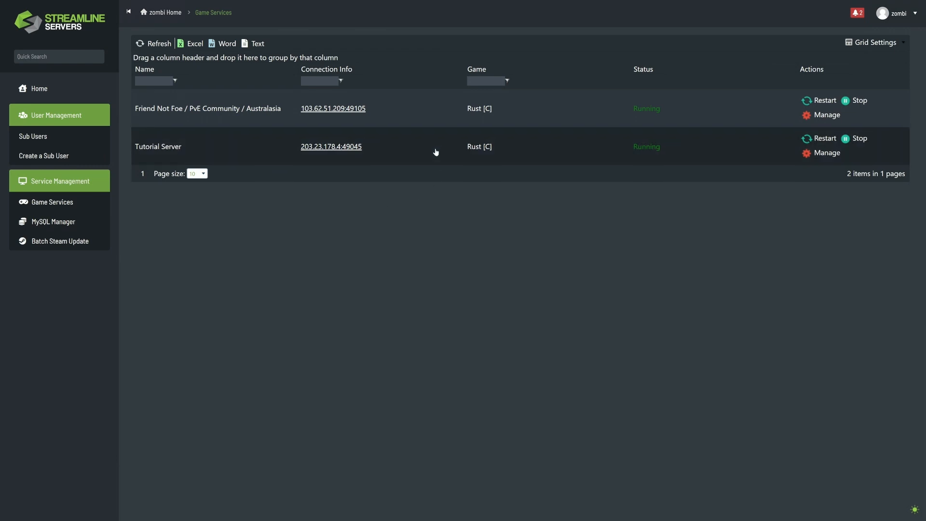
mouse_move(273, 147)
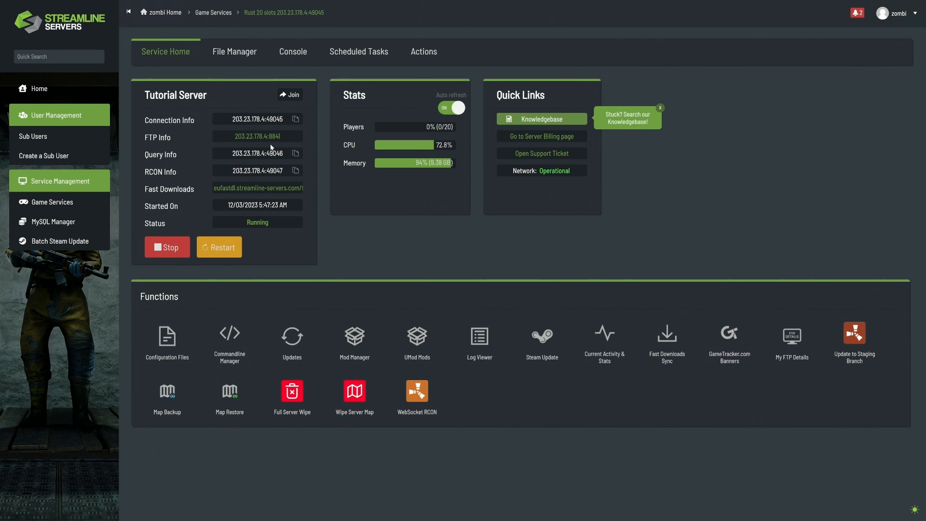
mouse_move(171, 273)
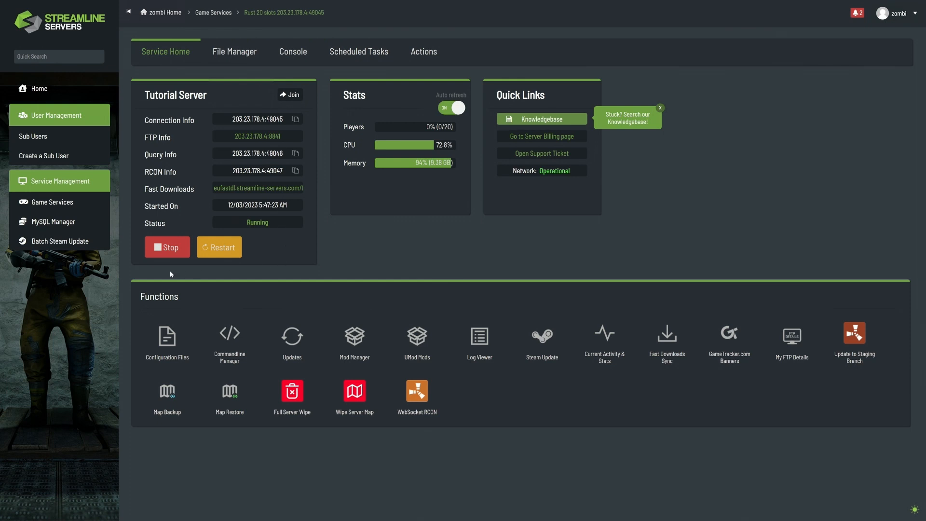
mouse_move(272, 345)
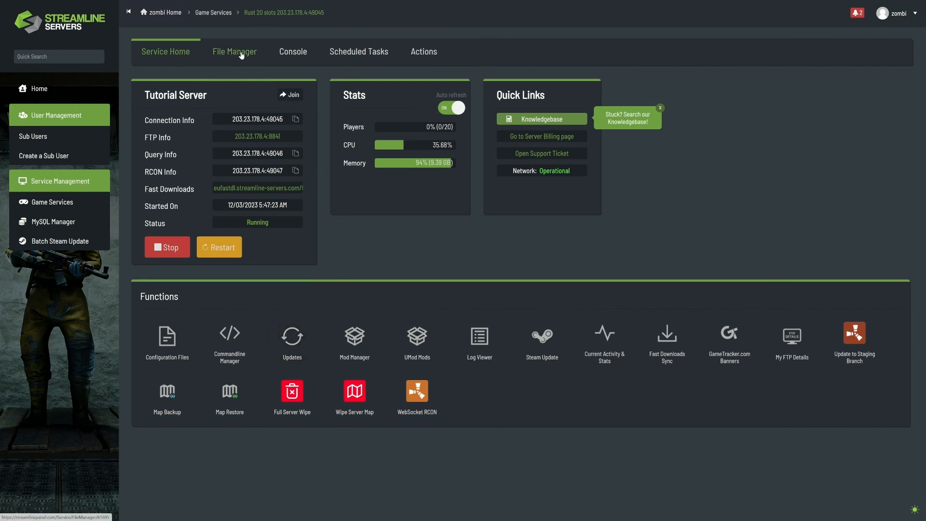
- View the File Manager, Console, Scheduled Tasks and Actions tabs, then return to the overview
click(234, 52)
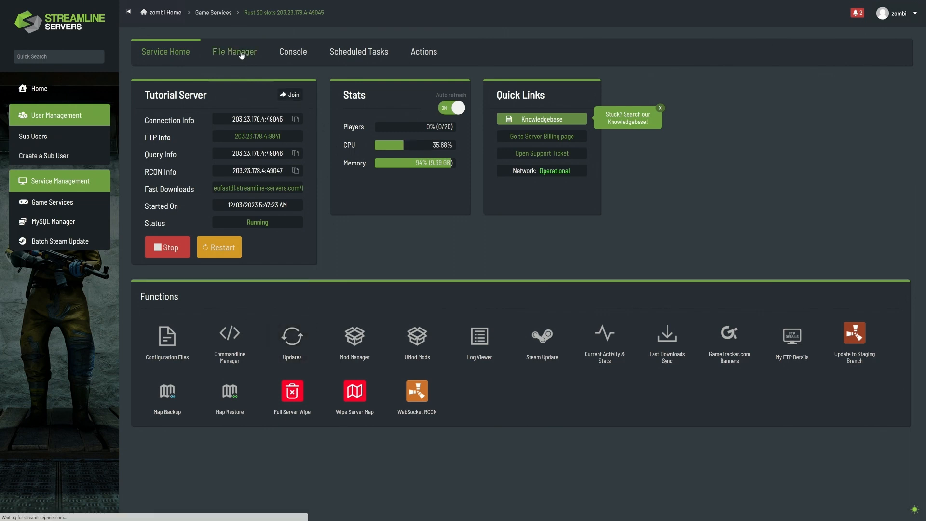
click(234, 52)
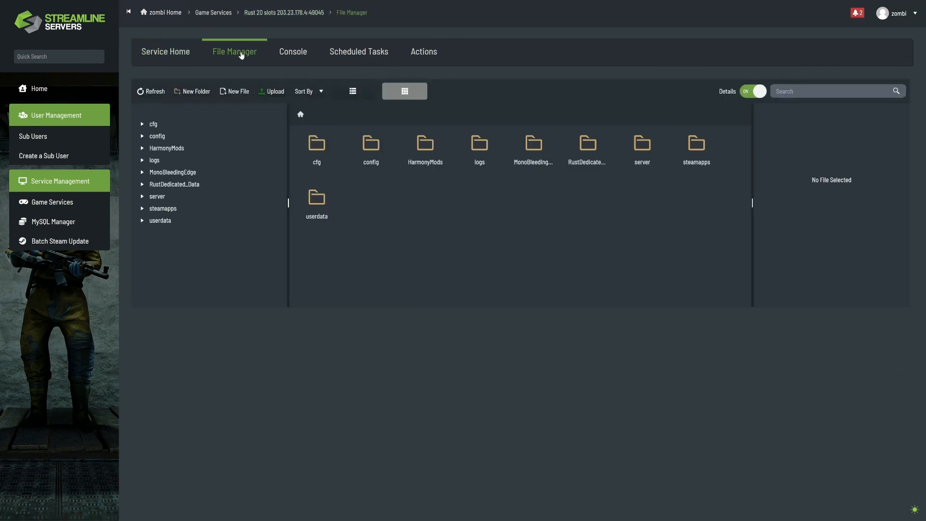
mouse_move(295, 55)
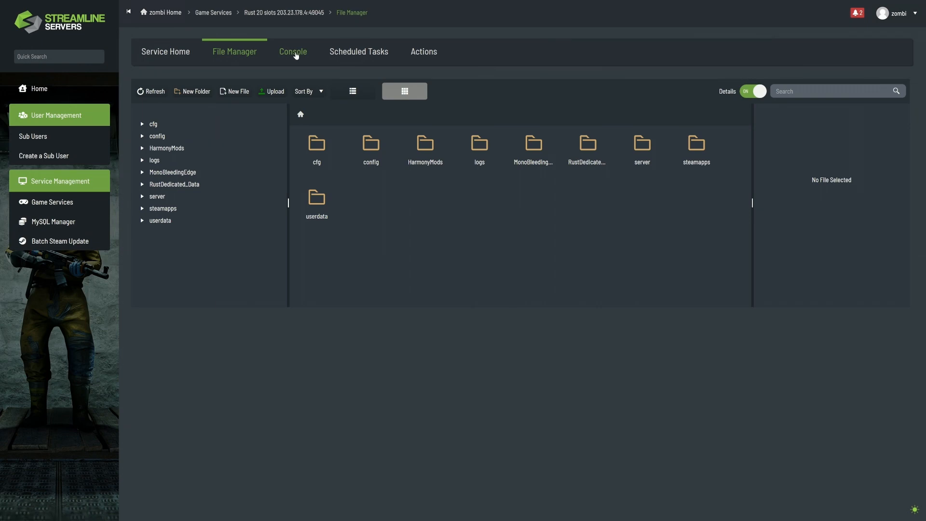
click(292, 52)
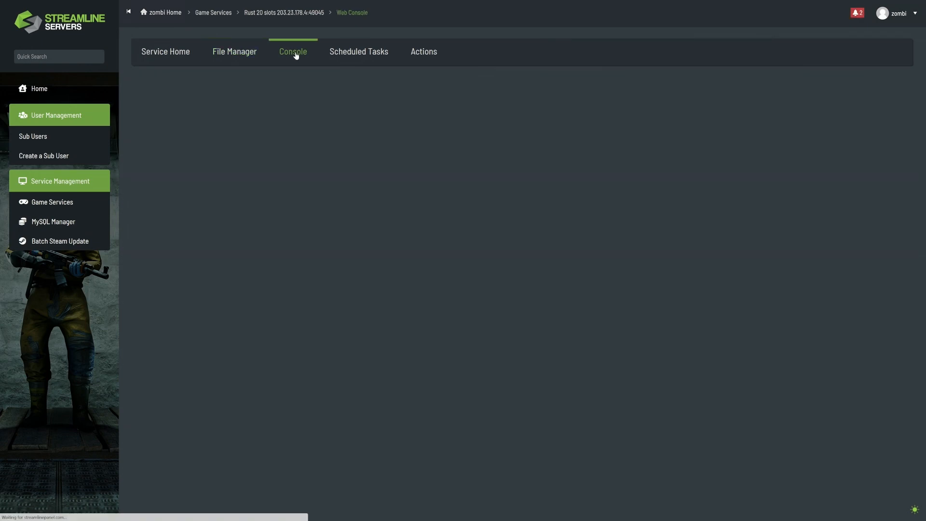
click(293, 52)
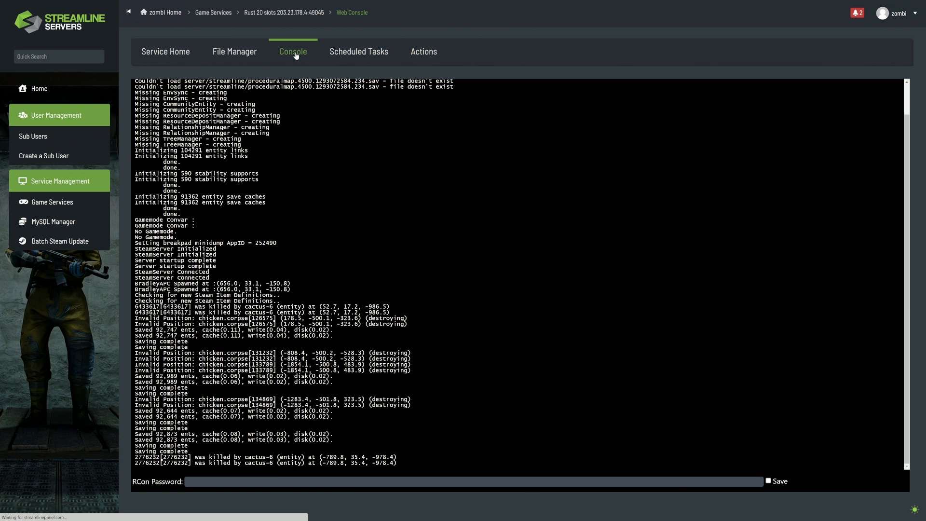
mouse_move(360, 57)
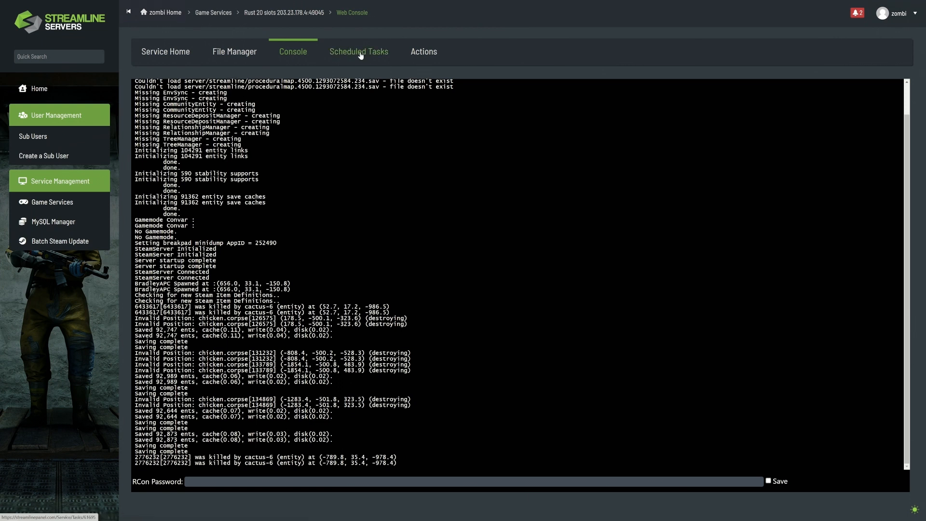
click(359, 52)
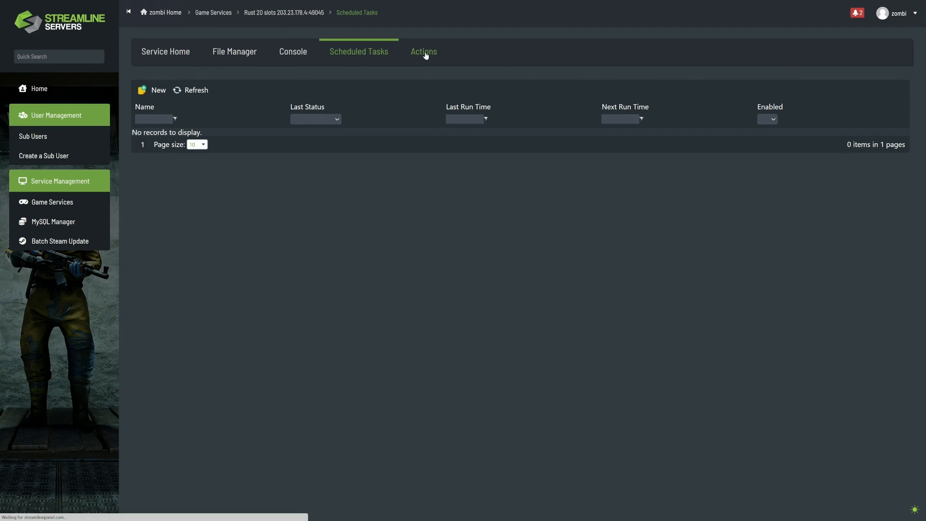
click(424, 51)
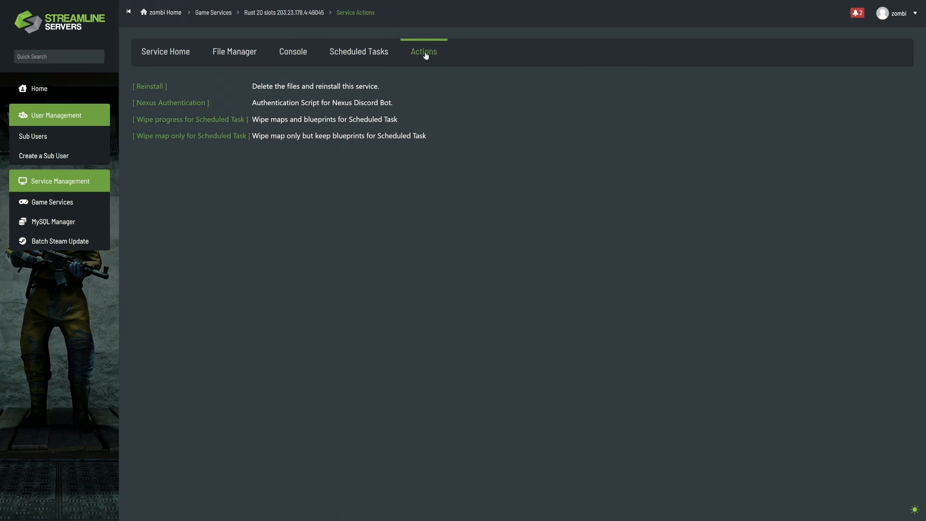
click(165, 52)
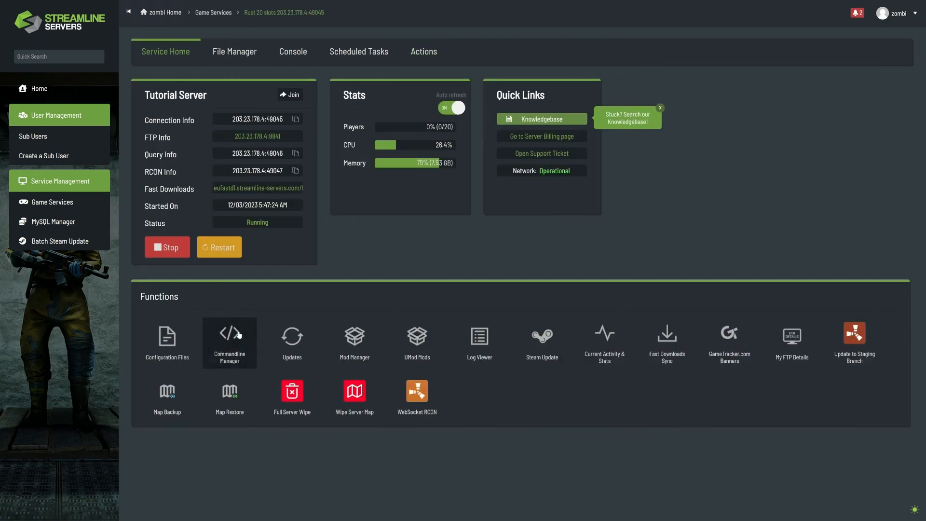
- In the Commandline Manager's Custom Commandlines tab, start a New commandline
click(230, 337)
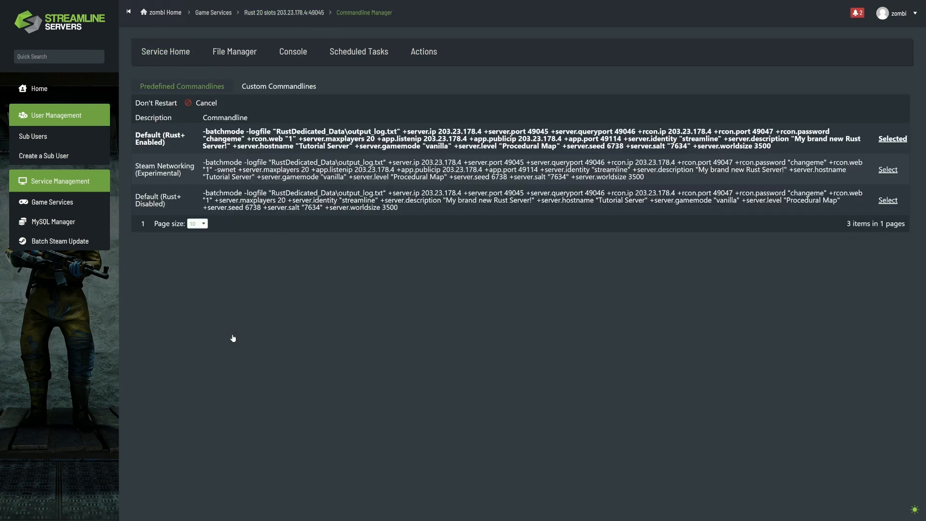
mouse_move(286, 90)
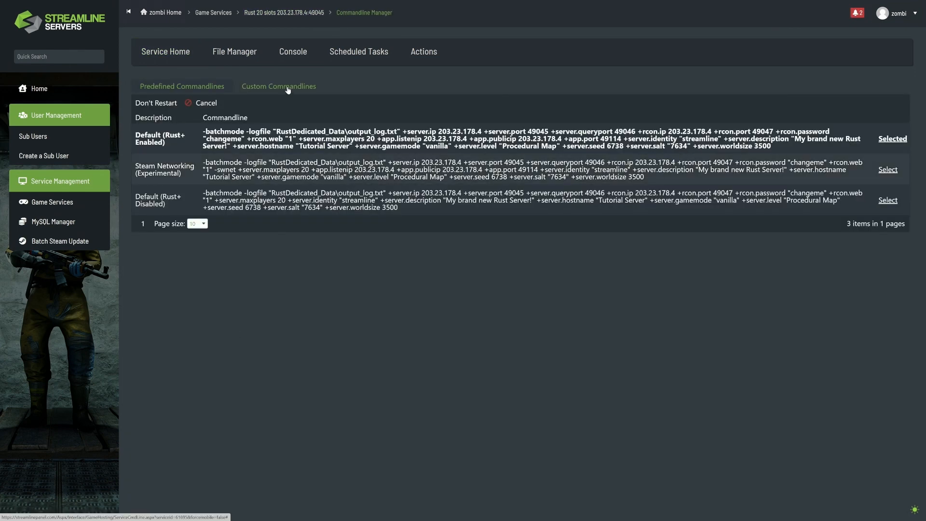
click(279, 86)
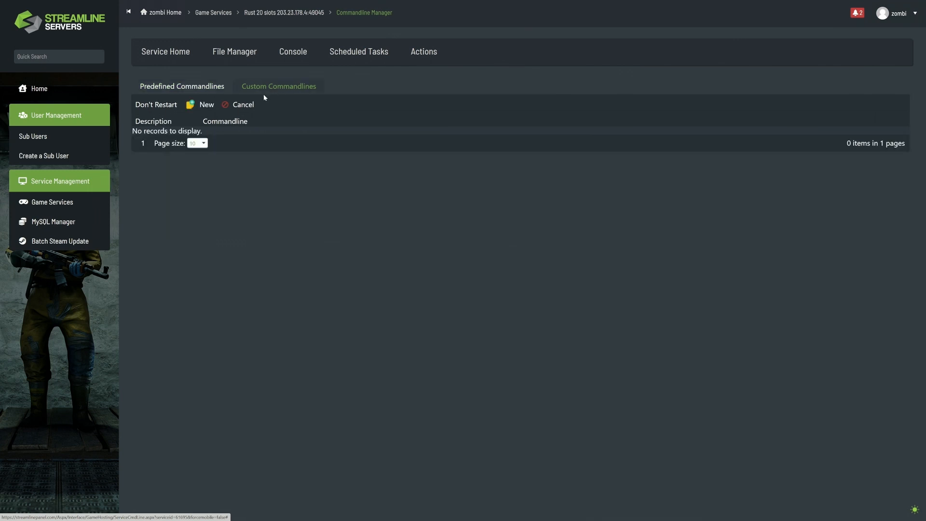
click(206, 105)
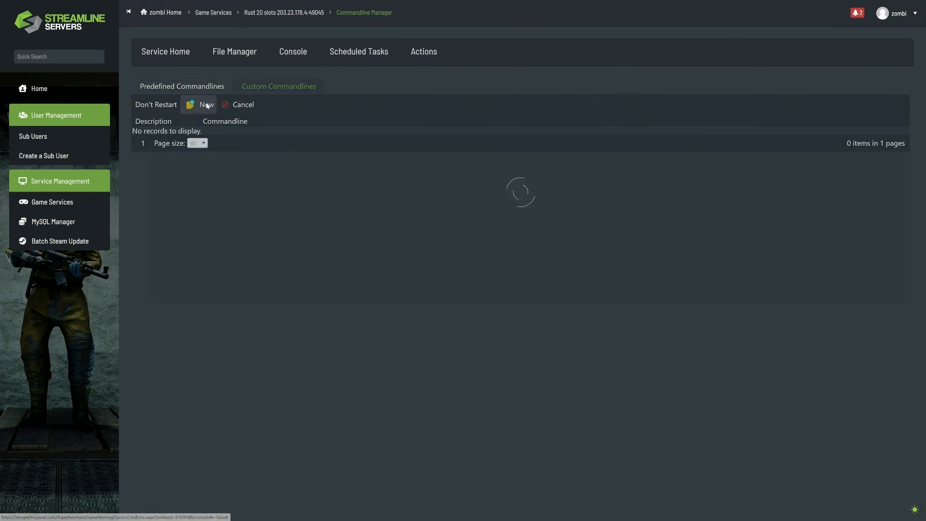
- Describe the command line as 'Tutorial' and enable Server FPS set to 60
click(201, 105)
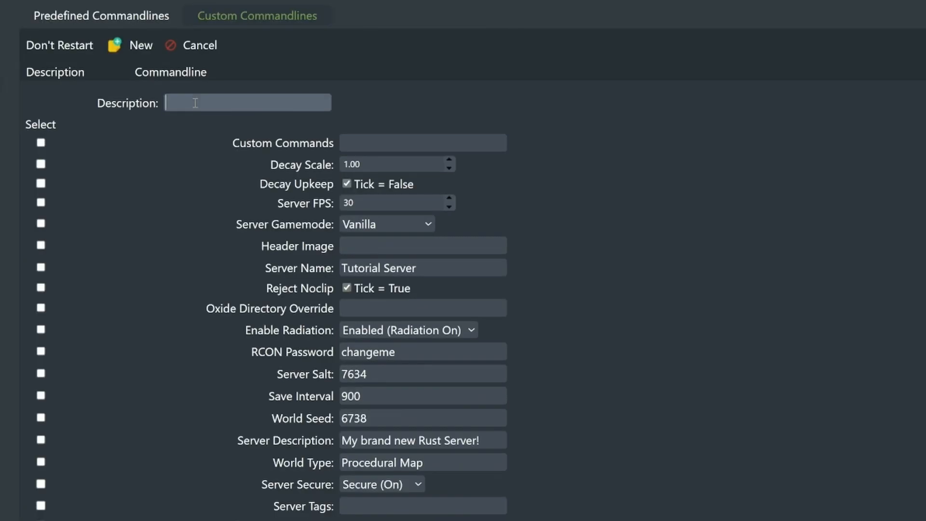
text(Tutorial)
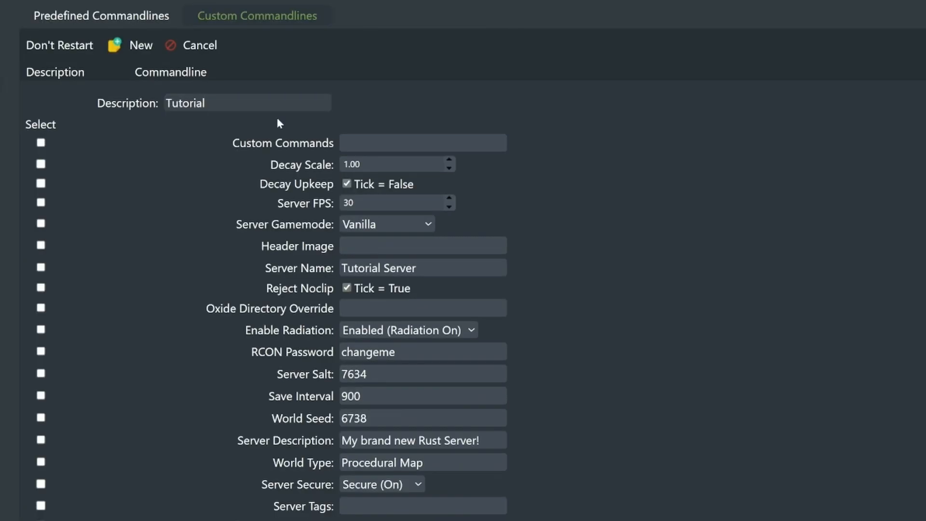
mouse_move(64, 186)
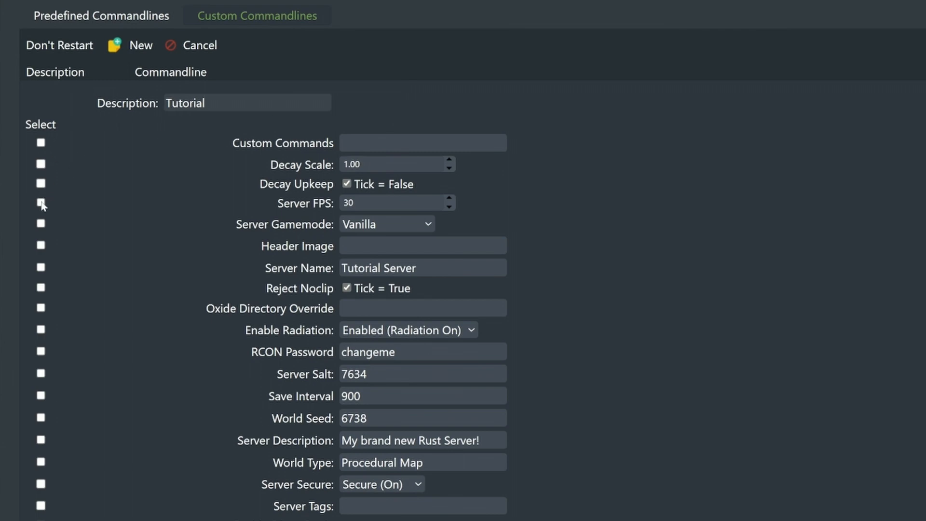
click(41, 202)
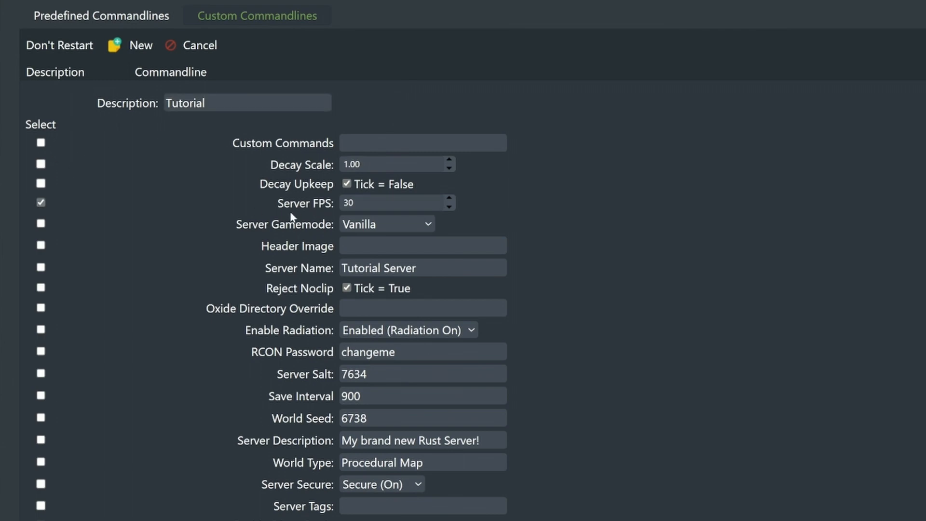
mouse_move(355, 204)
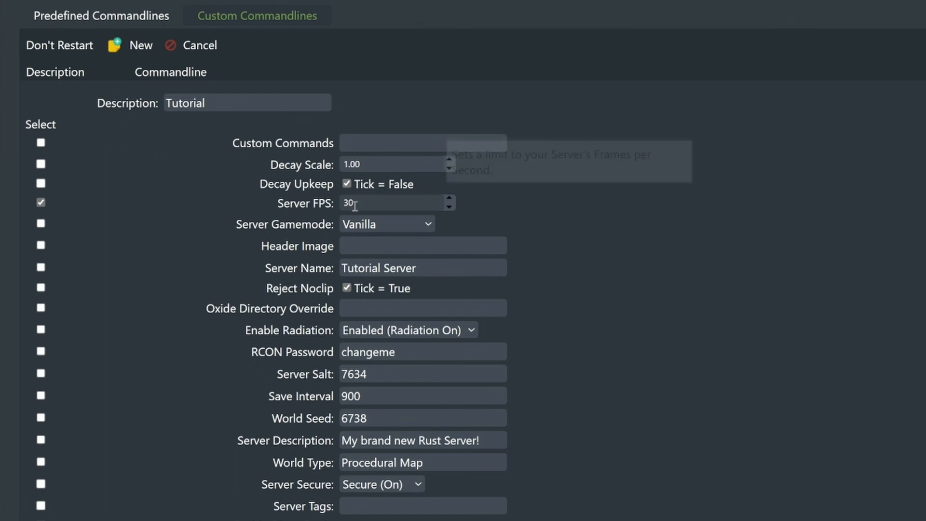
double_click(348, 203)
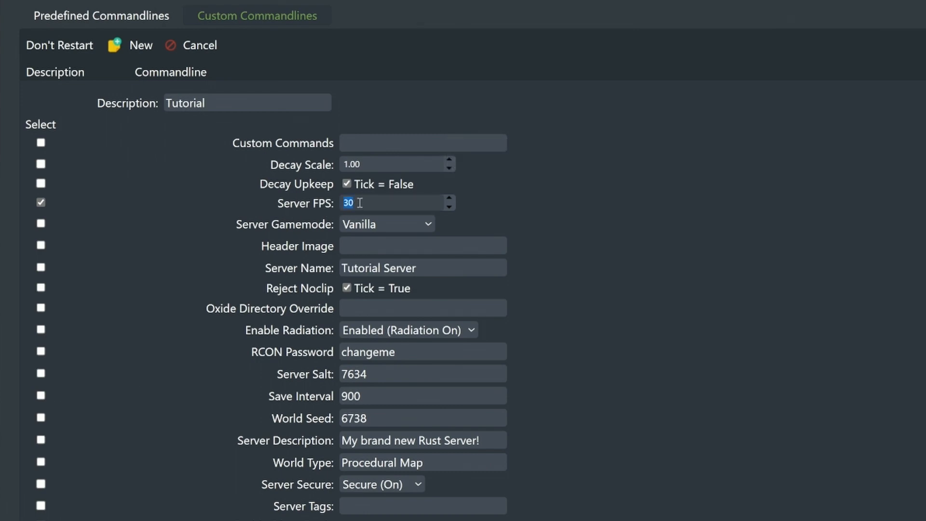
text(60)
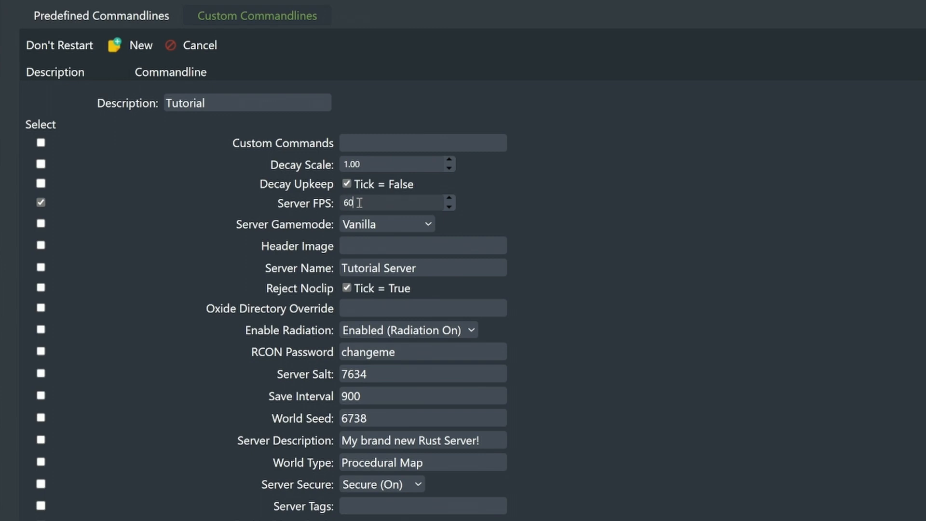
mouse_move(125, 366)
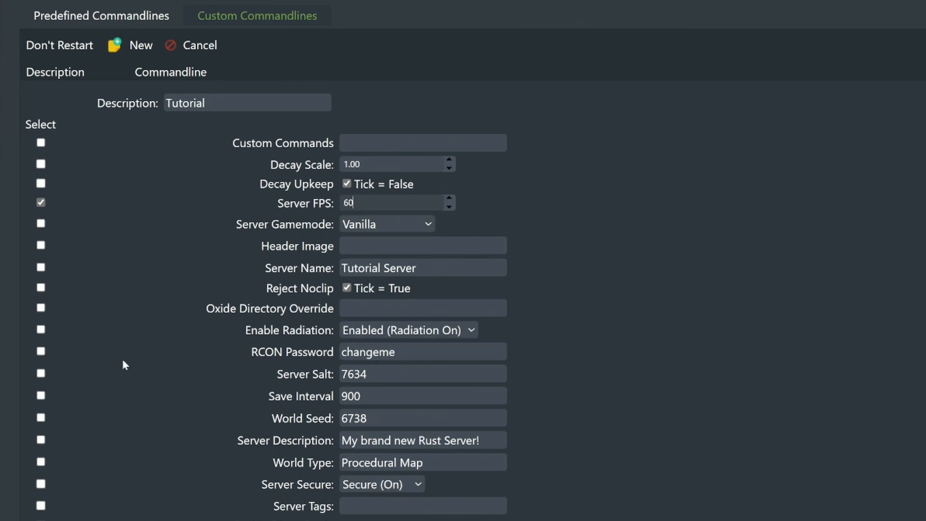
click(40, 351)
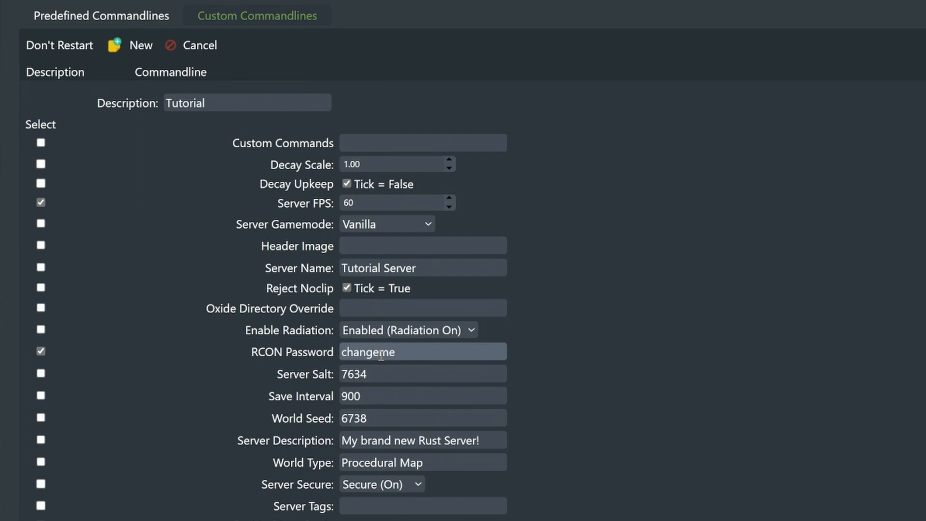
mouse_move(419, 353)
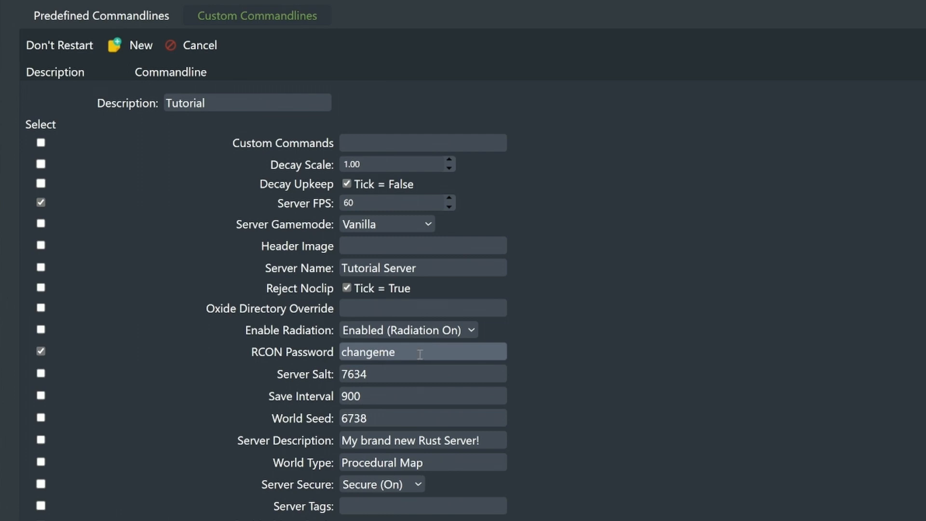
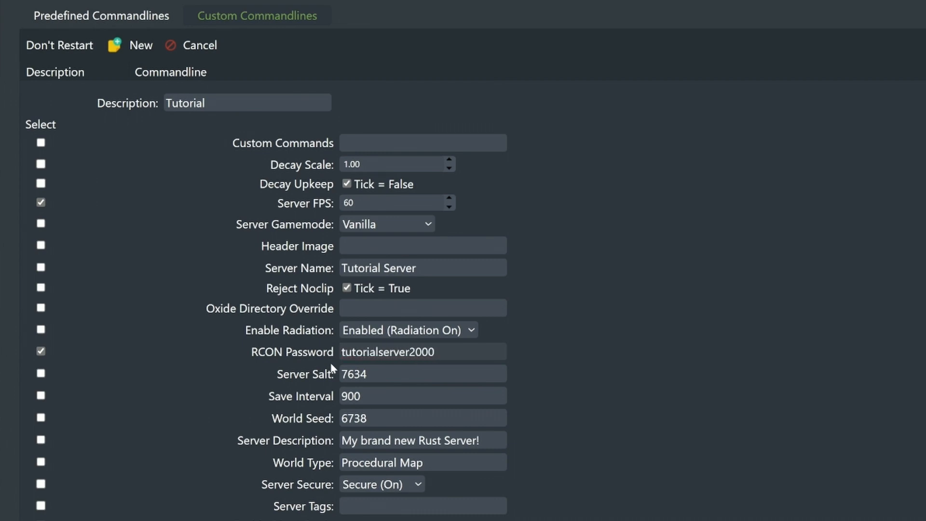
mouse_move(215, 275)
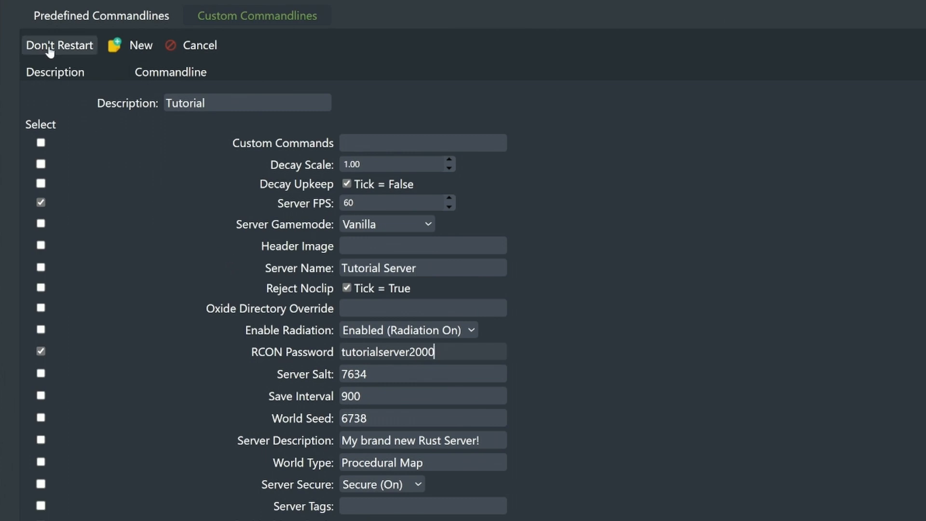
mouse_move(53, 53)
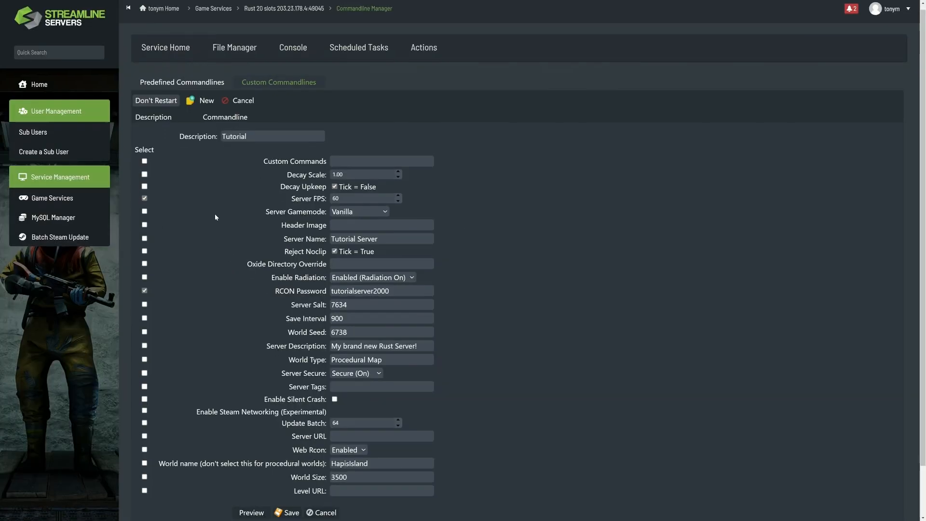
scroll(down, 3)
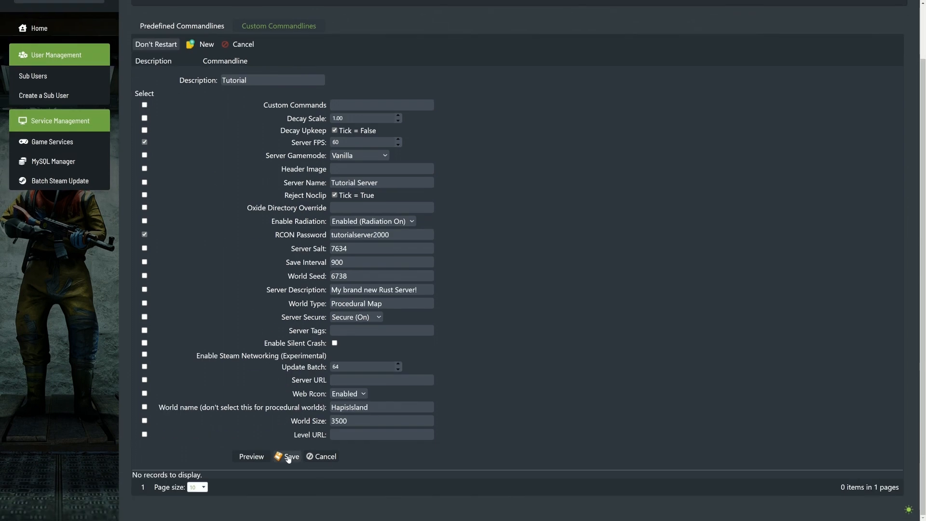
click(291, 456)
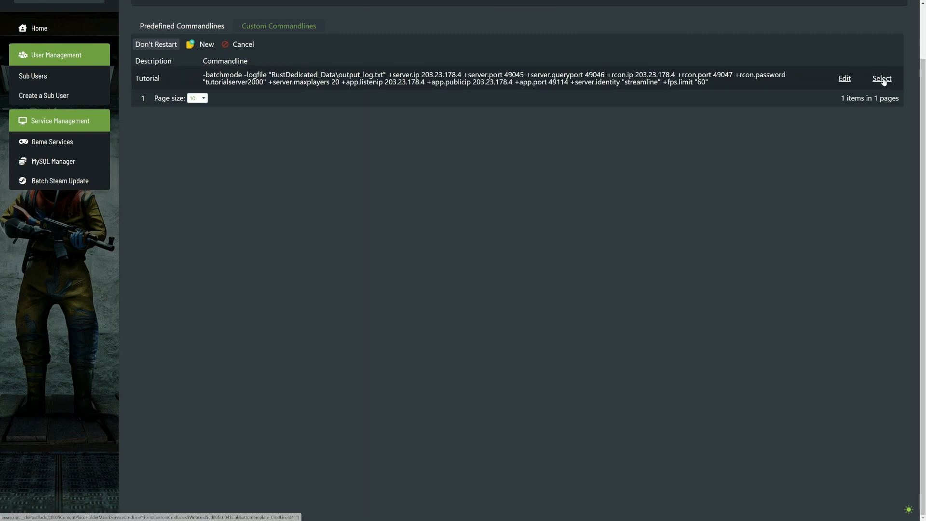
click(880, 78)
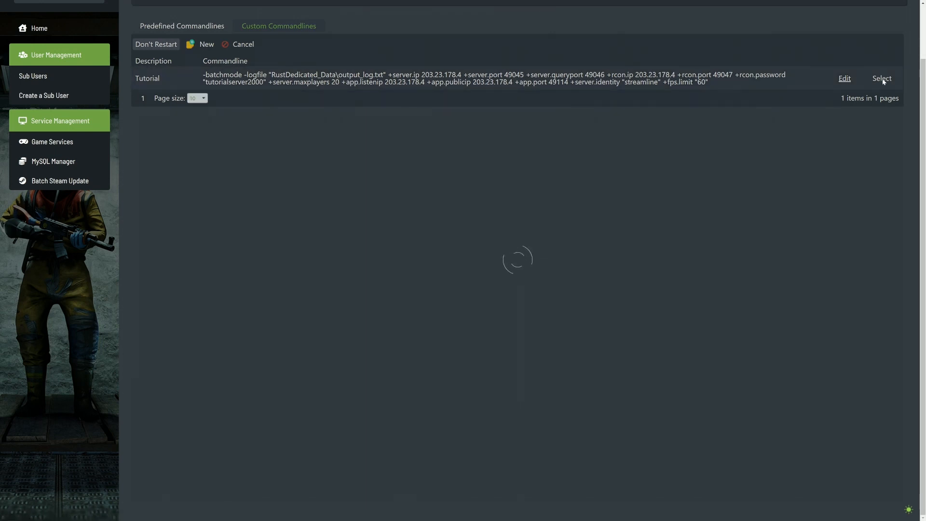
click(882, 79)
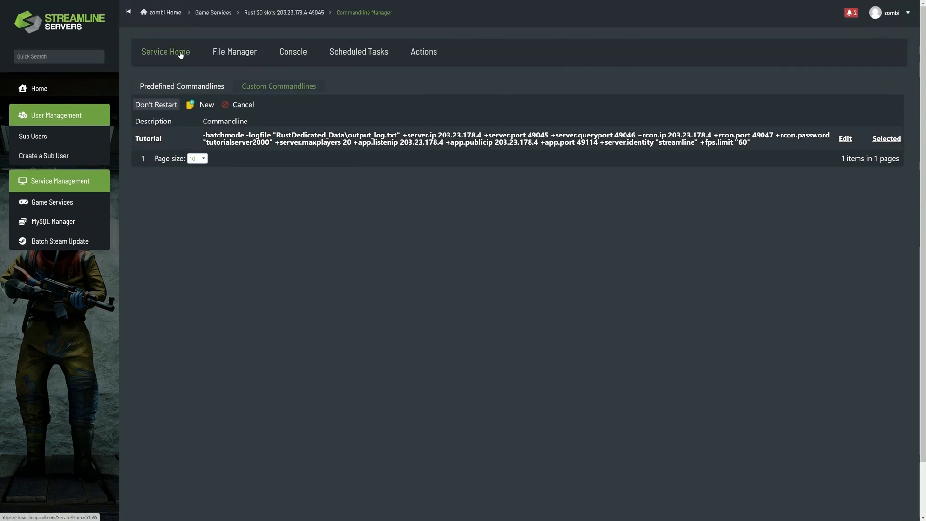
- From Service Home, go to Configuration Files and open server\streamline\cfg\server.cfg in the Text Editor
click(166, 51)
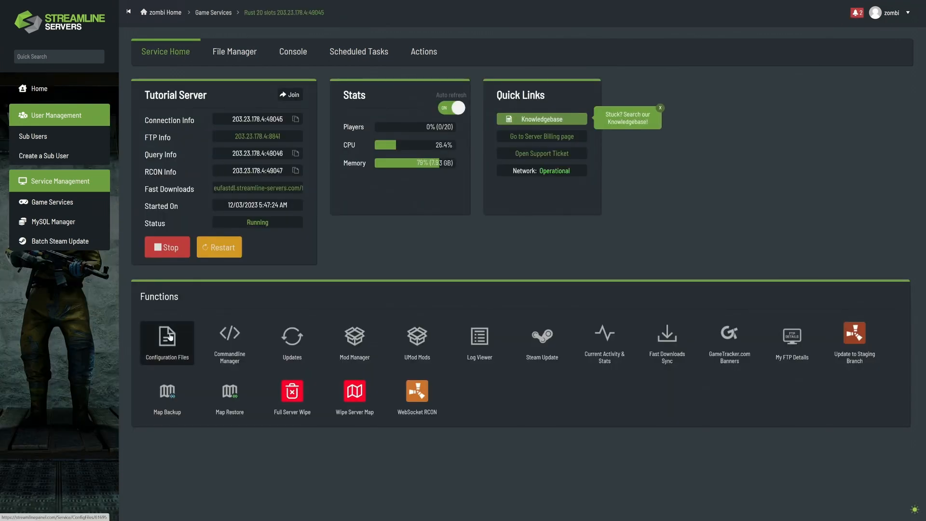
click(167, 343)
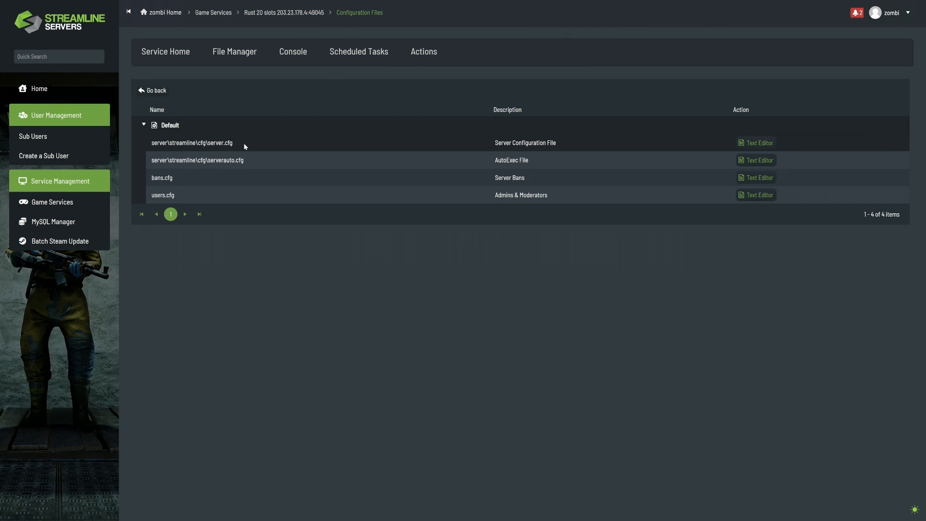
mouse_move(759, 145)
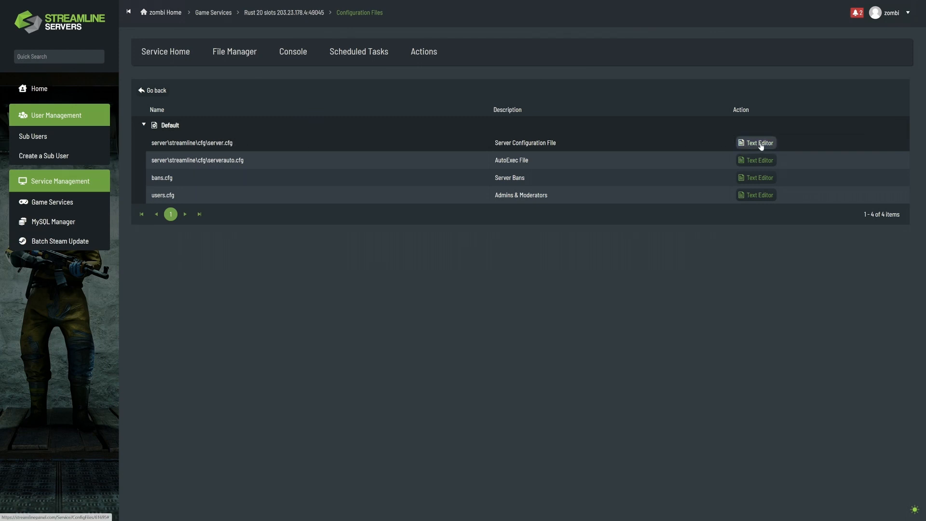
click(759, 143)
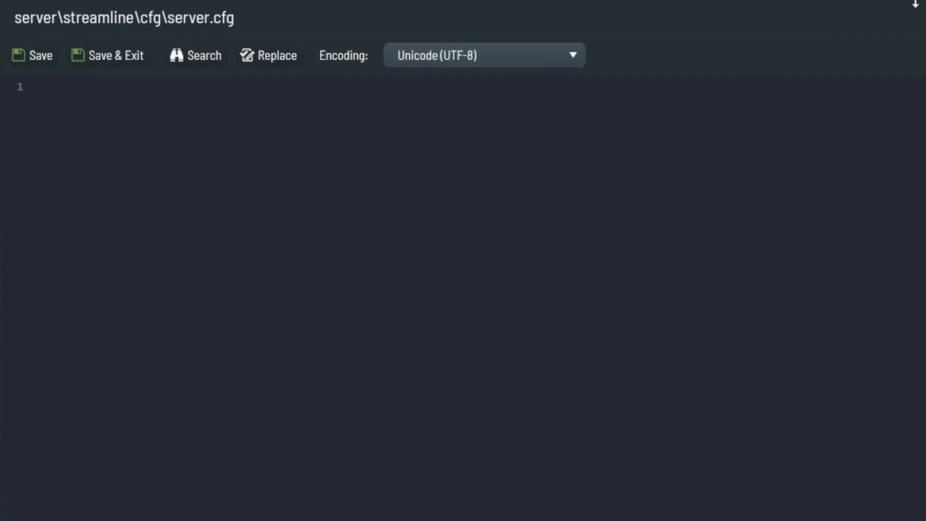
- Write server.hostname "Tutorial Server - Germany" on line 1 and start a new line
text(server)
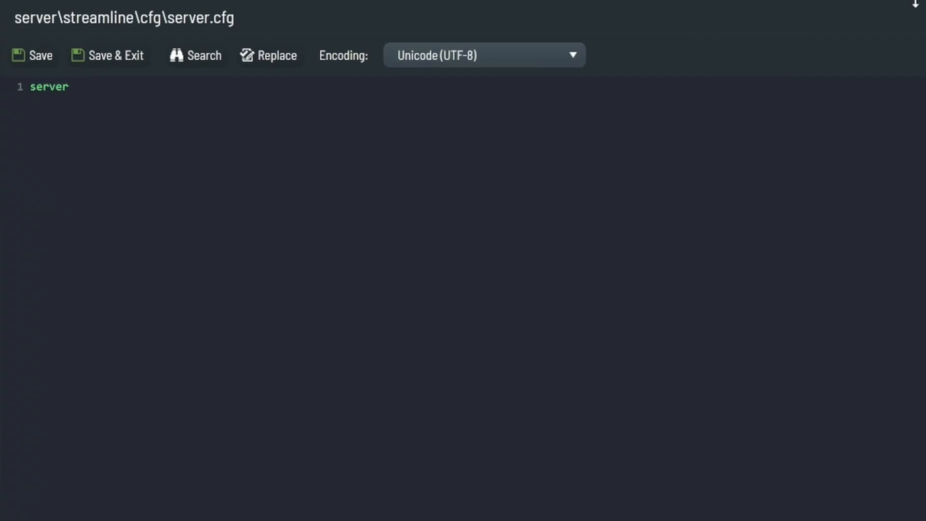
text(.hostn)
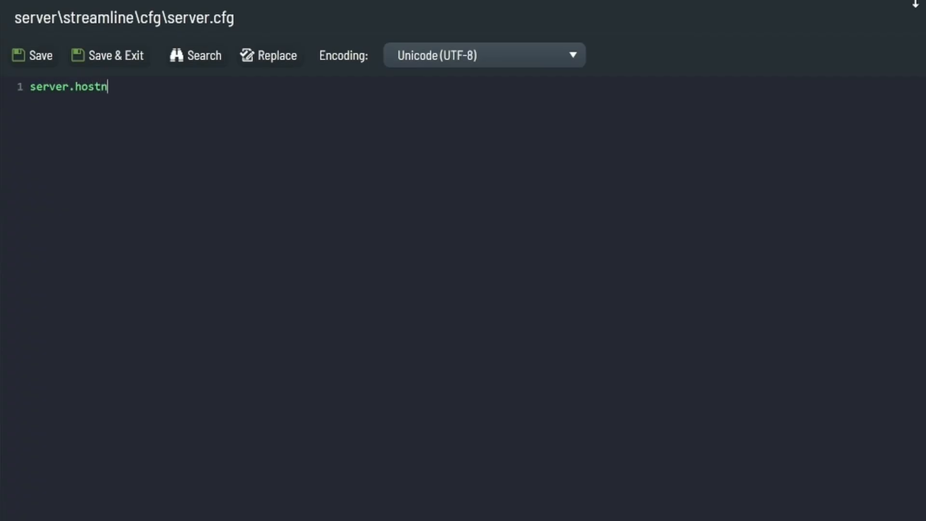
text(ame)
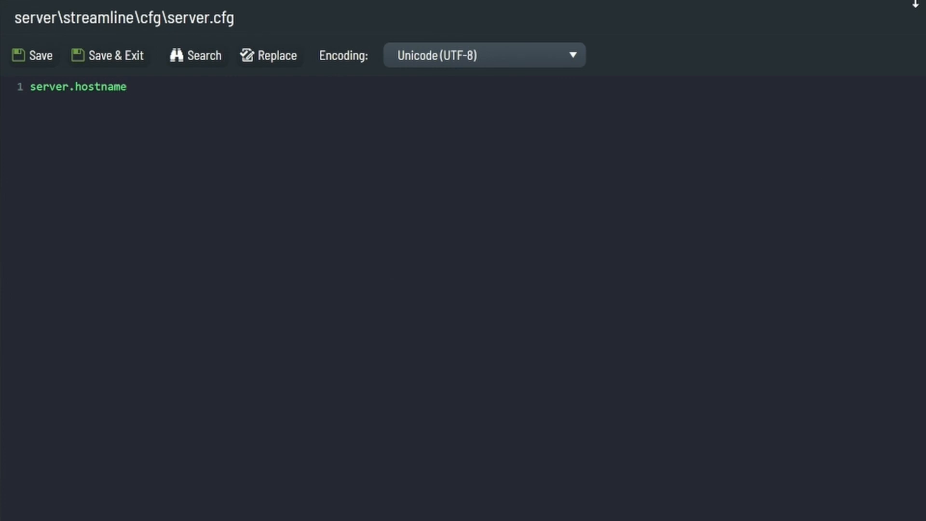
text("")
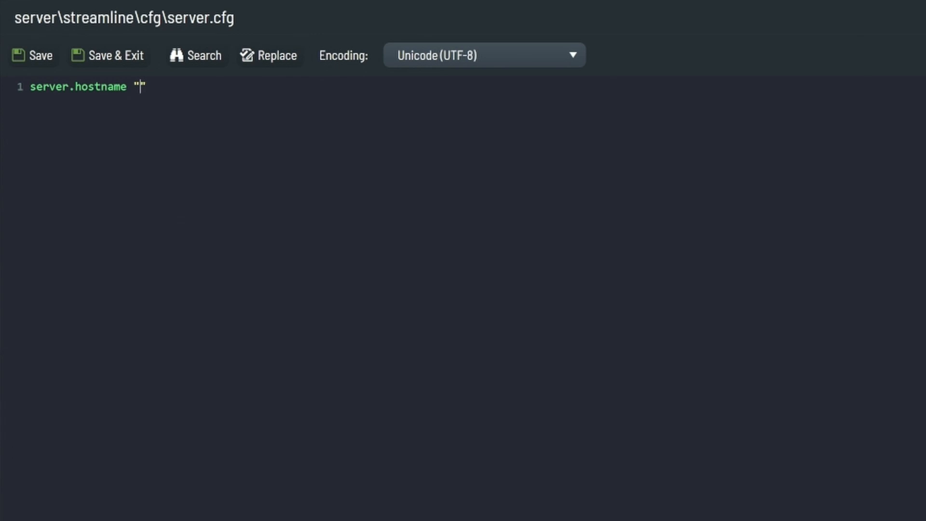
text(Tuto)
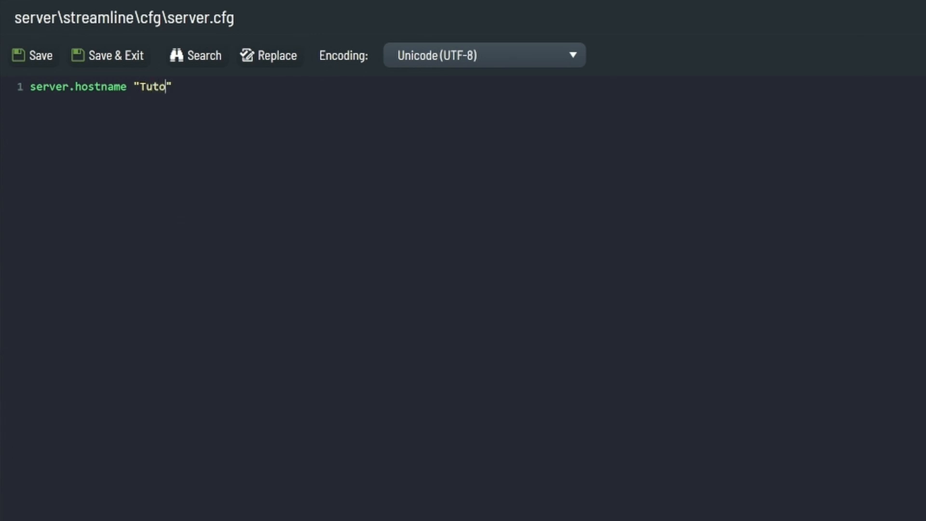
text(rial Server - Germany)
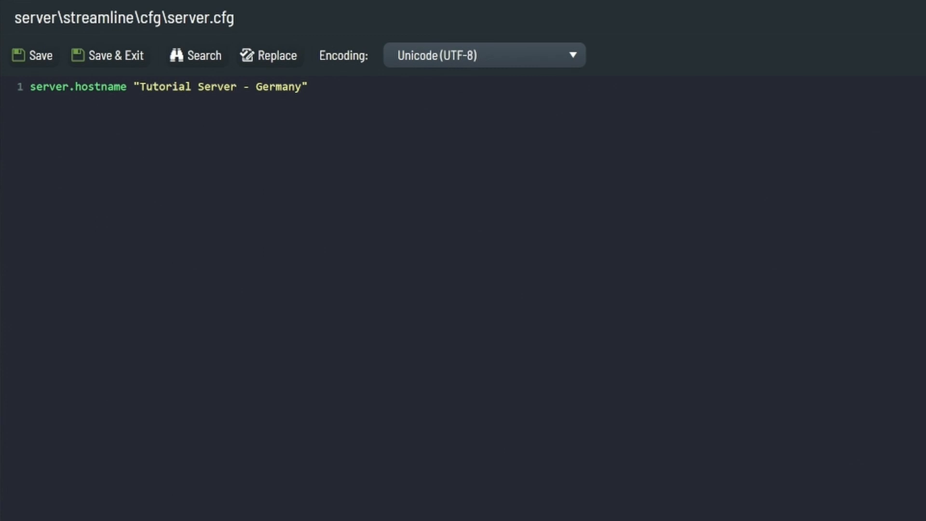
click(309, 87)
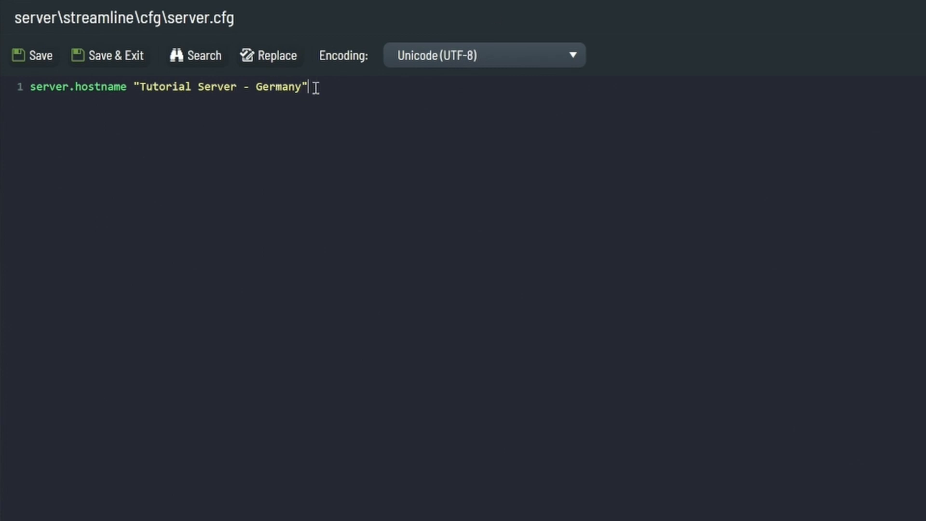
key(Enter)
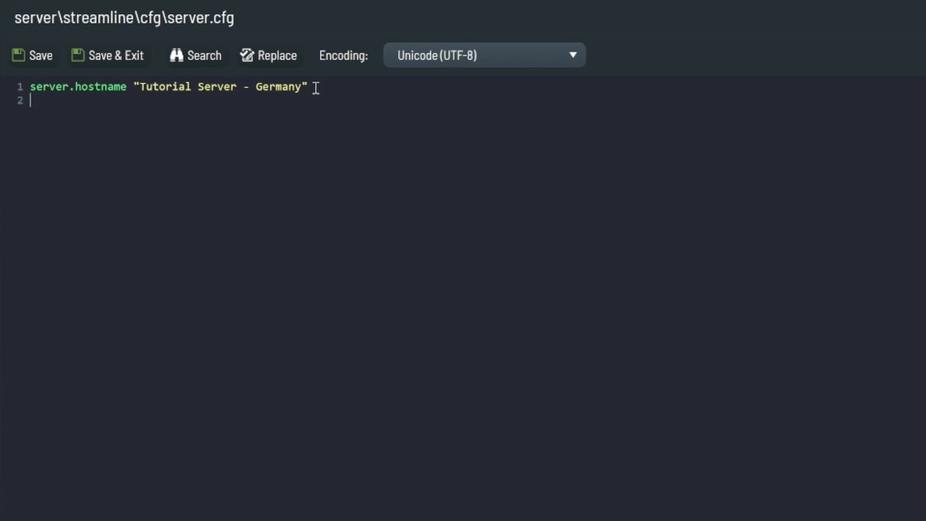
- Write server.description "Best tutorial server I have ever seen\n\nSee web site for more details" on line 2
text(server.)
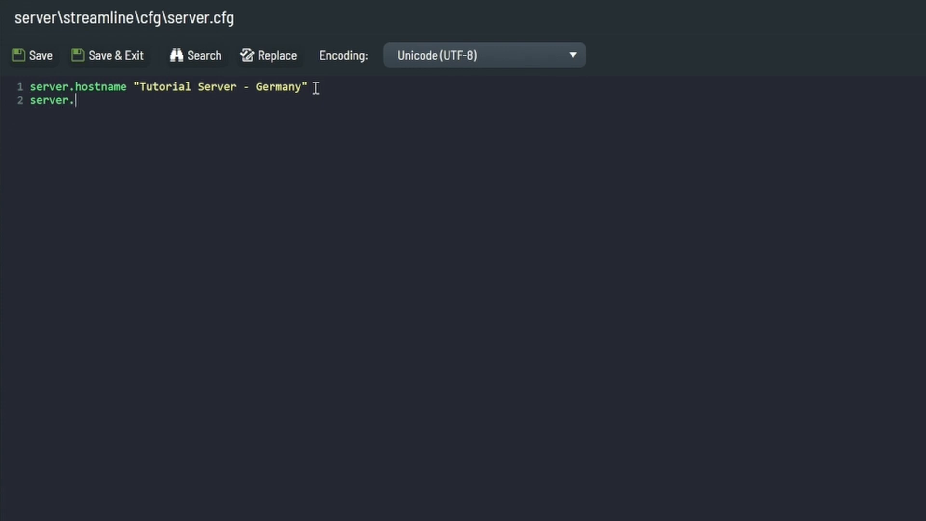
text(descript)
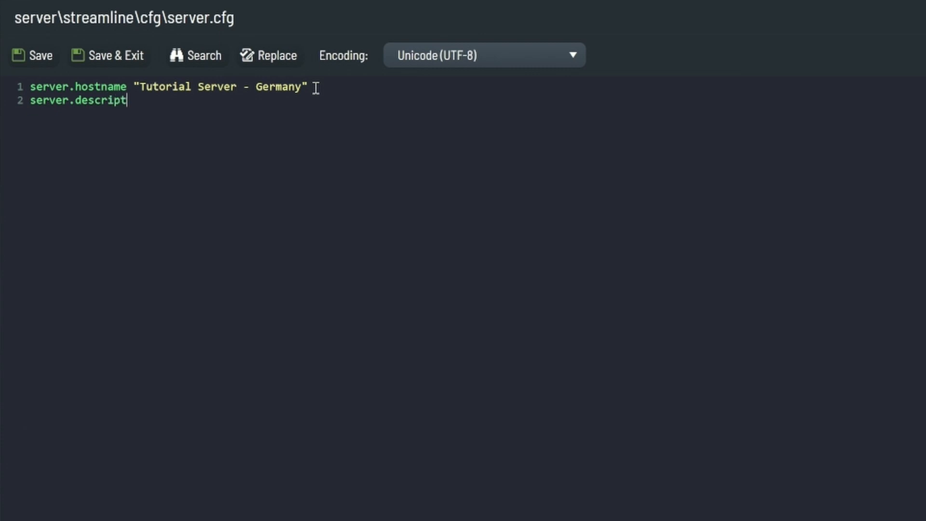
text(ion)
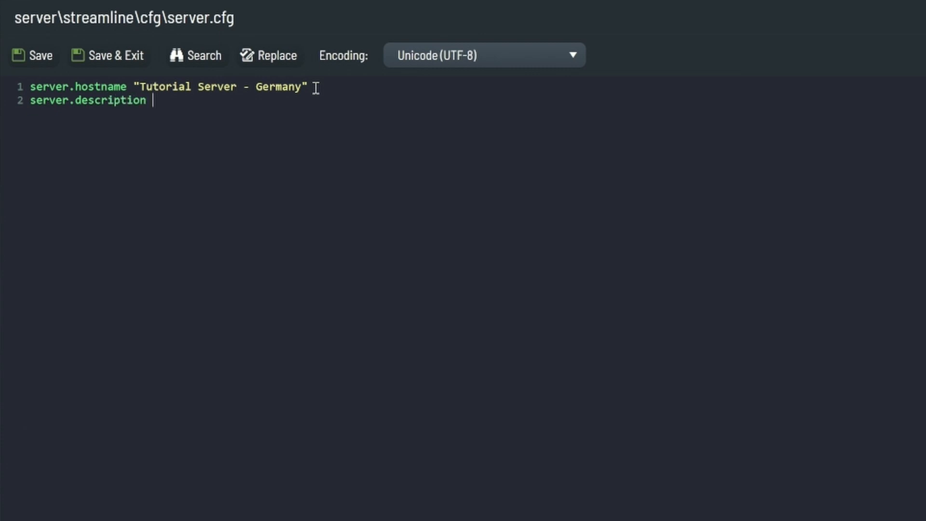
text("")
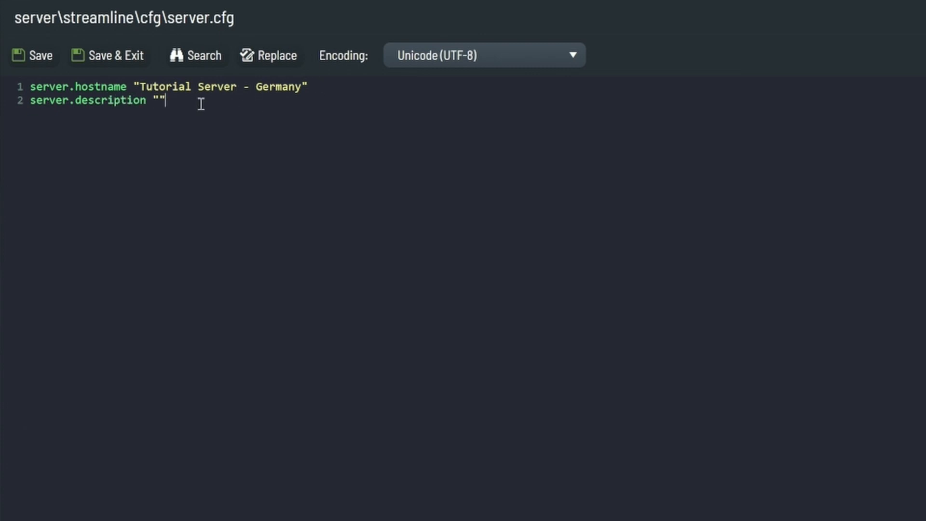
text(Be)
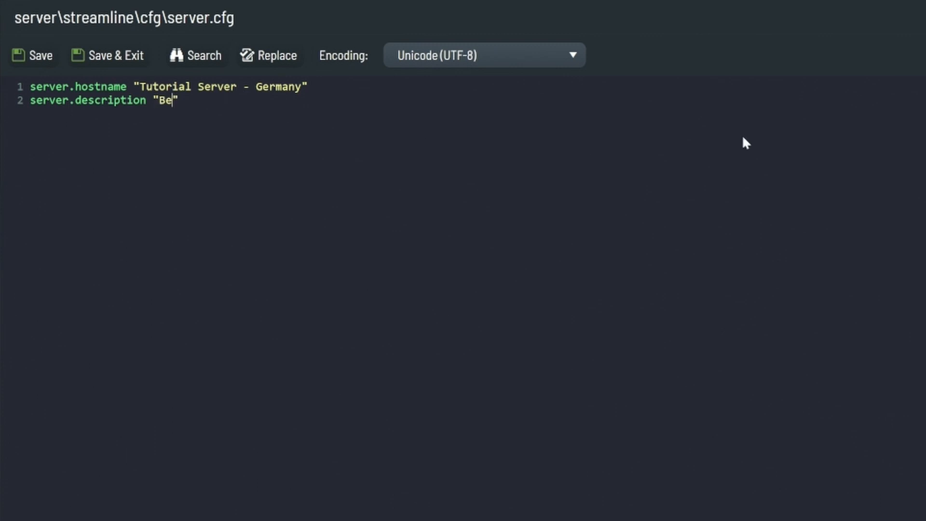
text(st tutorial server I have ever)
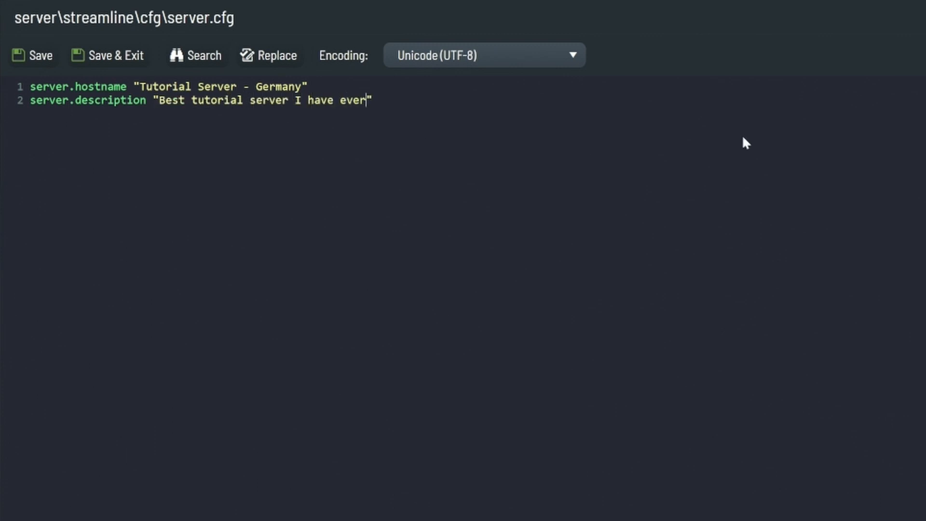
text(seen)
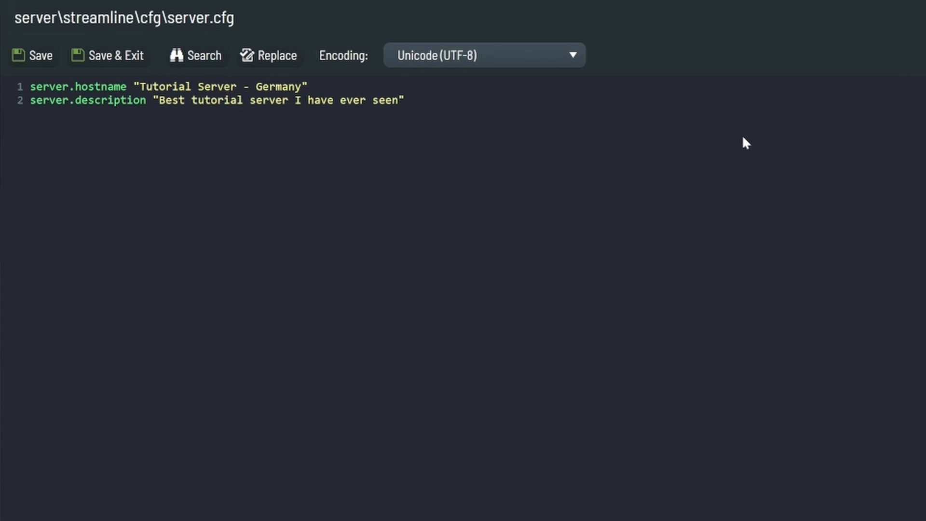
text(\n)
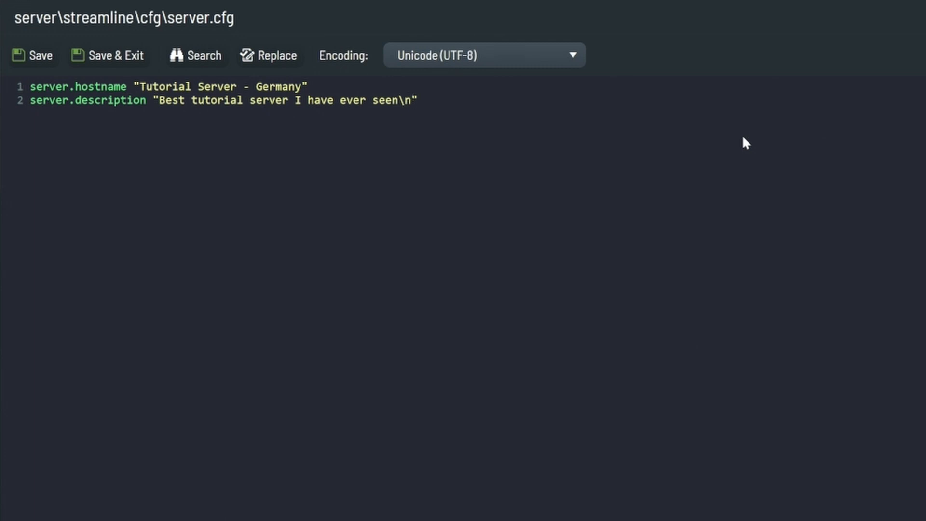
text(\n)
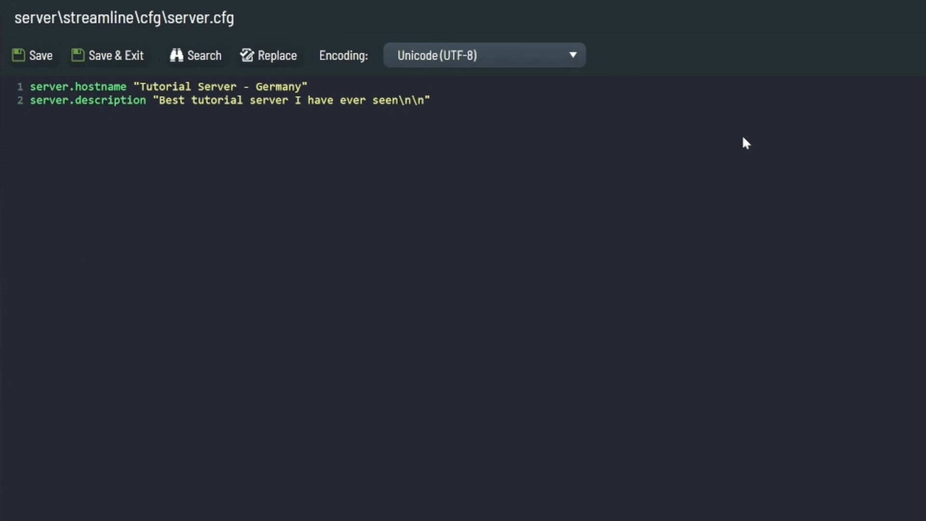
text(See web site fo)
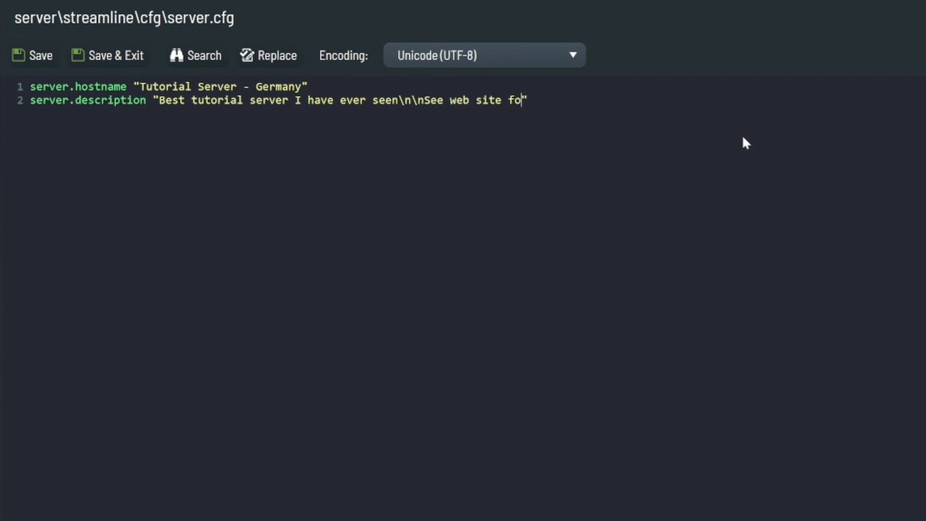
text(r more details)
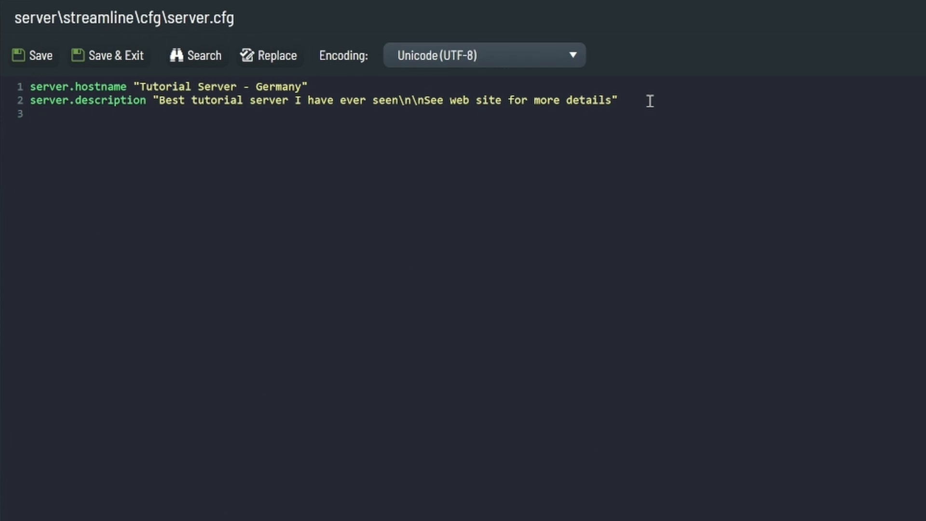
text(server)
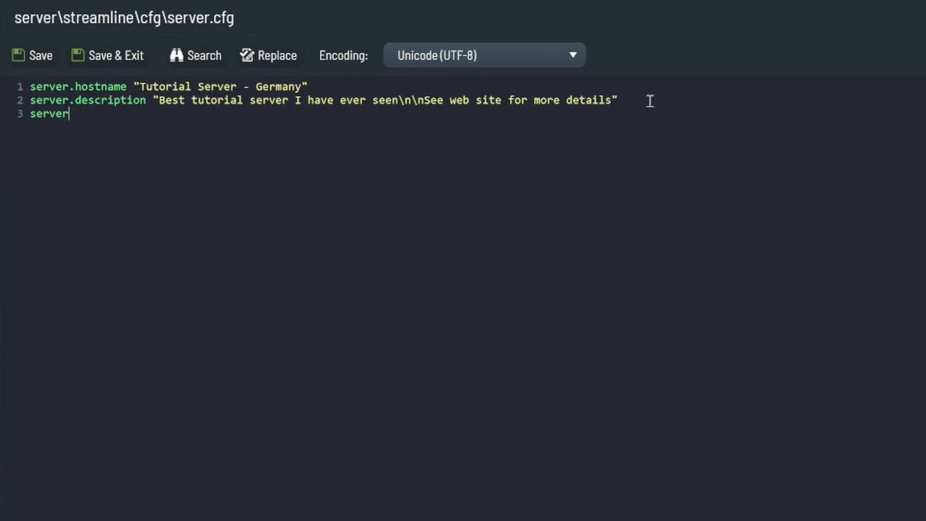
text(.ur)
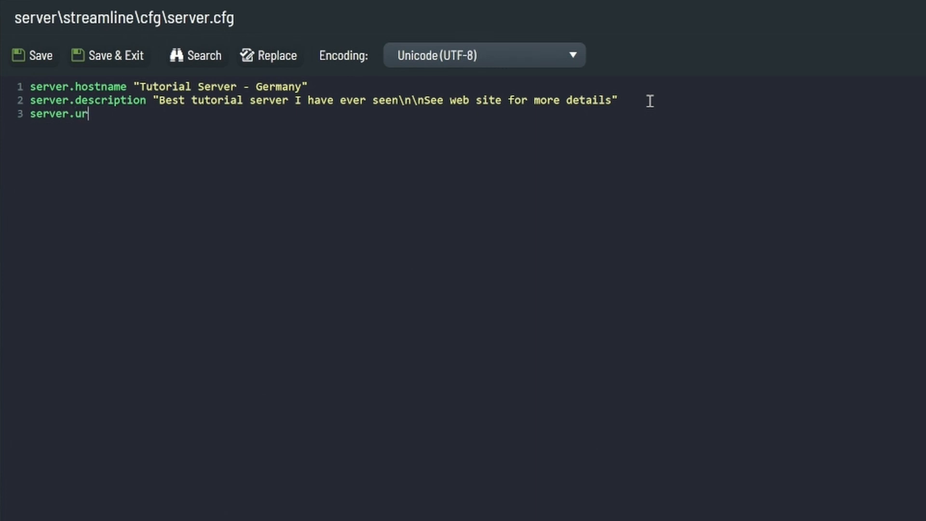
text(l "")
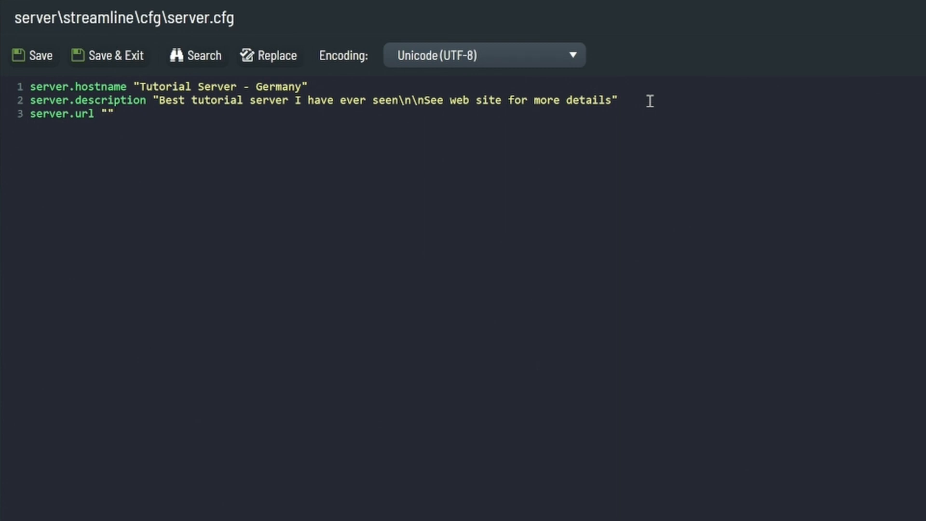
mouse_move(598, 91)
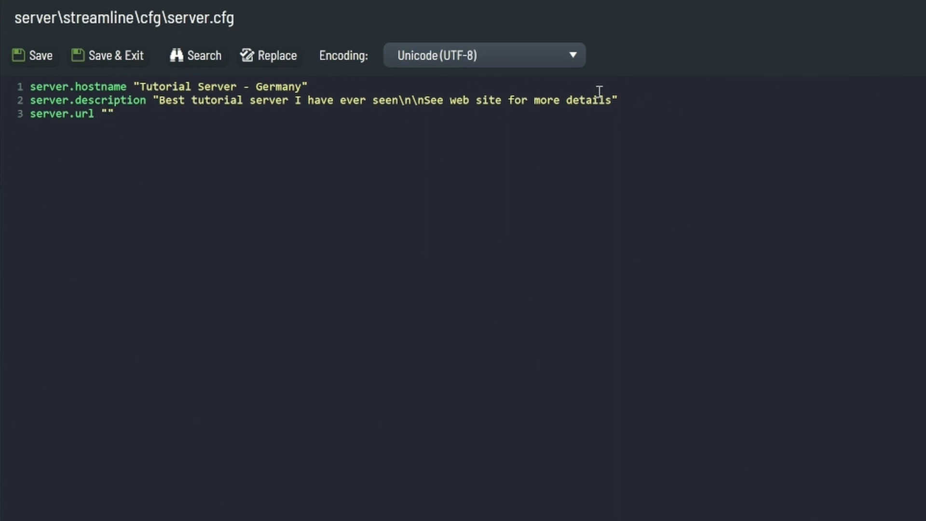
text(https://yourwebsiteaddress.com)
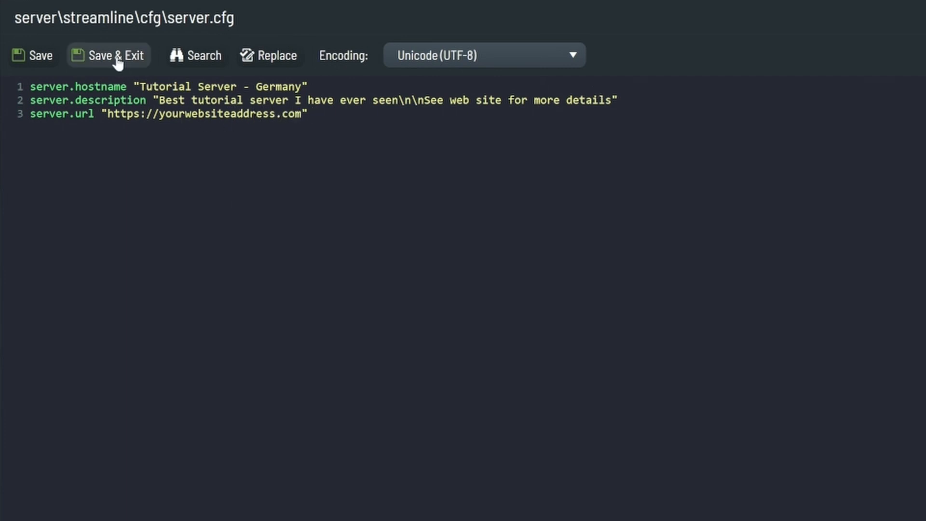
click(111, 54)
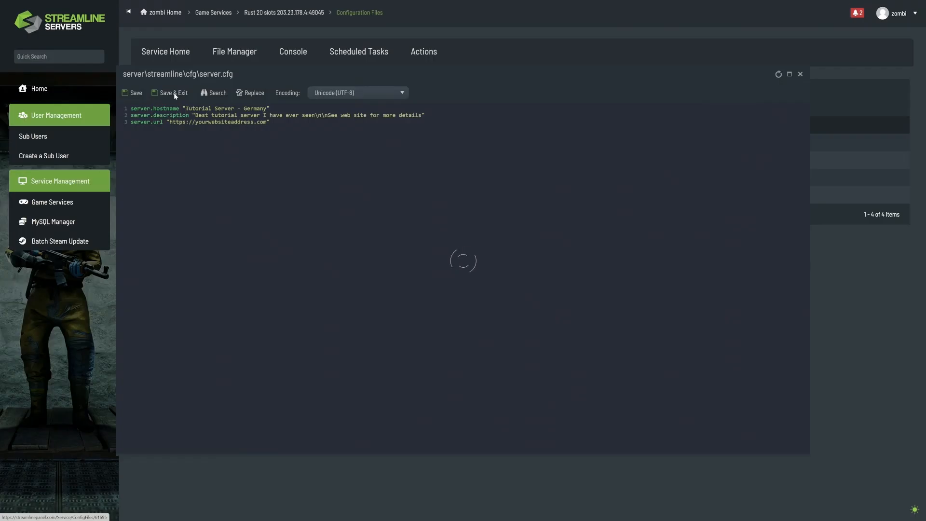
click(170, 92)
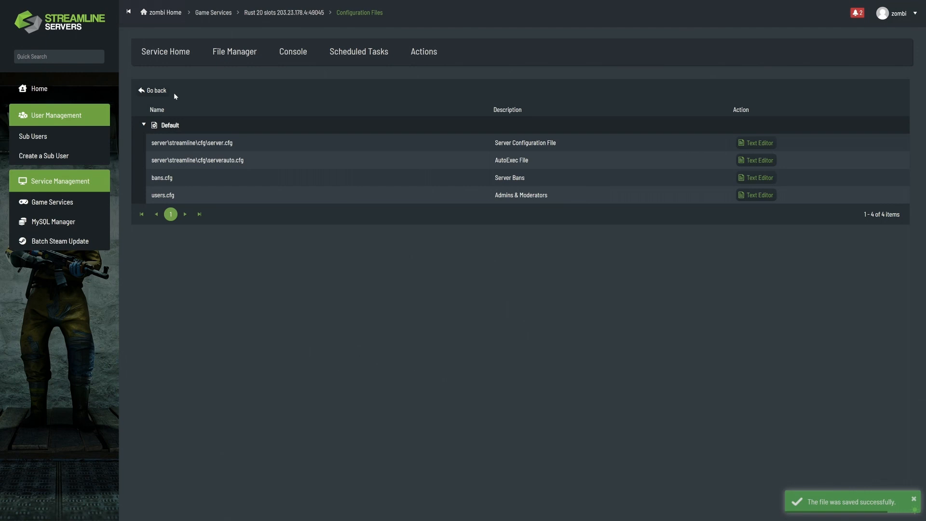
mouse_move(180, 84)
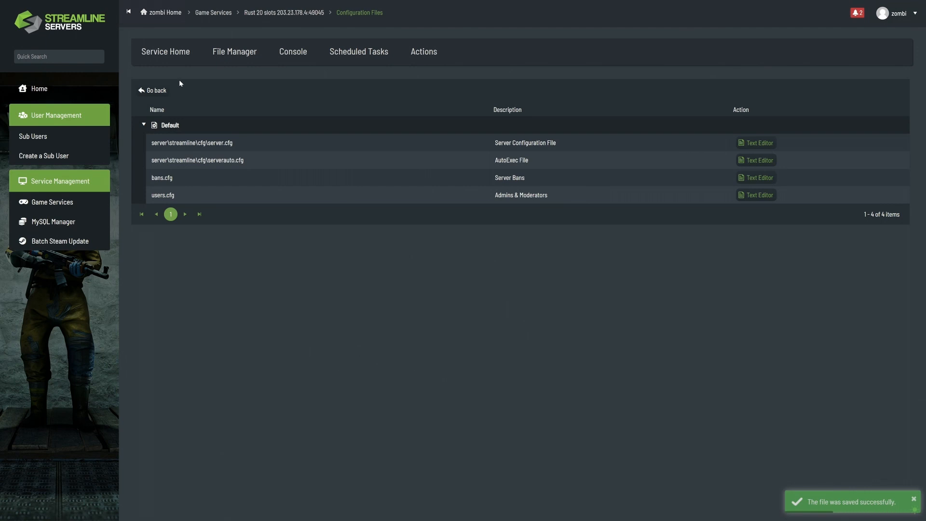
- Restart the Tutorial Server from Service Home and copy its Connection Info address
click(165, 51)
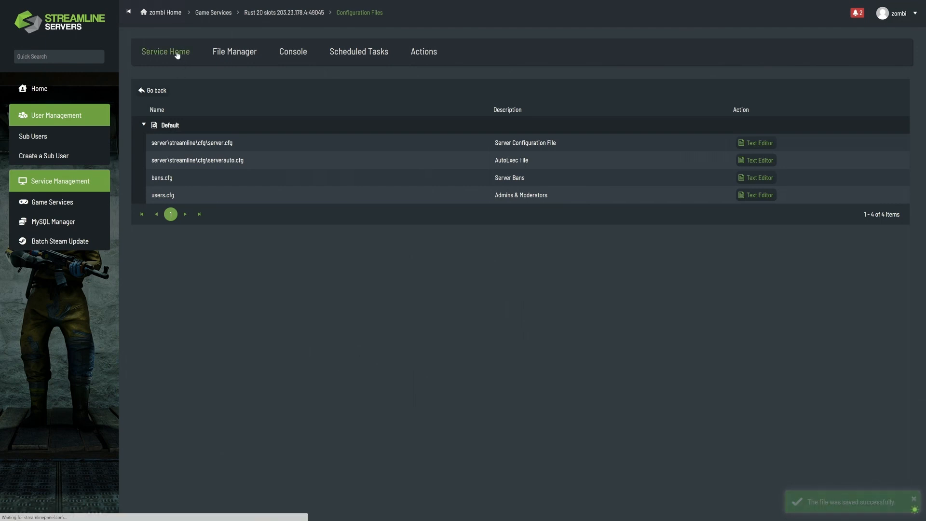
click(165, 51)
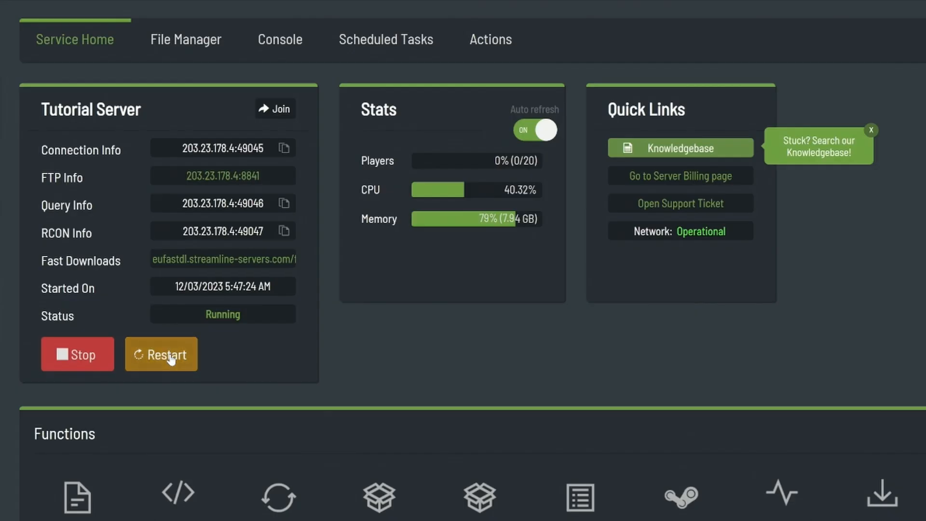
click(161, 354)
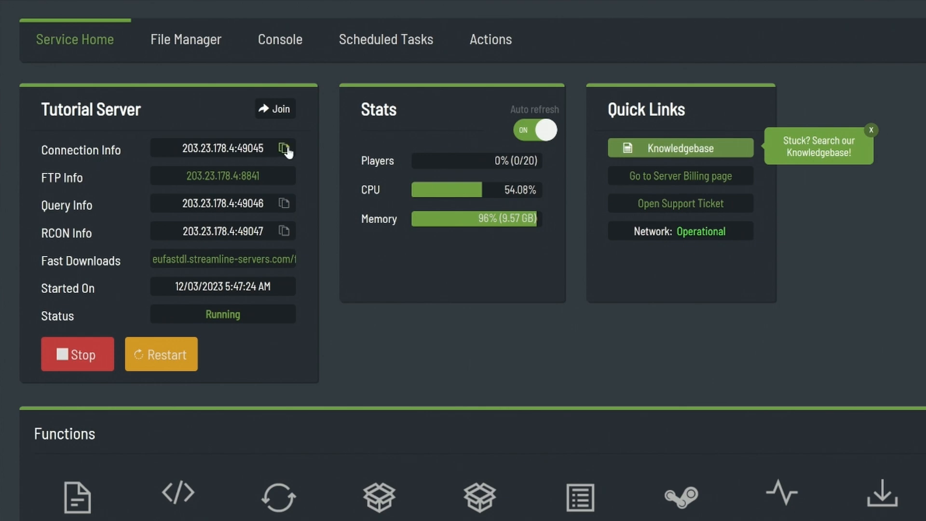
click(281, 148)
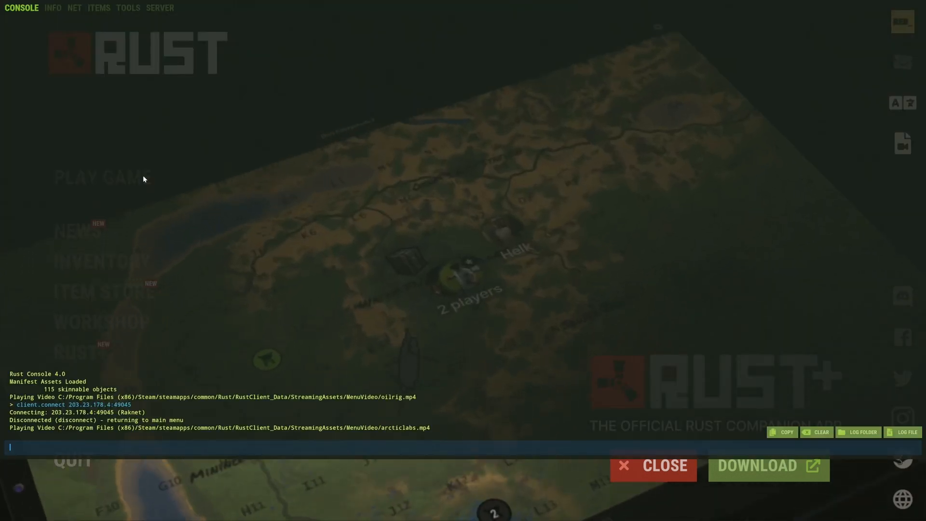
- Run client.connect 203.23.178.4:49045 in the Rust console to join the server
text(client.connect 203.23.178.4:49045)
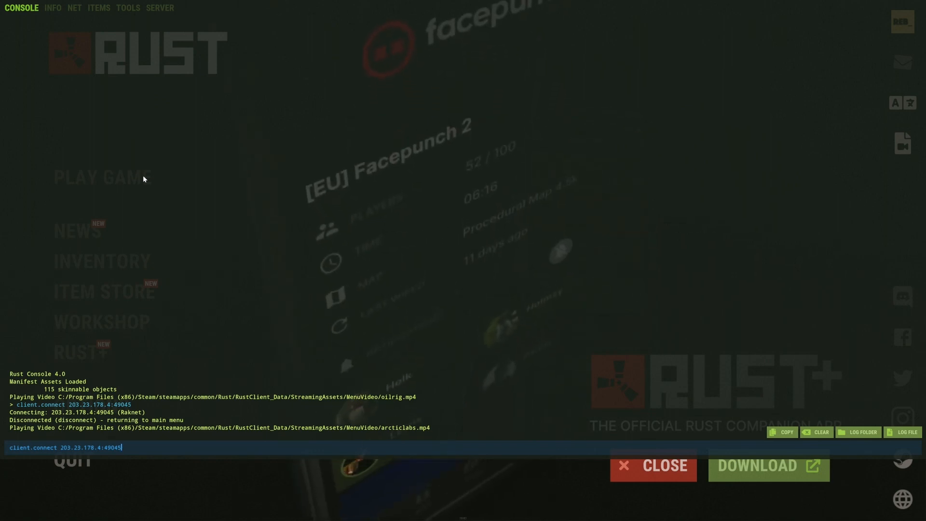
key(Enter)
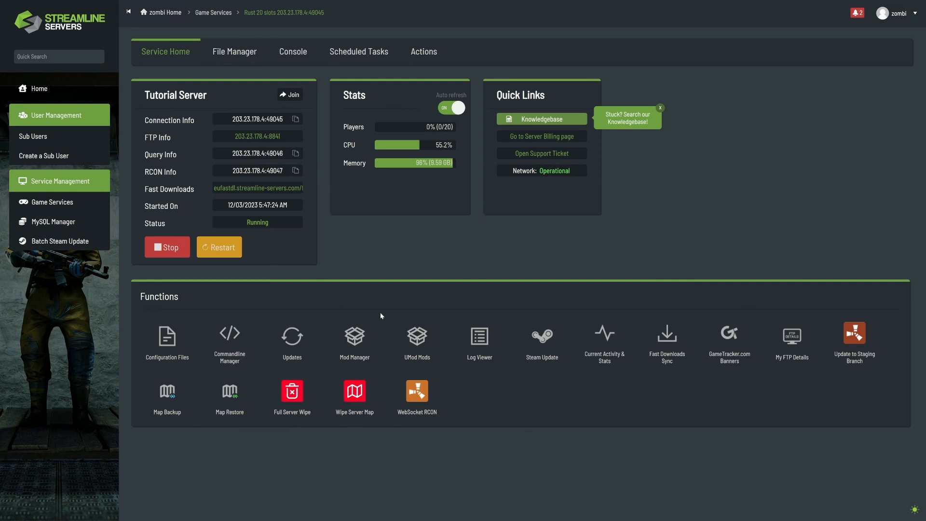
- Reopen server.cfg from Configuration Files in the Text Editor and add a new line
click(167, 342)
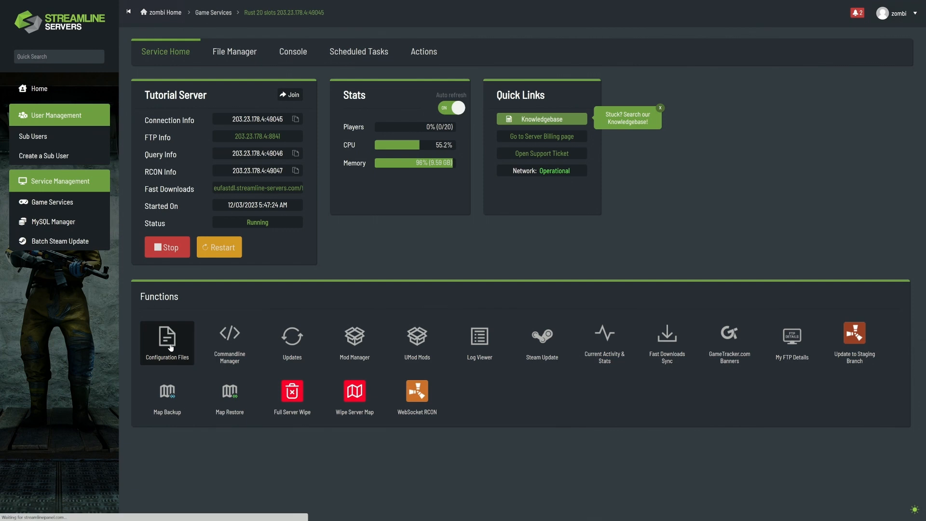
click(166, 342)
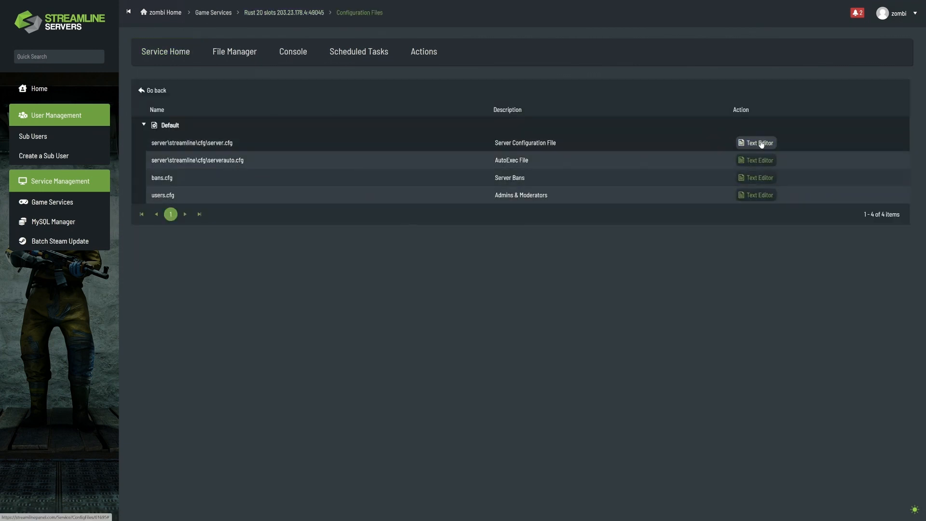
click(756, 142)
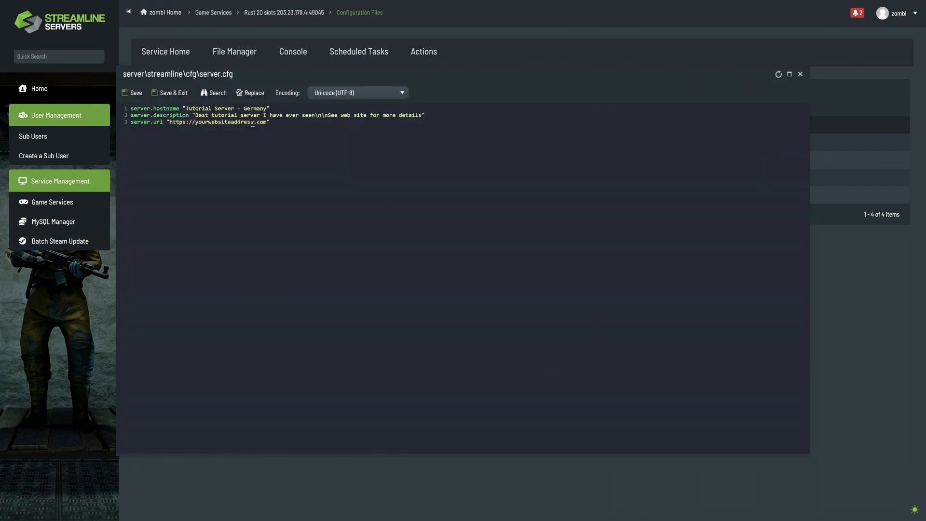
mouse_move(276, 154)
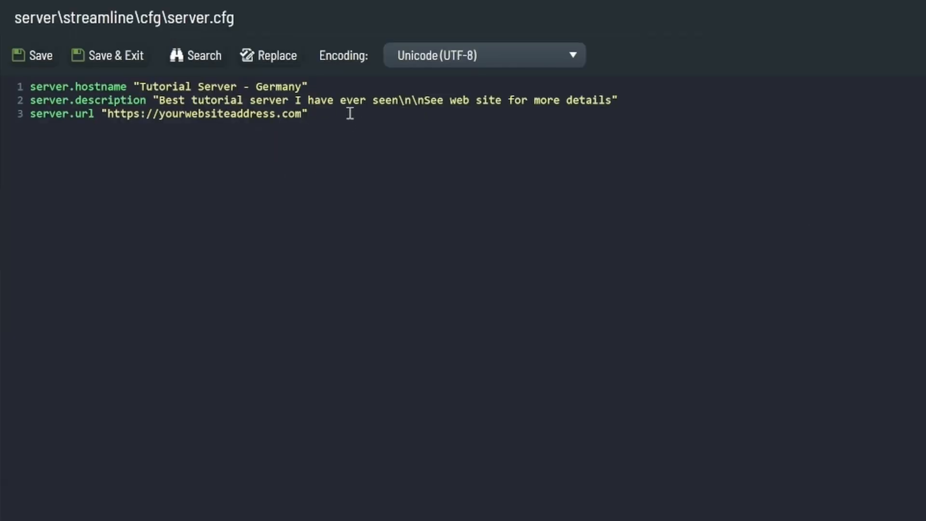
key(Enter)
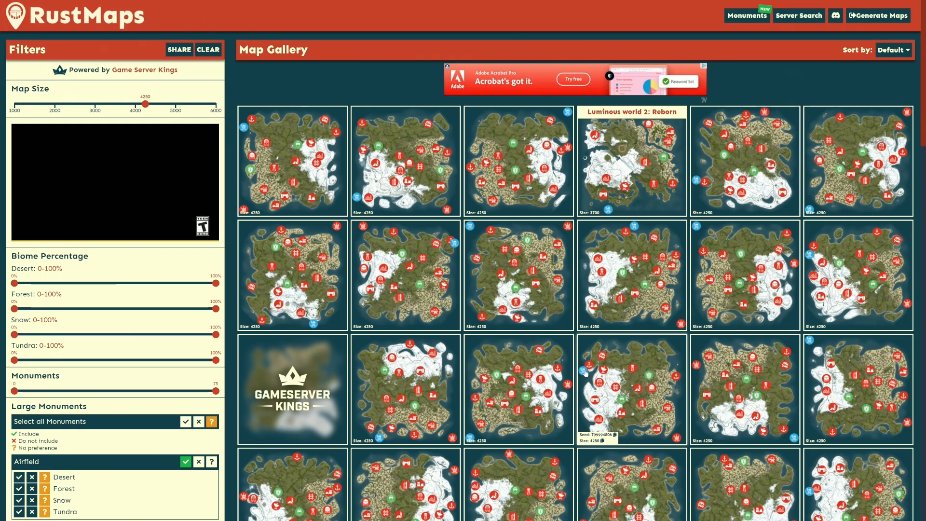
- Scroll through the RustMaps gallery of 4250-size generated maps
scroll(down, 3)
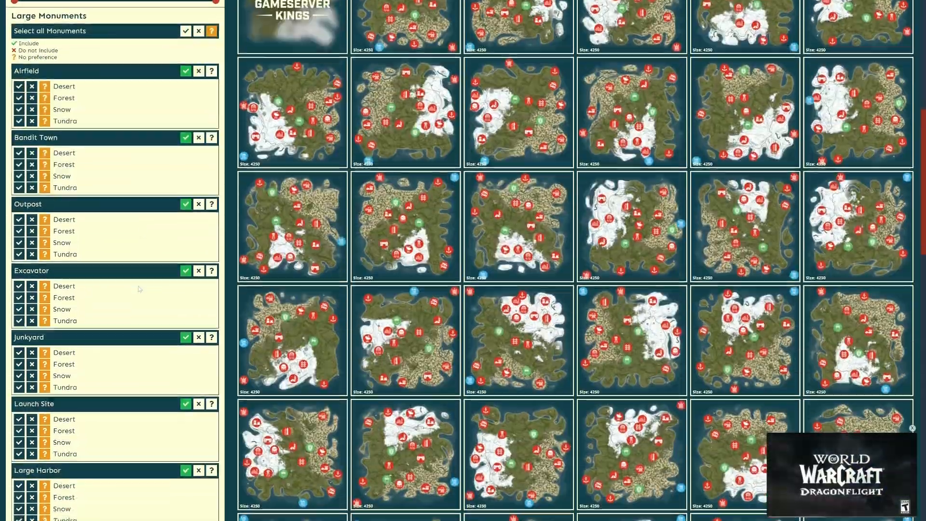
scroll(down, 3)
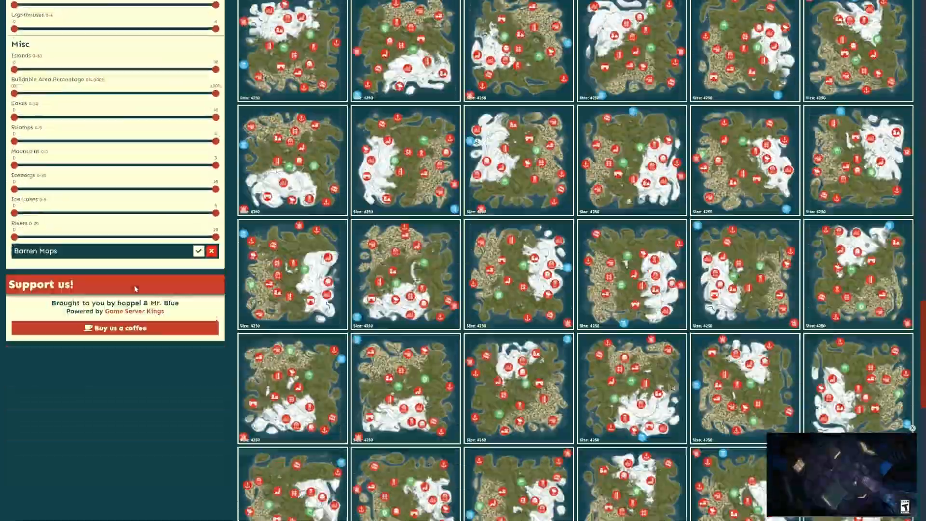
scroll(up, 3)
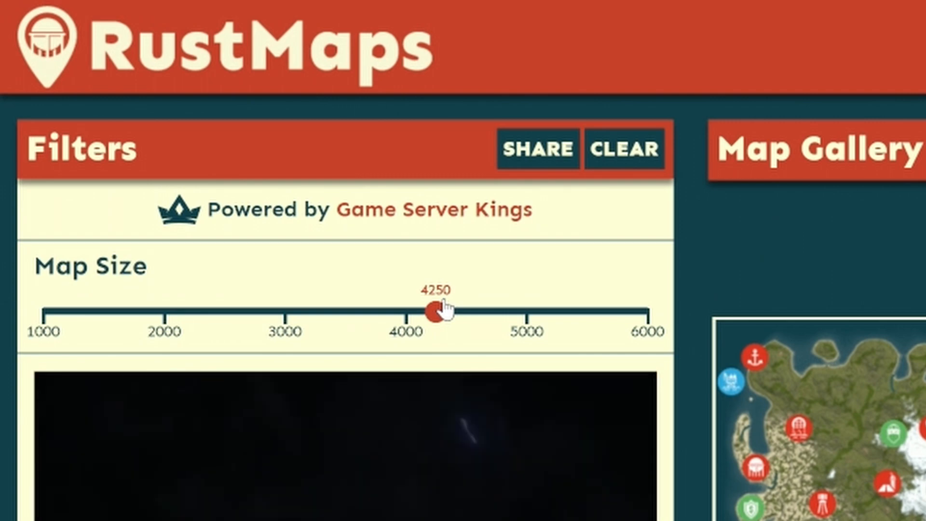
scroll(down, 3)
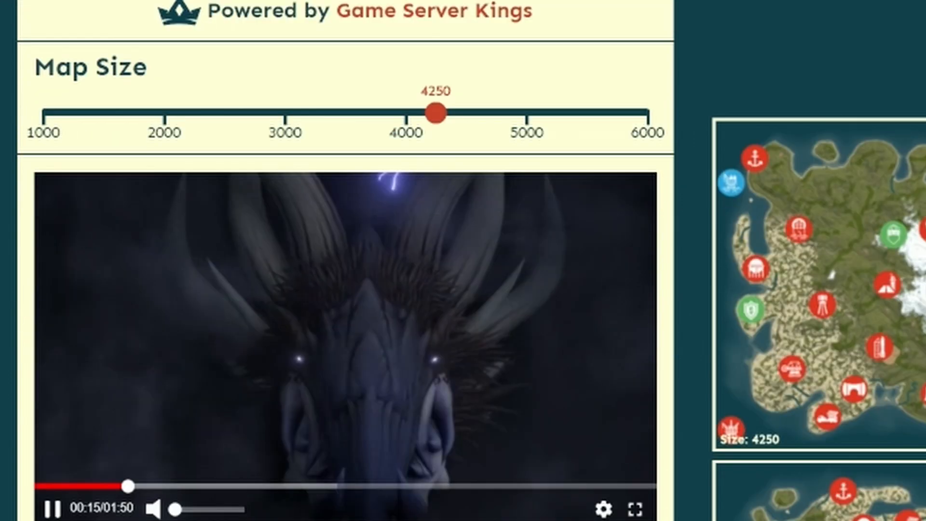
scroll(down, 3)
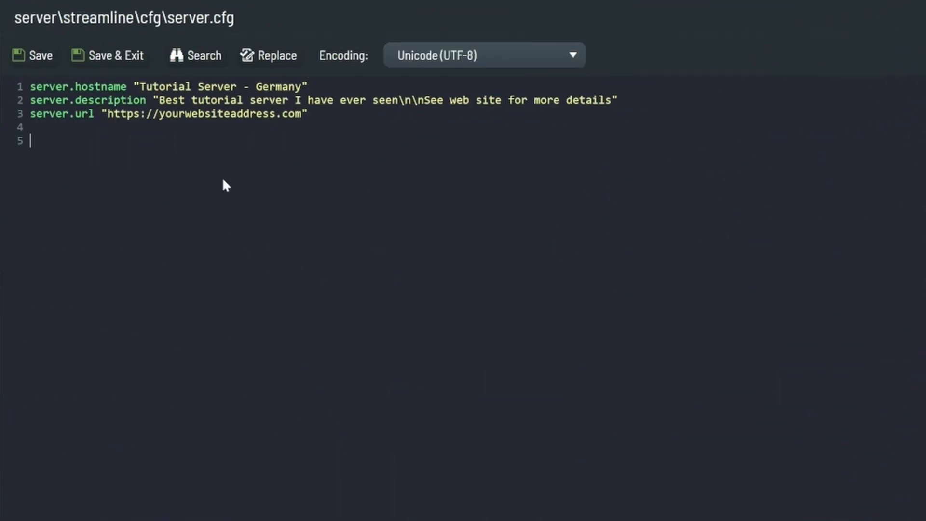
mouse_move(234, 164)
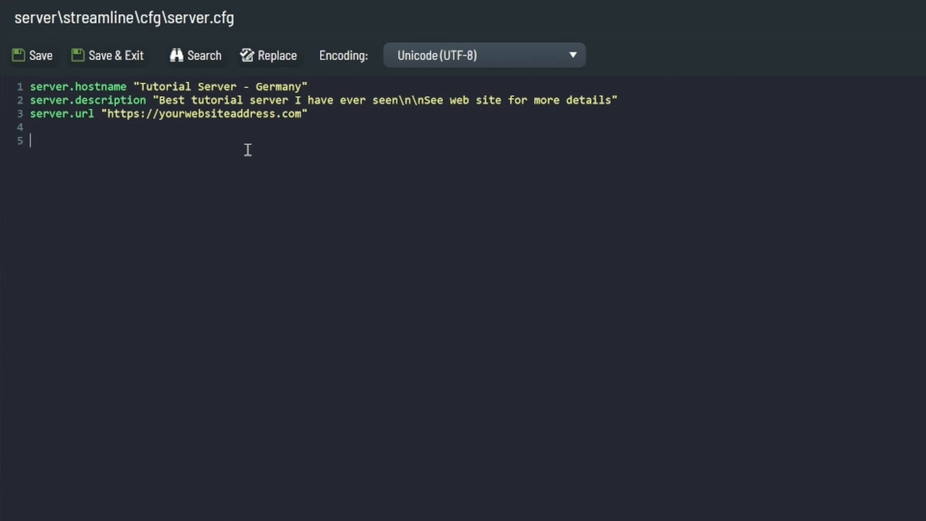
text(server.)
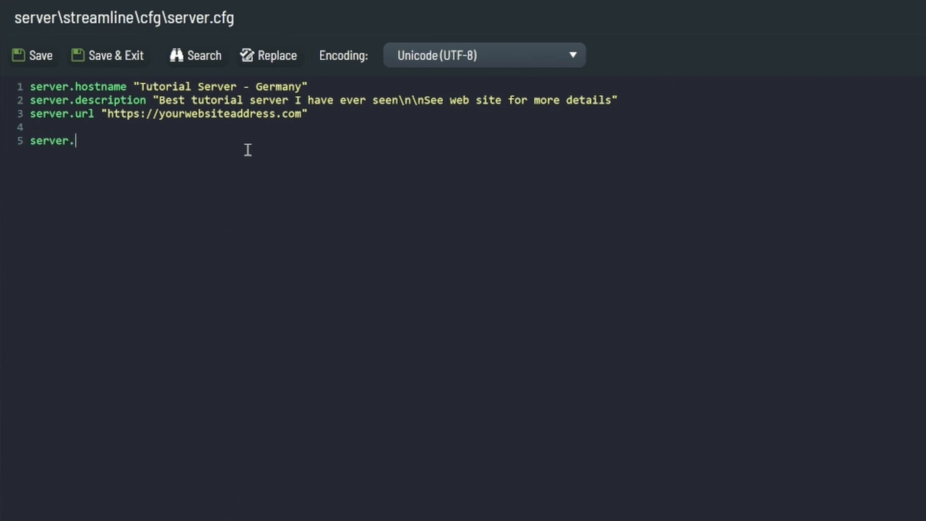
text(worlds)
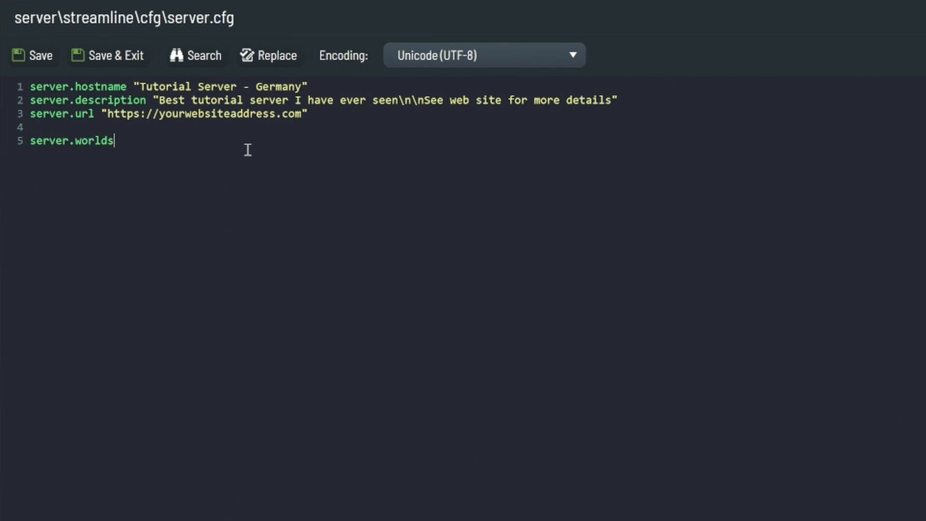
text(ize)
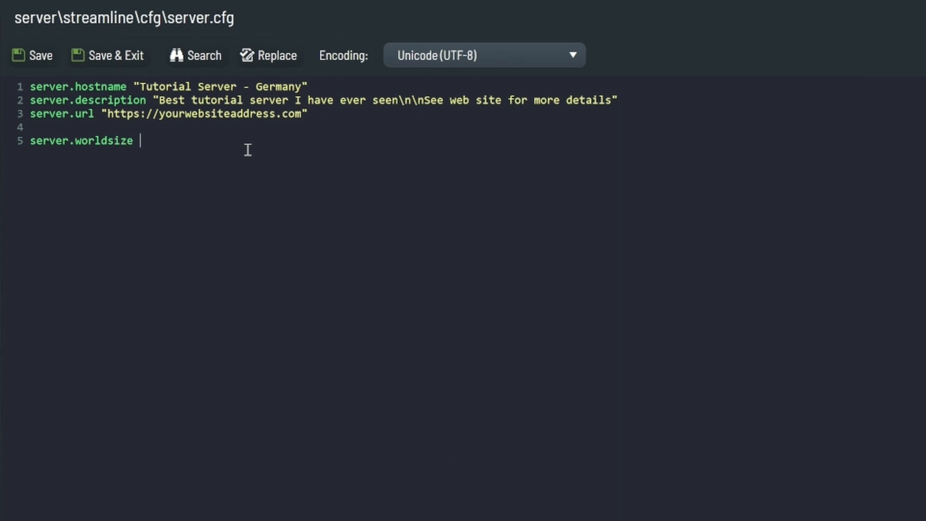
text(4250)
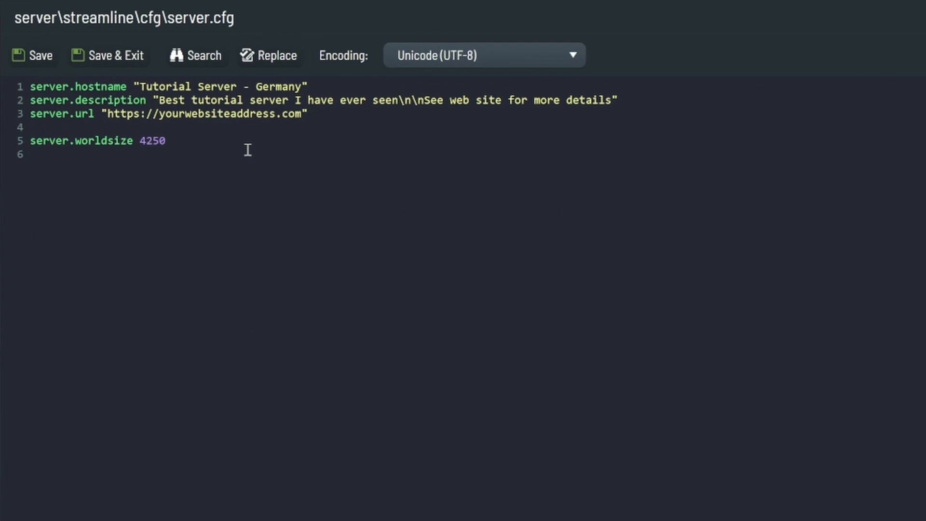
text(server)
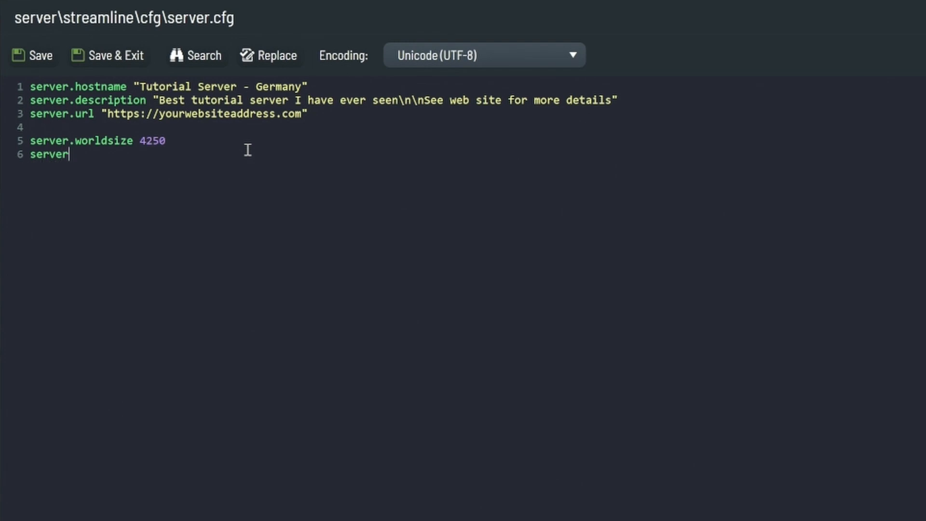
text(.seed)
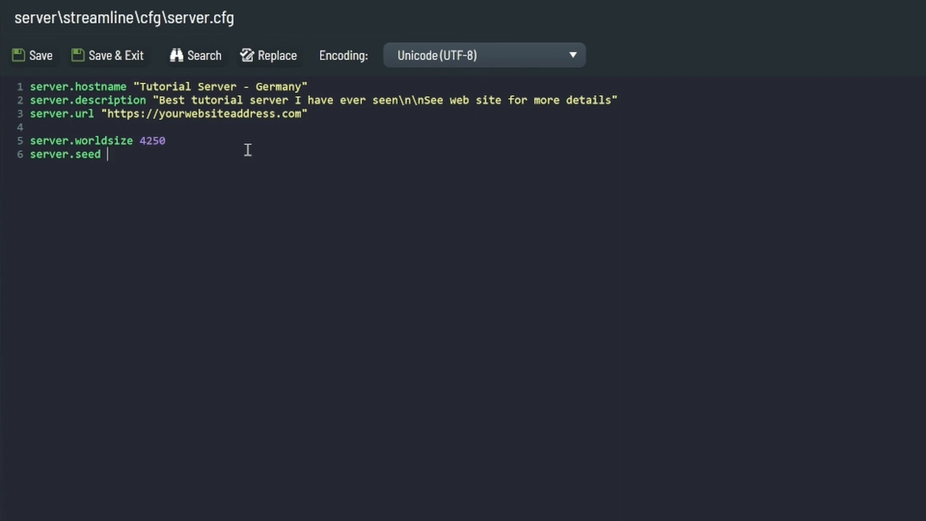
text(1293072584)
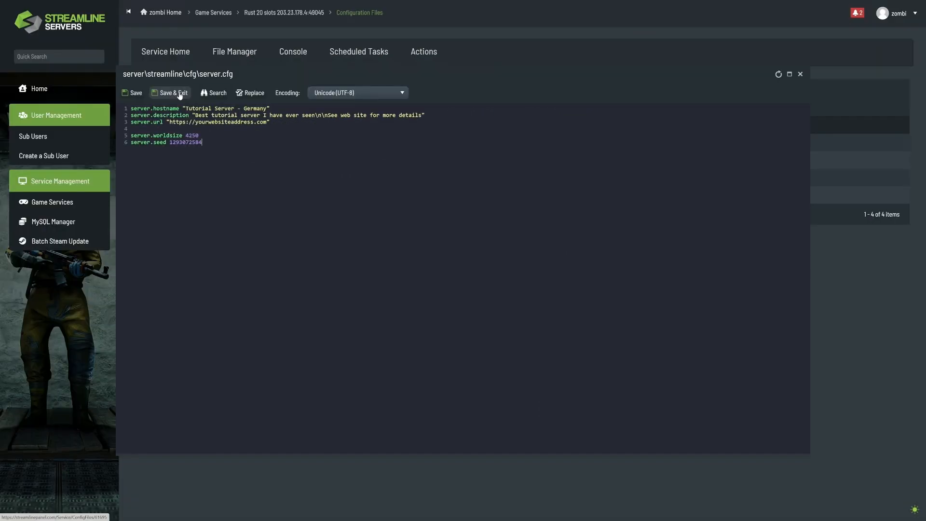
- Save & Exit server.cfg, then trigger Restart from the Service Home page
click(172, 93)
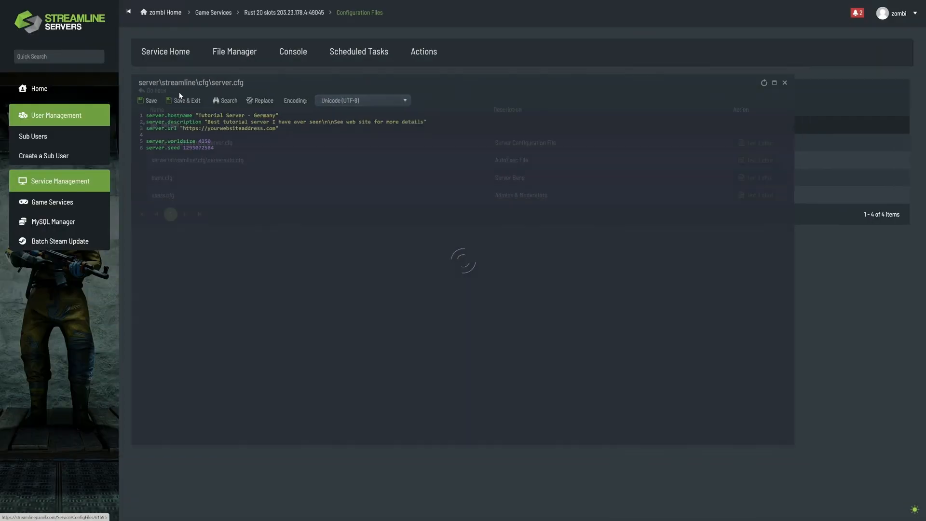
click(184, 101)
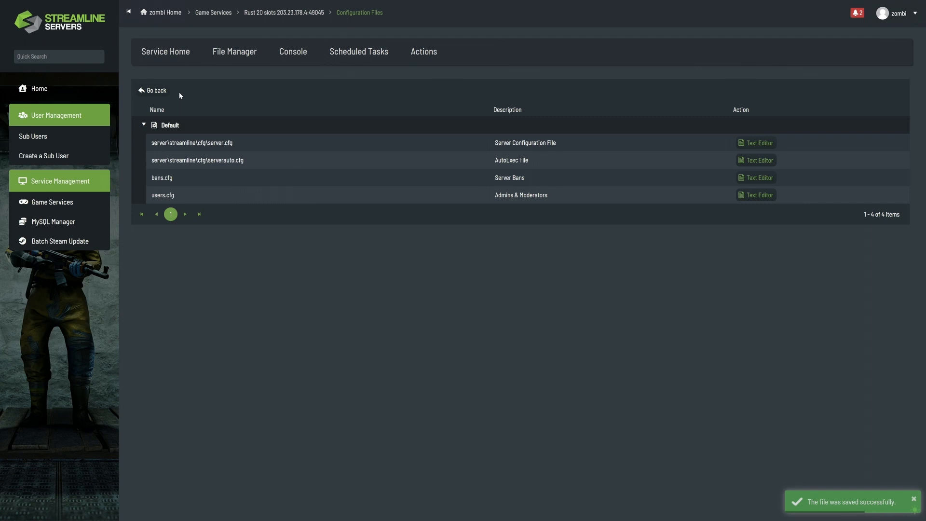
click(166, 51)
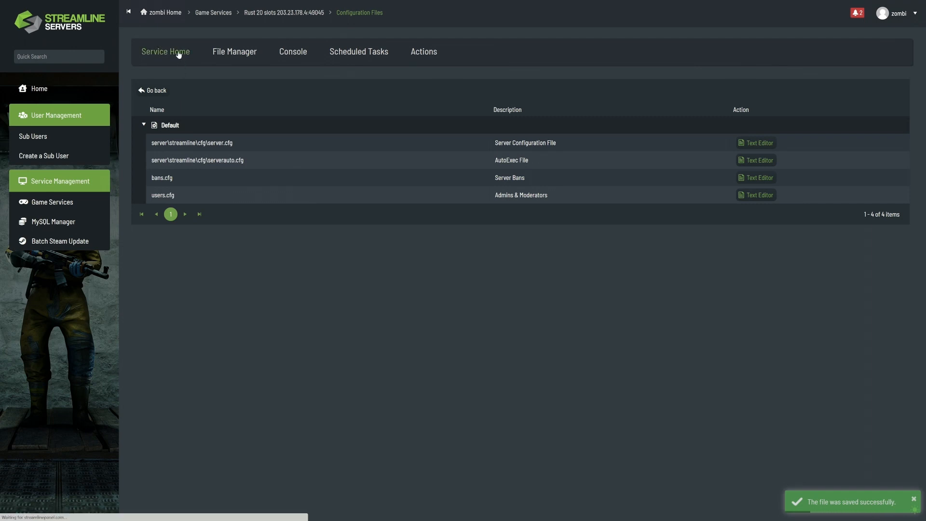
click(165, 52)
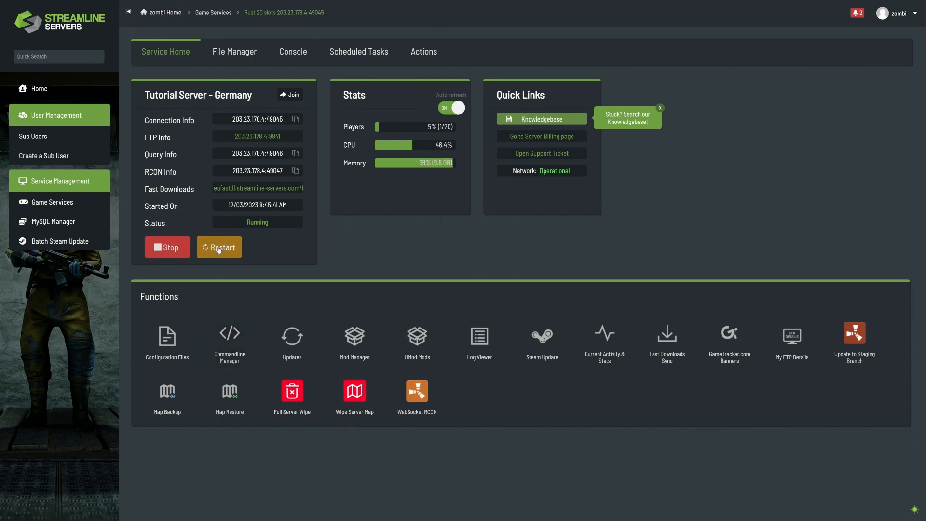
click(222, 247)
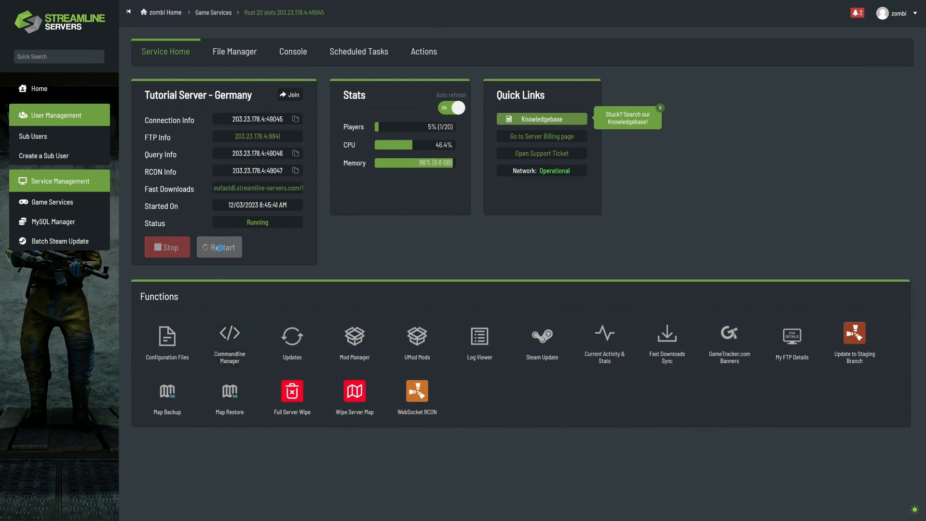
click(219, 247)
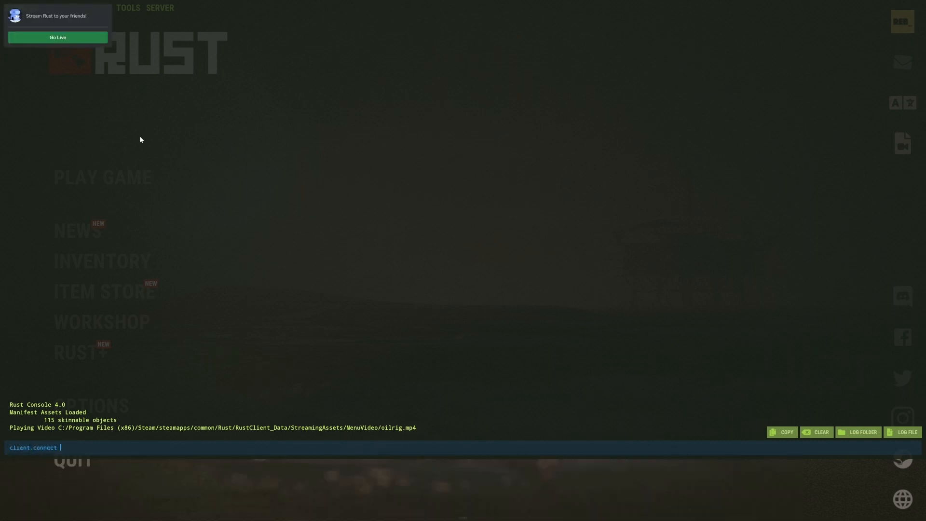
- Connect to the server at 203.23.178.4:49045 from the Rust console
text(203.23.178.4:49045)
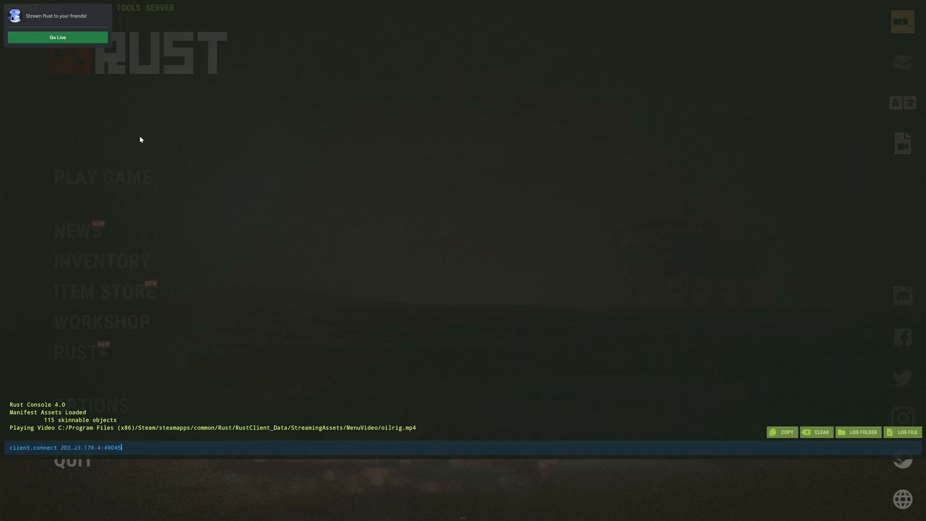
key(Enter)
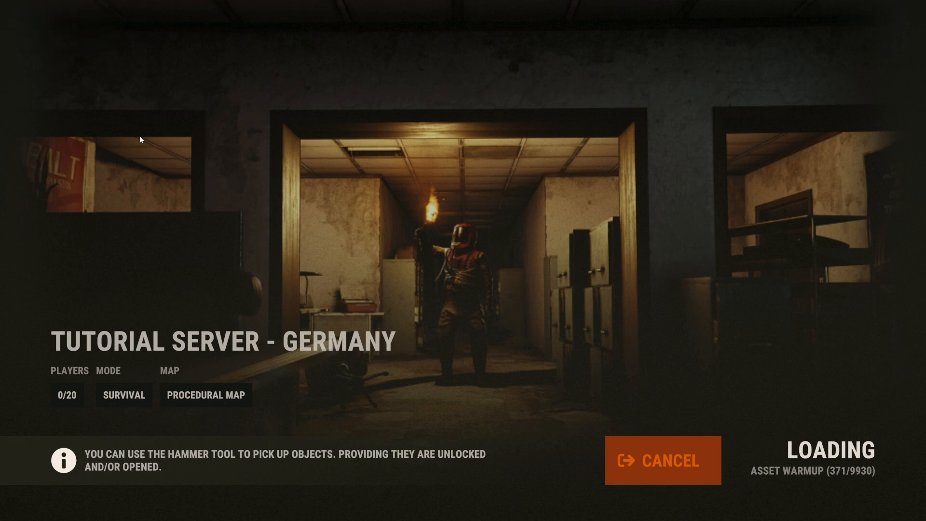
mouse_move(284, 125)
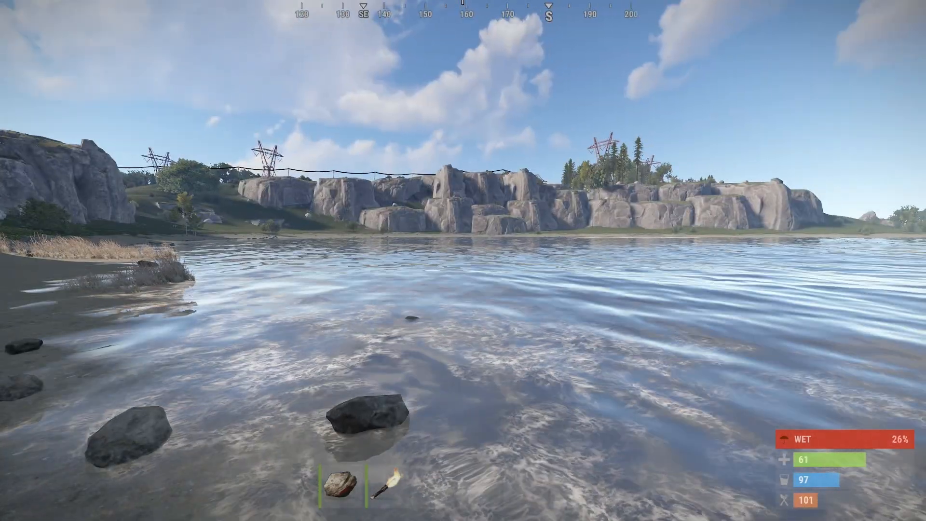
- Bring up the world map to view Harbor, The Dome and Stone Quarry
key(g)
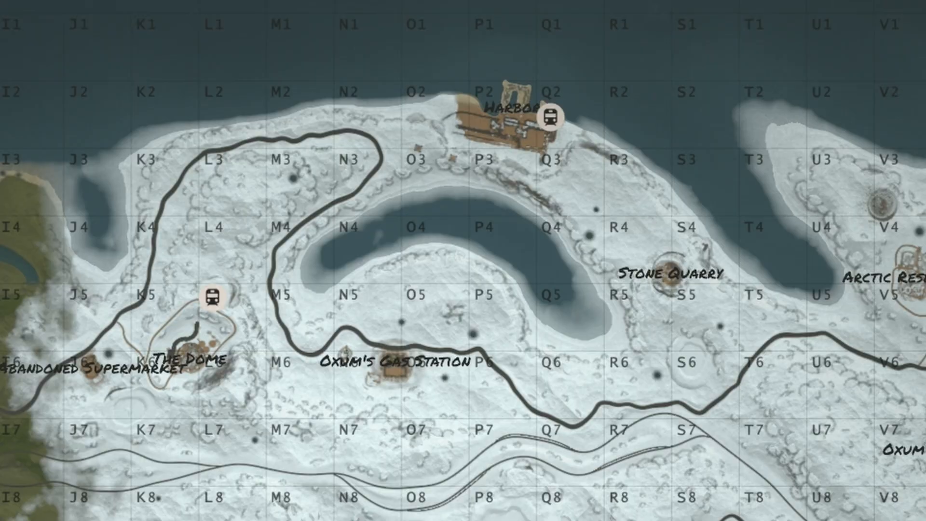
mouse_move(565, 315)
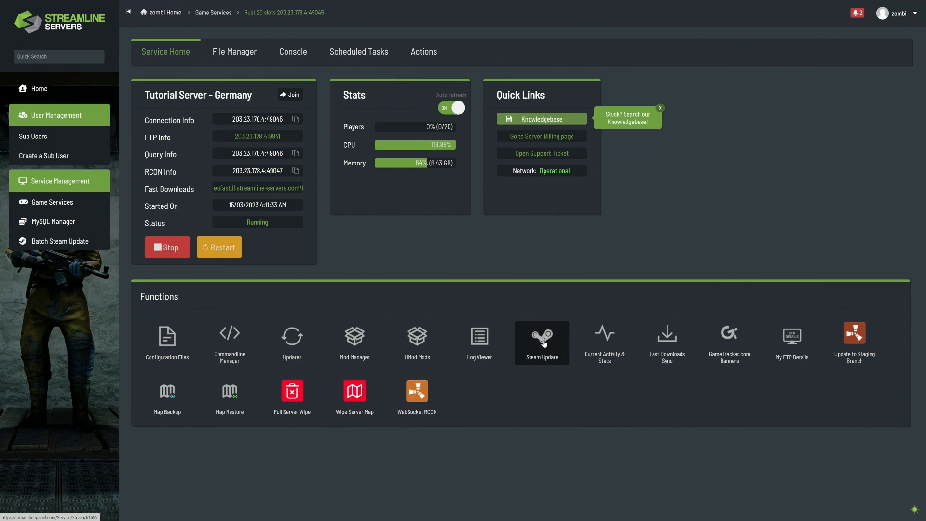
- Run and confirm a Steam Update from the Service Home Functions
click(542, 336)
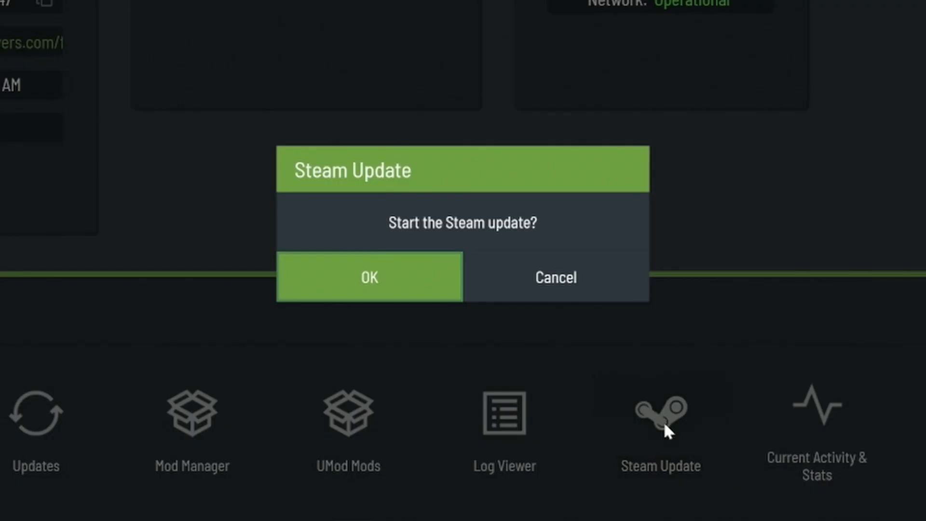
mouse_move(581, 409)
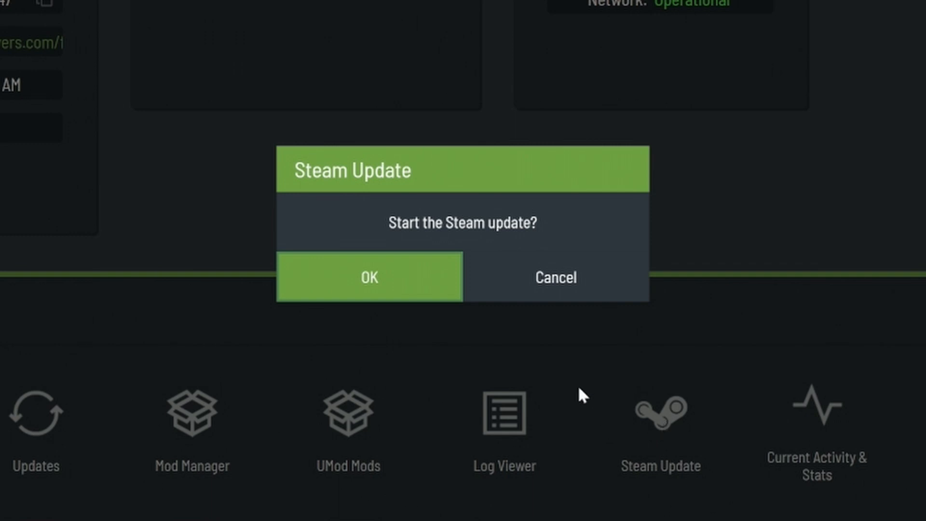
click(370, 277)
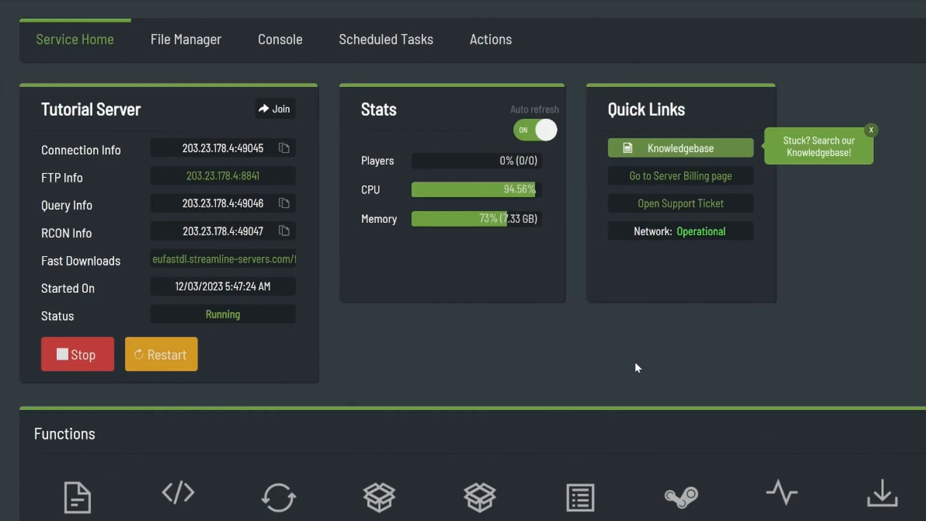
mouse_move(844, 304)
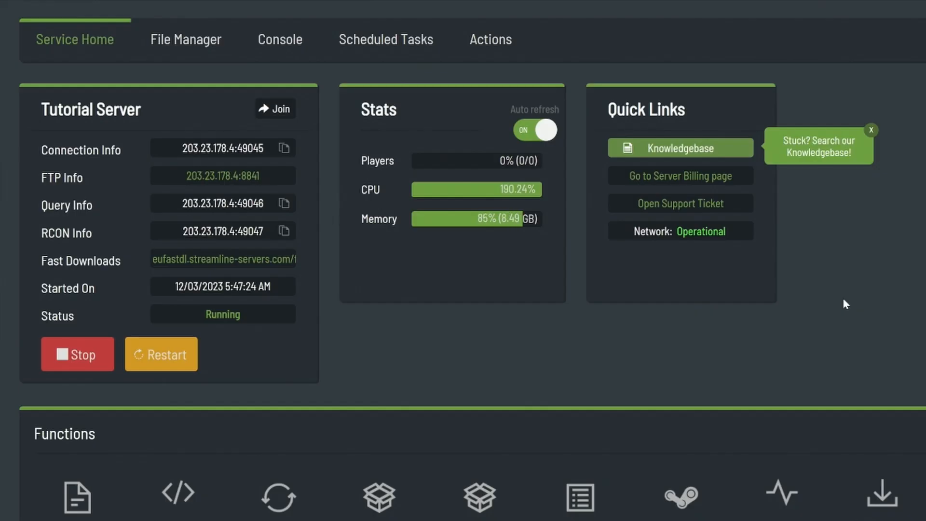